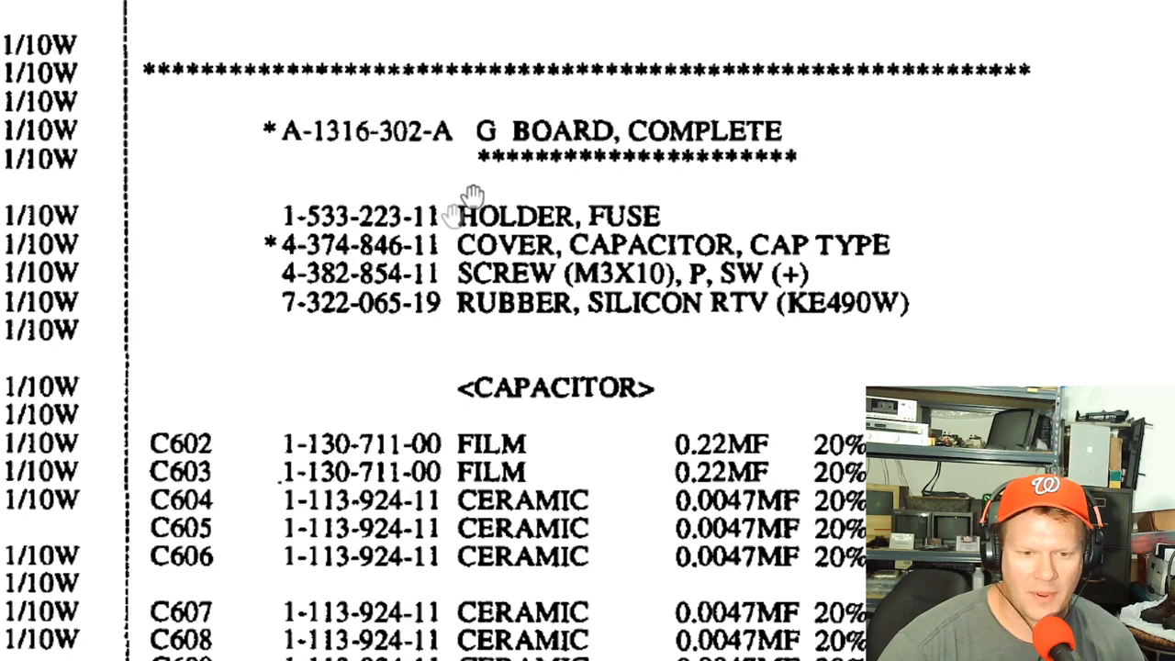
Scroll through the capacitor parts list and enter 'aluminum electrolytic capacitor - radial' in Mouser's search
{"action": "scroll", "scroll_direction": "down", "scroll_amount": 3}
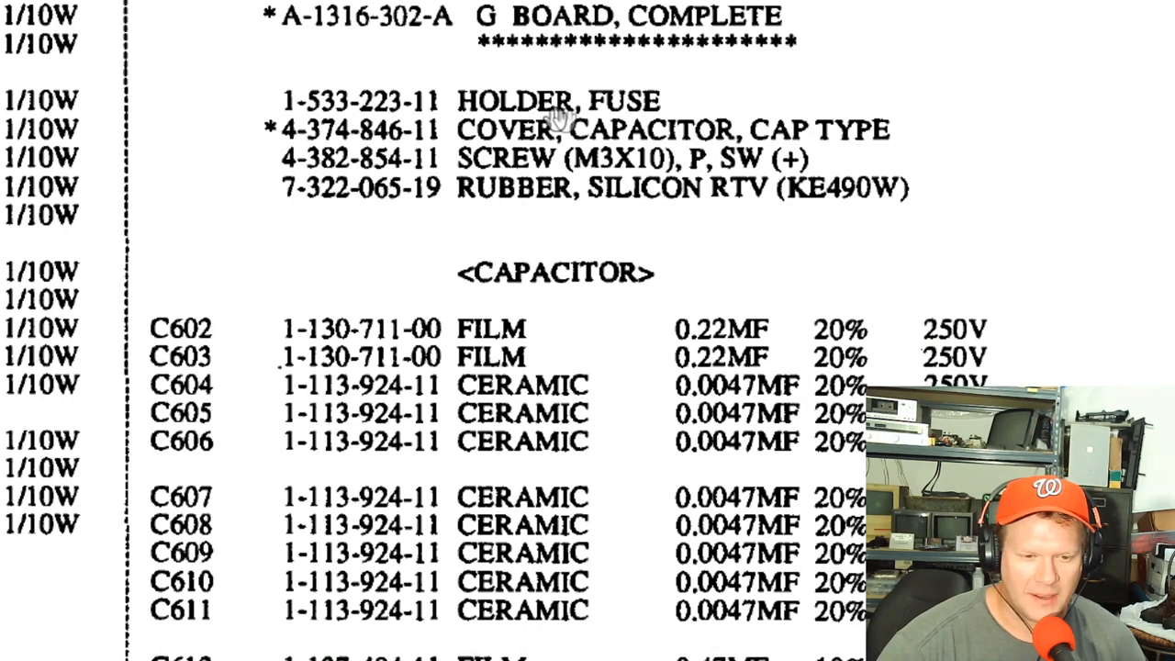
{"action": "mouse_move", "coordinate": [610, 16]}
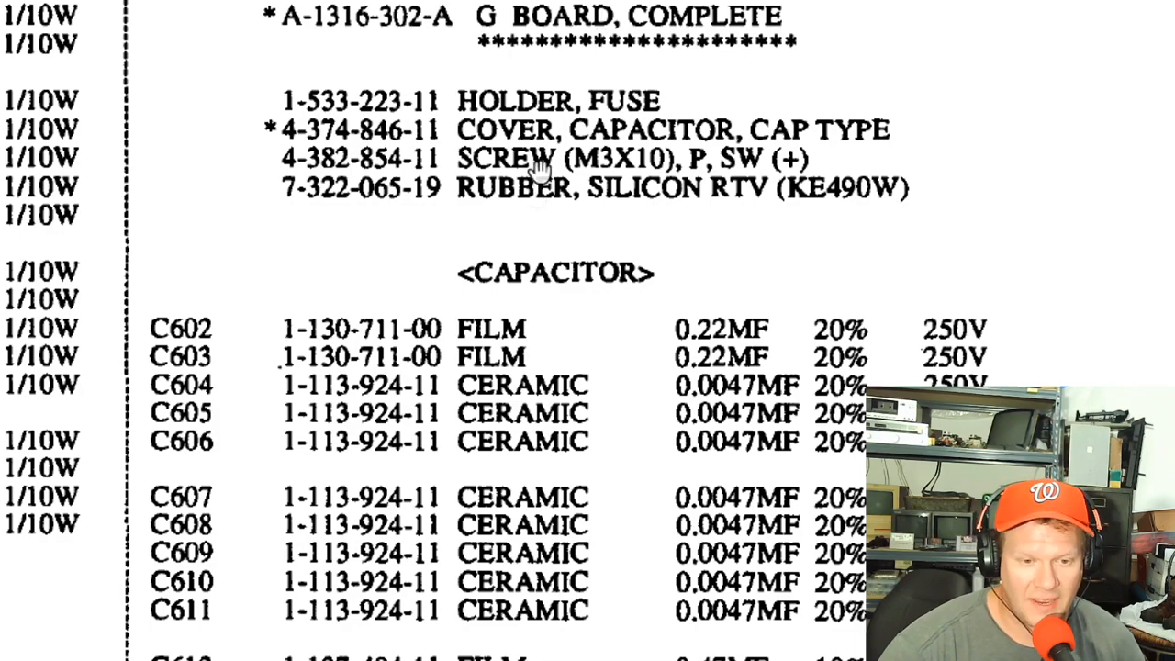
{"action": "scroll", "scroll_direction": "down", "scroll_amount": 3}
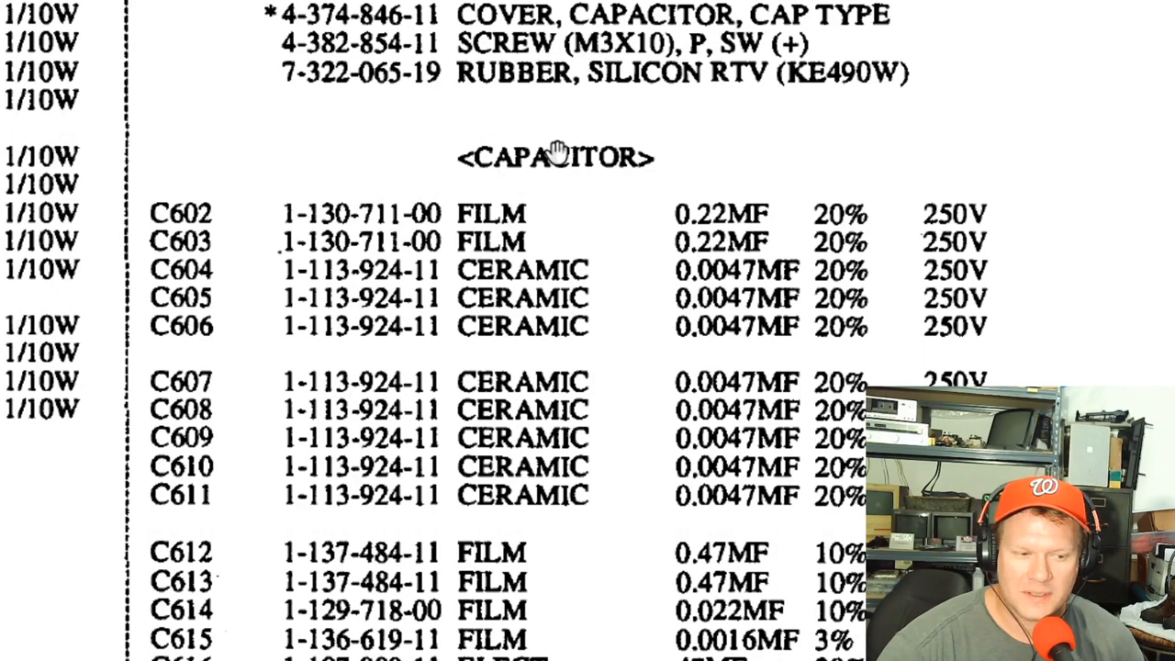
{"action": "mouse_move", "coordinate": [478, 113]}
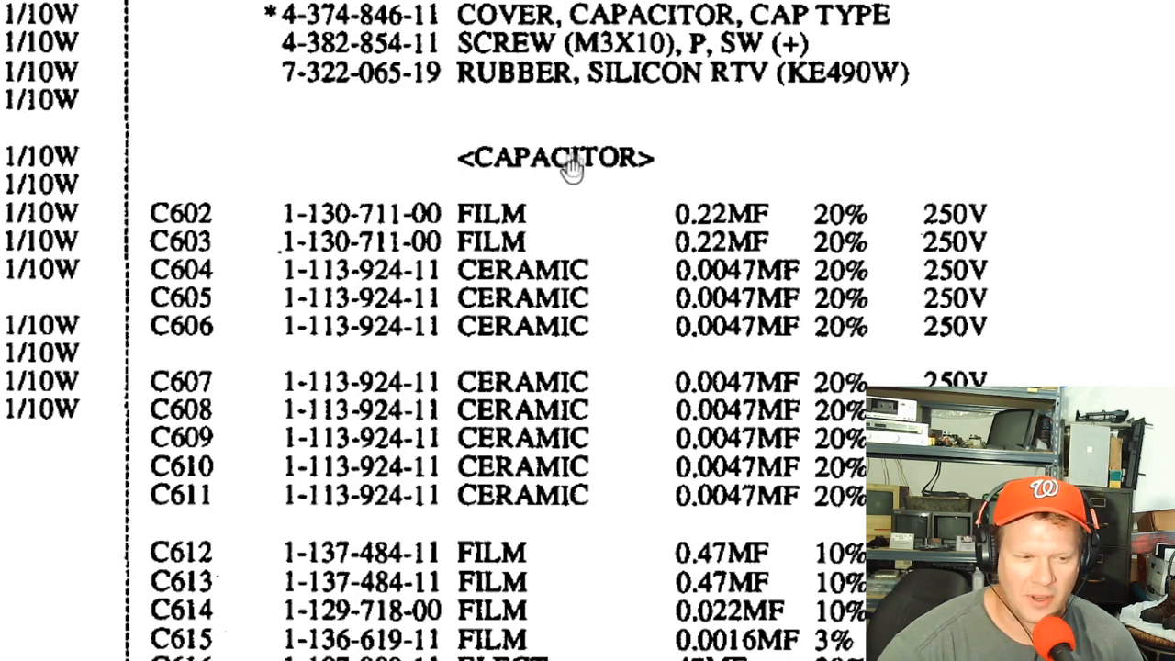
{"action": "mouse_move", "coordinate": [689, 342]}
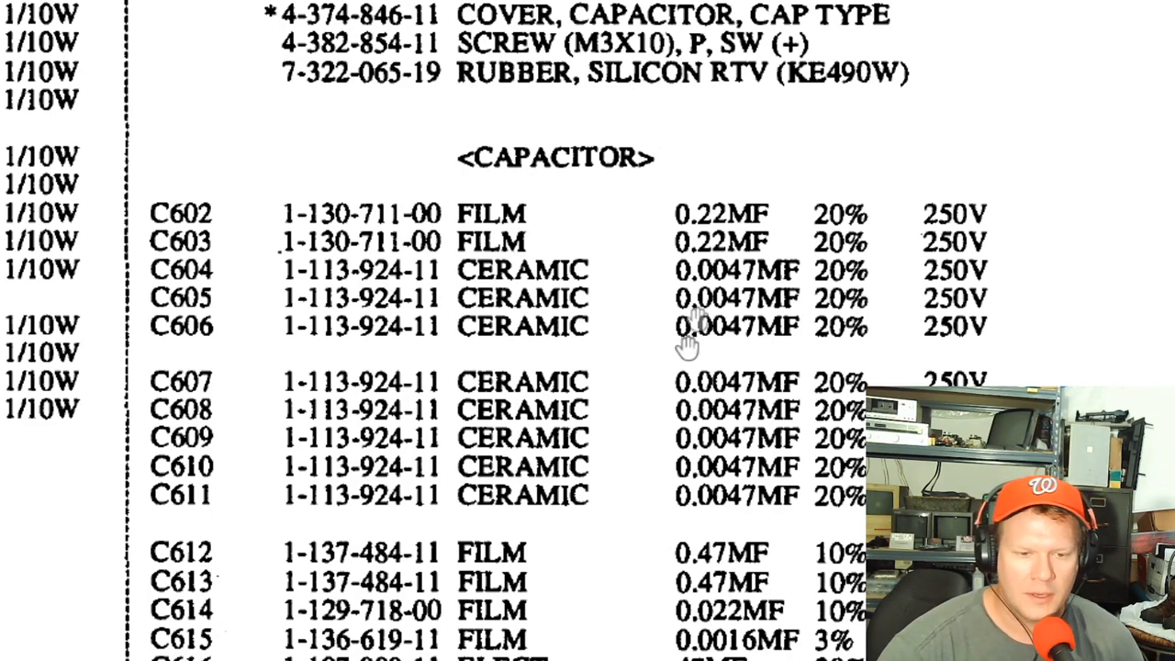
{"action": "scroll", "scroll_direction": "down", "scroll_amount": 3}
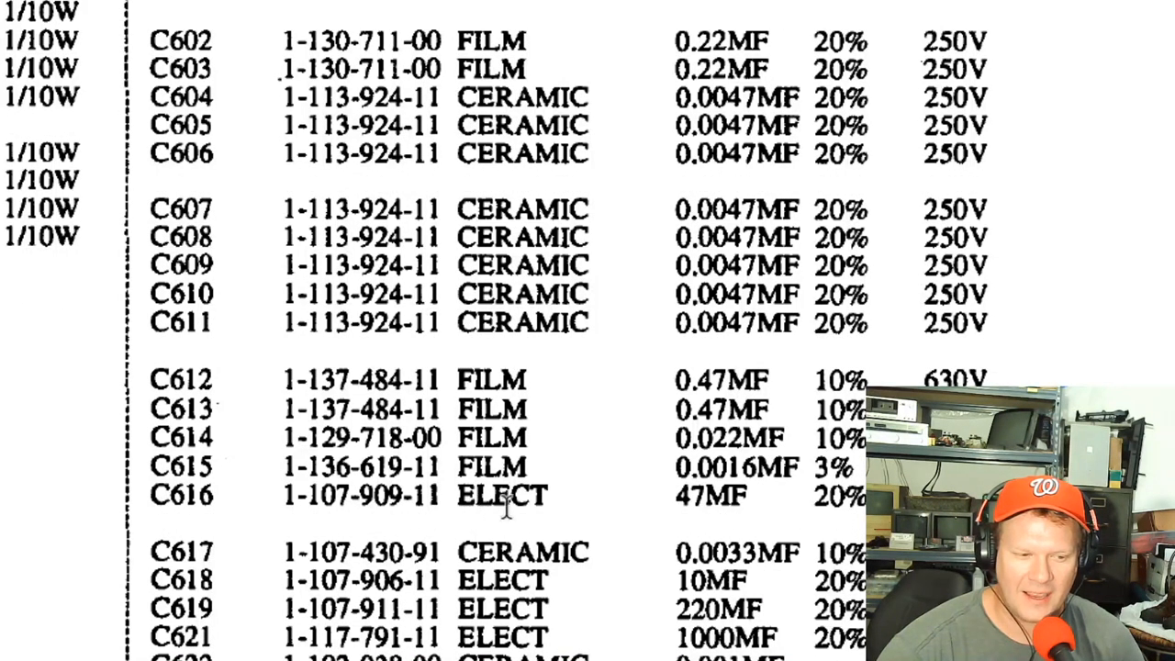
{"action": "mouse_move", "coordinate": [564, 496]}
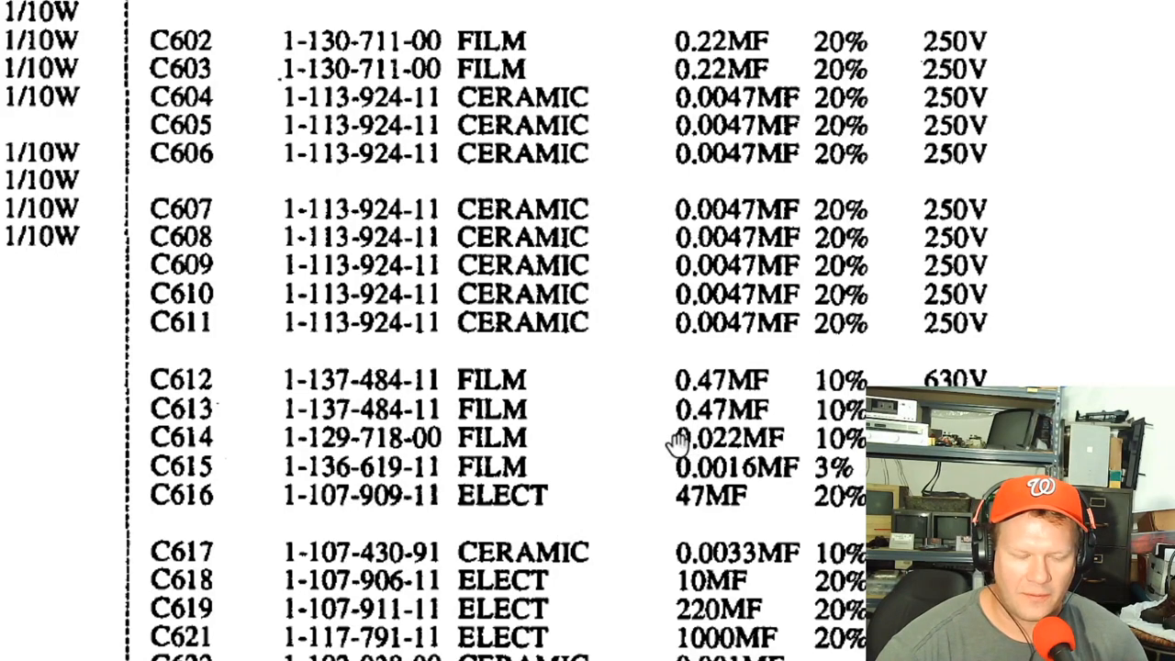
{"action": "scroll", "scroll_direction": "down", "scroll_amount": 3}
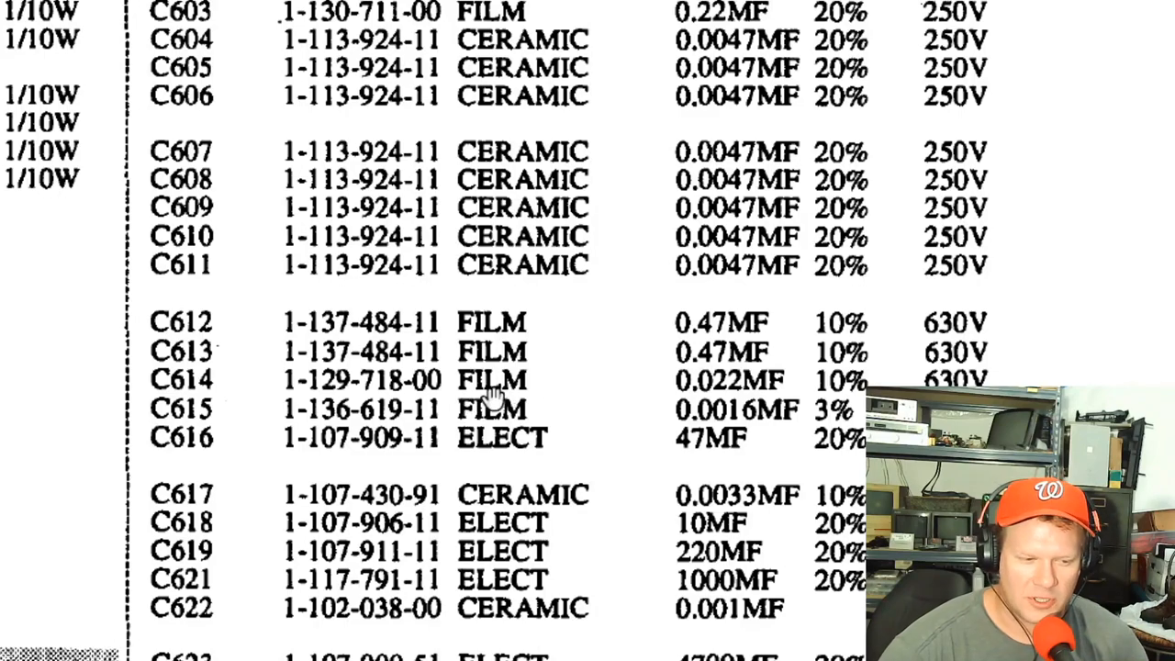
{"action": "scroll", "scroll_direction": "down", "scroll_amount": 3}
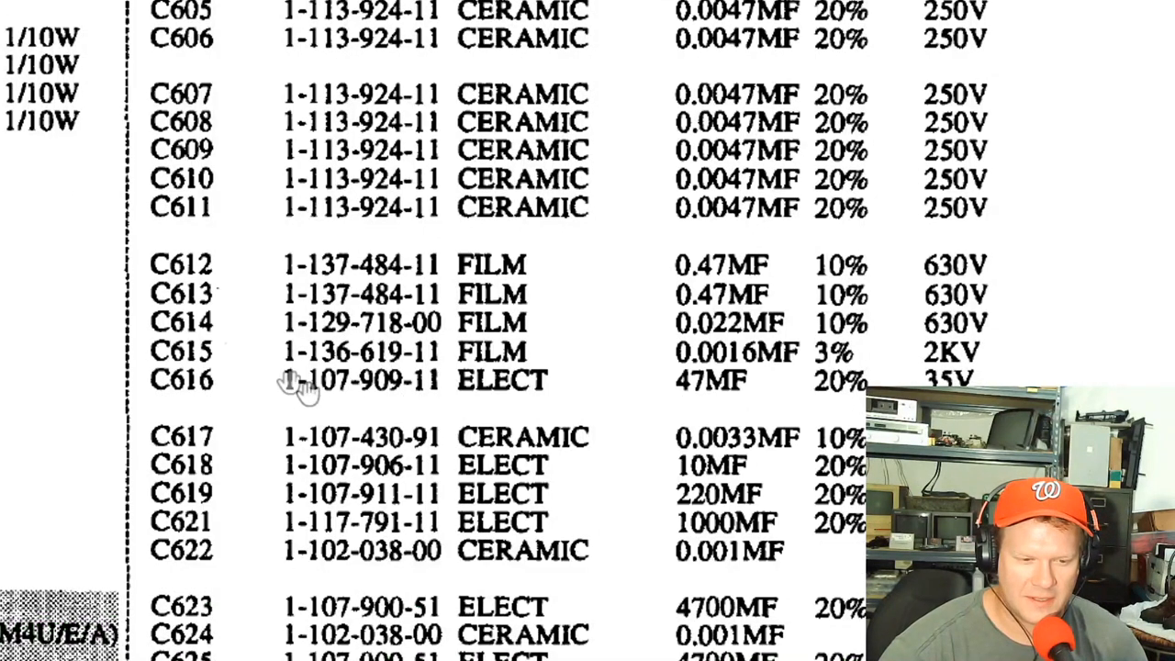
{"action": "mouse_move", "coordinate": [237, 400]}
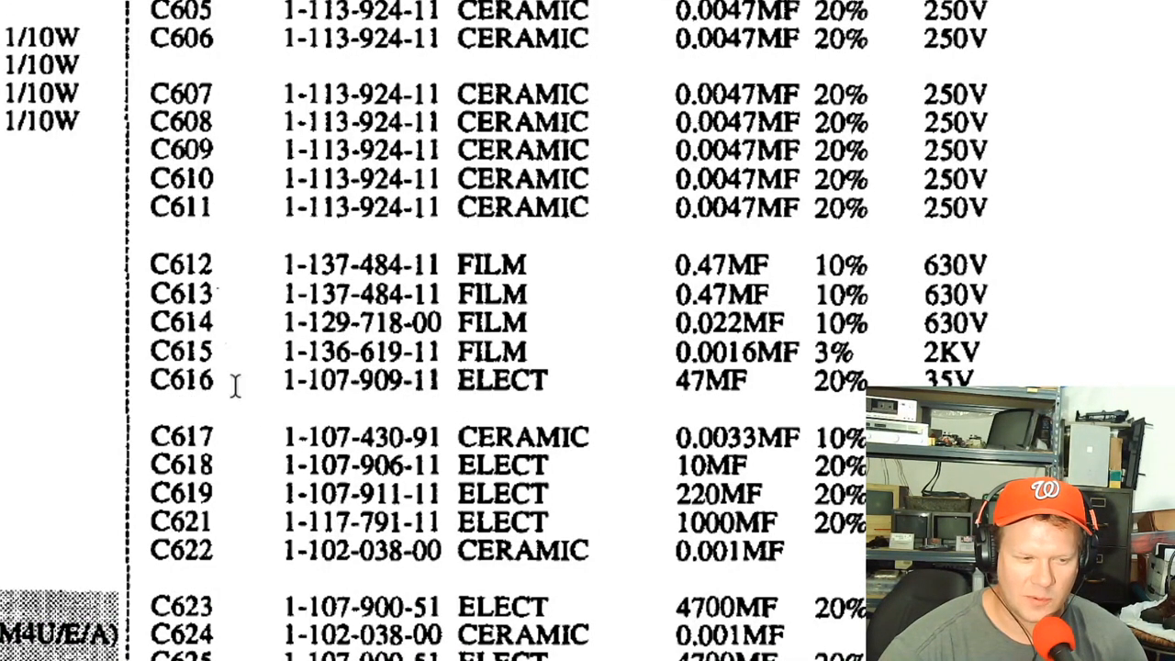
{"action": "scroll", "scroll_direction": "down", "scroll_amount": 3}
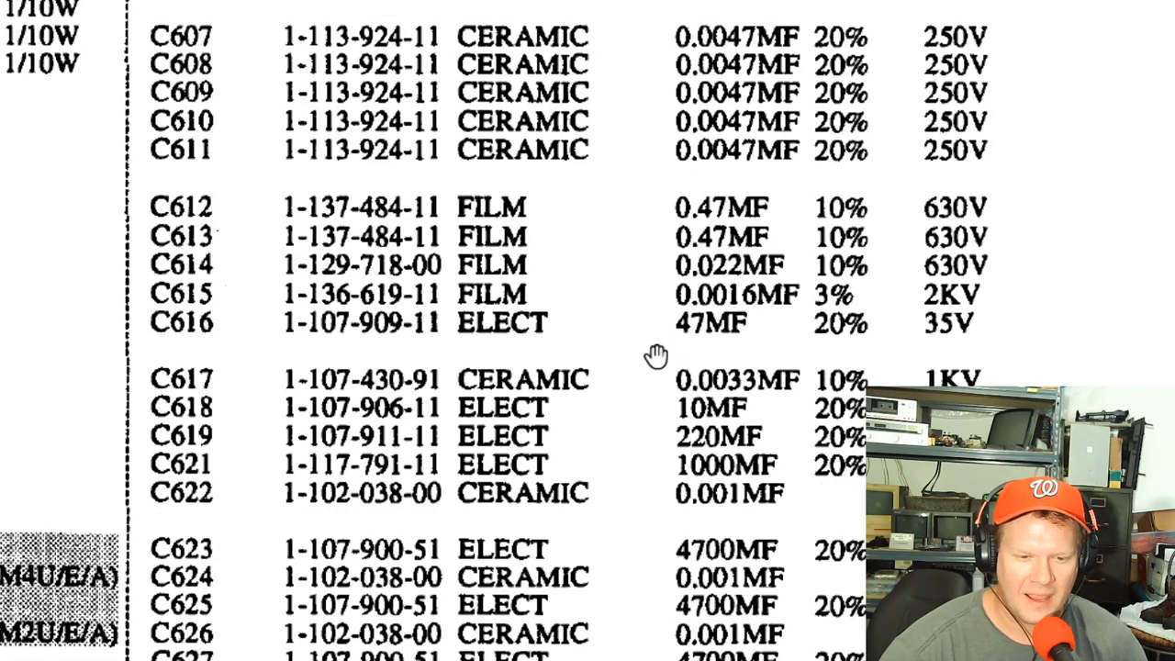
{"action": "scroll", "scroll_direction": "down", "scroll_amount": 3}
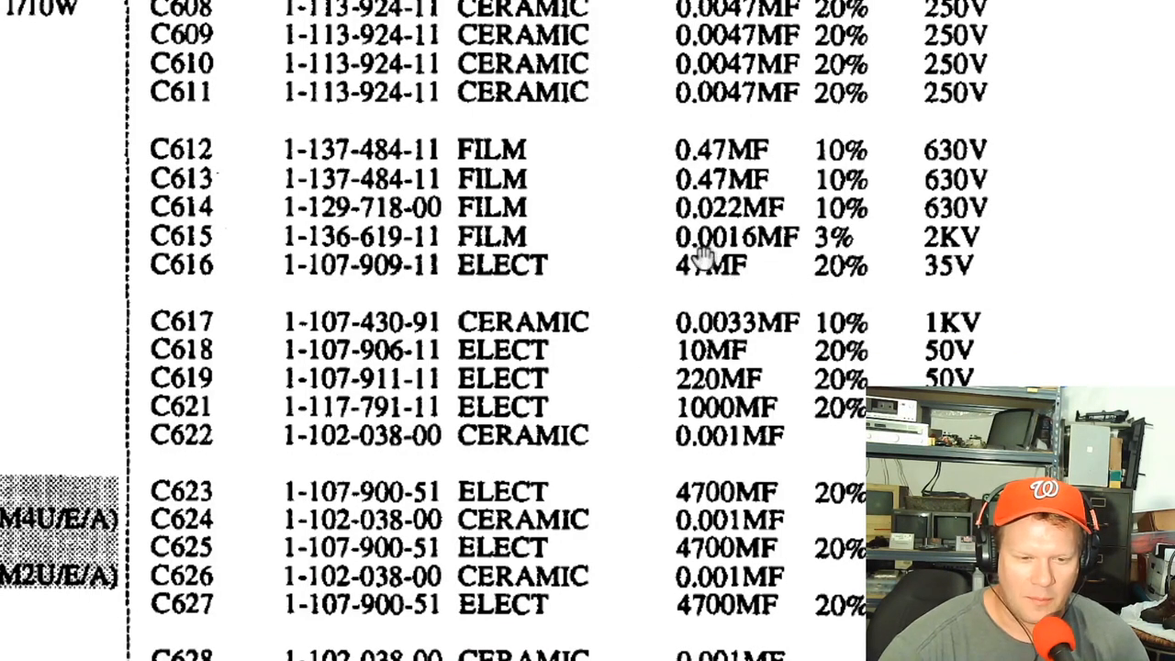
{"action": "mouse_move", "coordinate": [743, 231]}
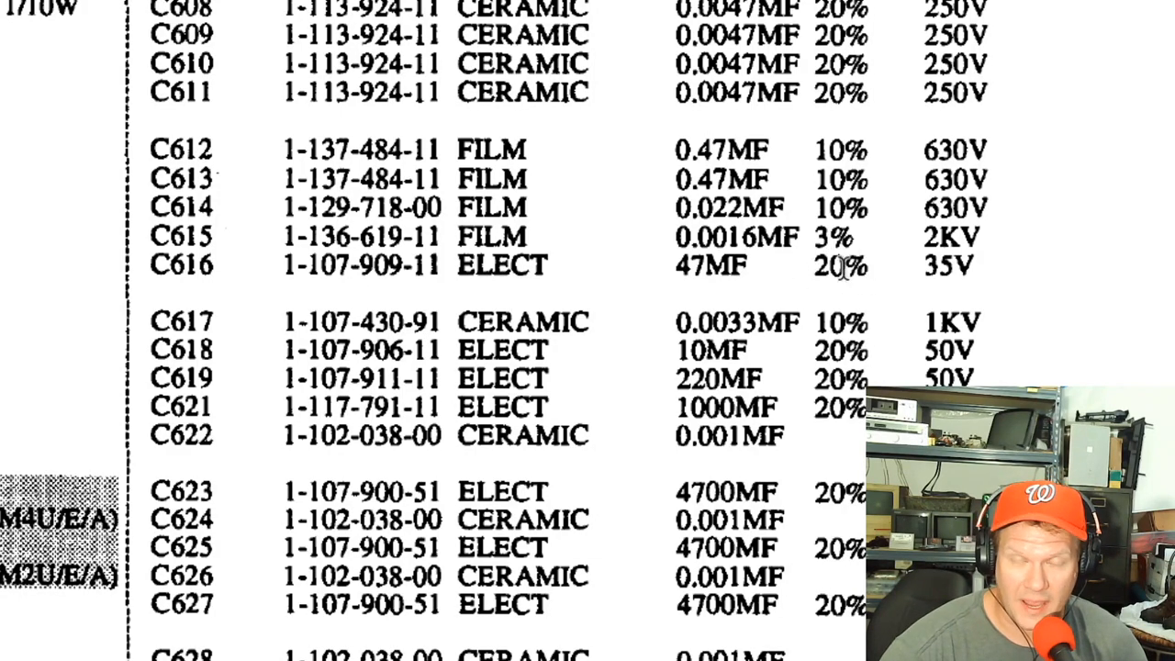
{"action": "mouse_move", "coordinate": [906, 284]}
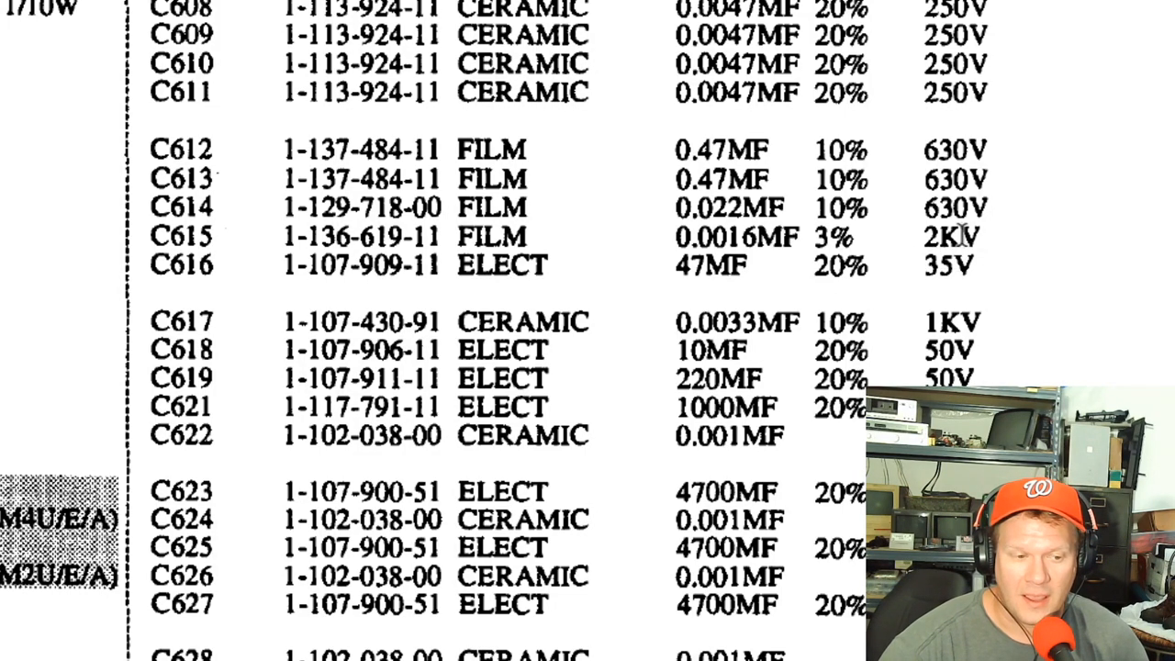
{"action": "mouse_move", "coordinate": [876, 280]}
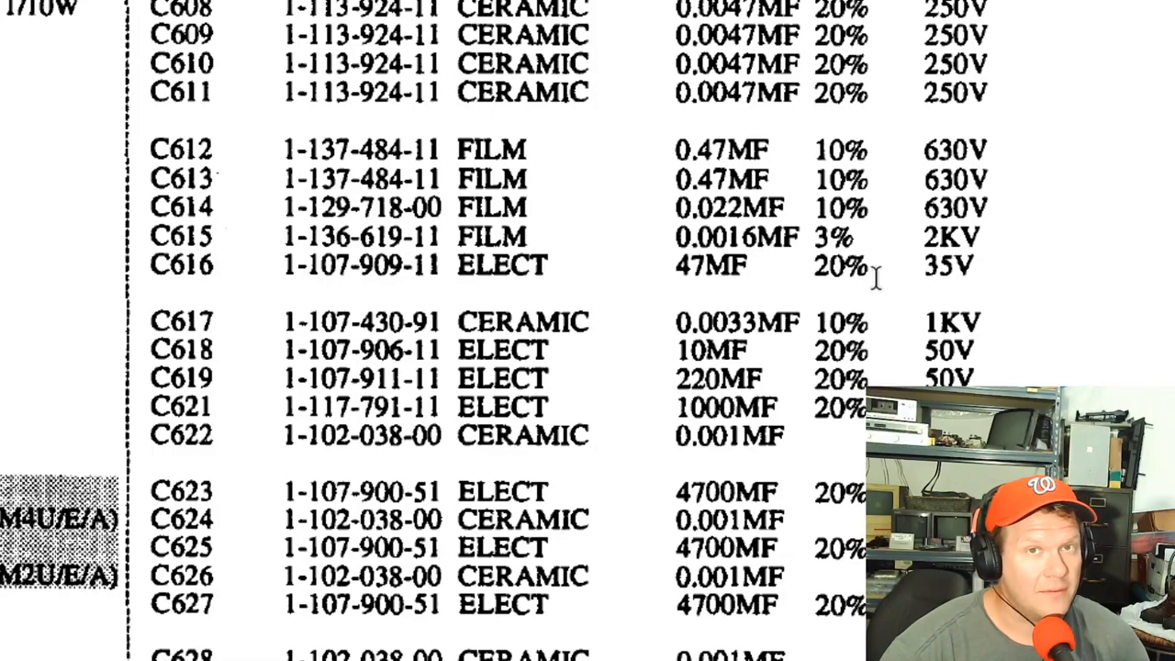
{"action": "mouse_move", "coordinate": [918, 354]}
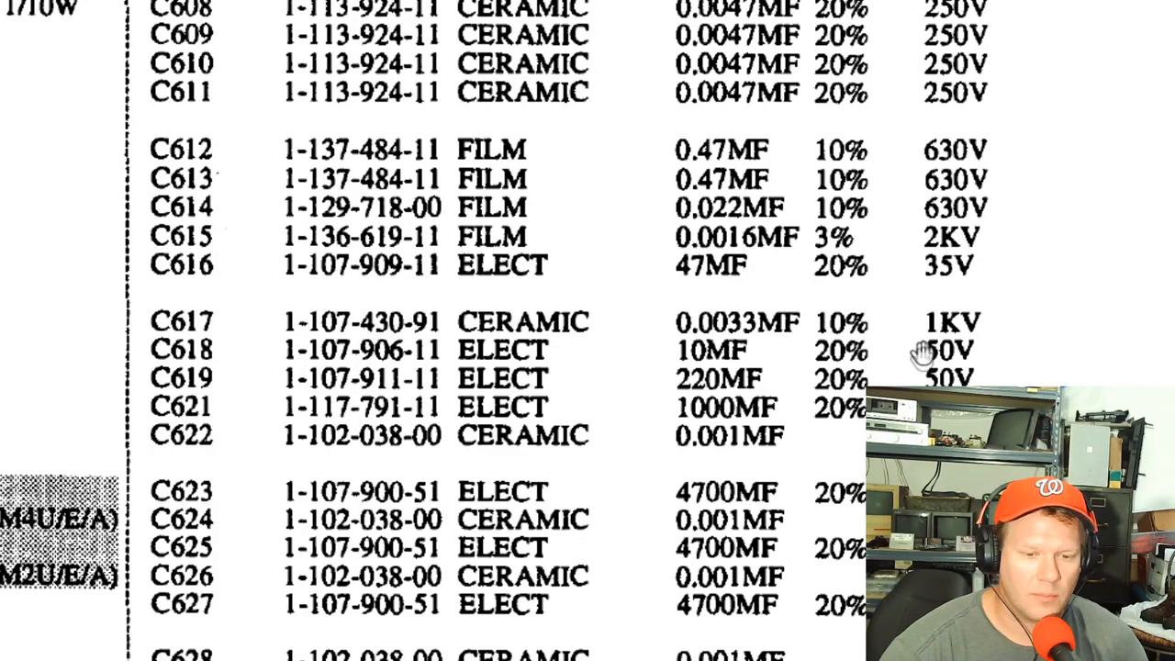
{"action": "mouse_move", "coordinate": [754, 232]}
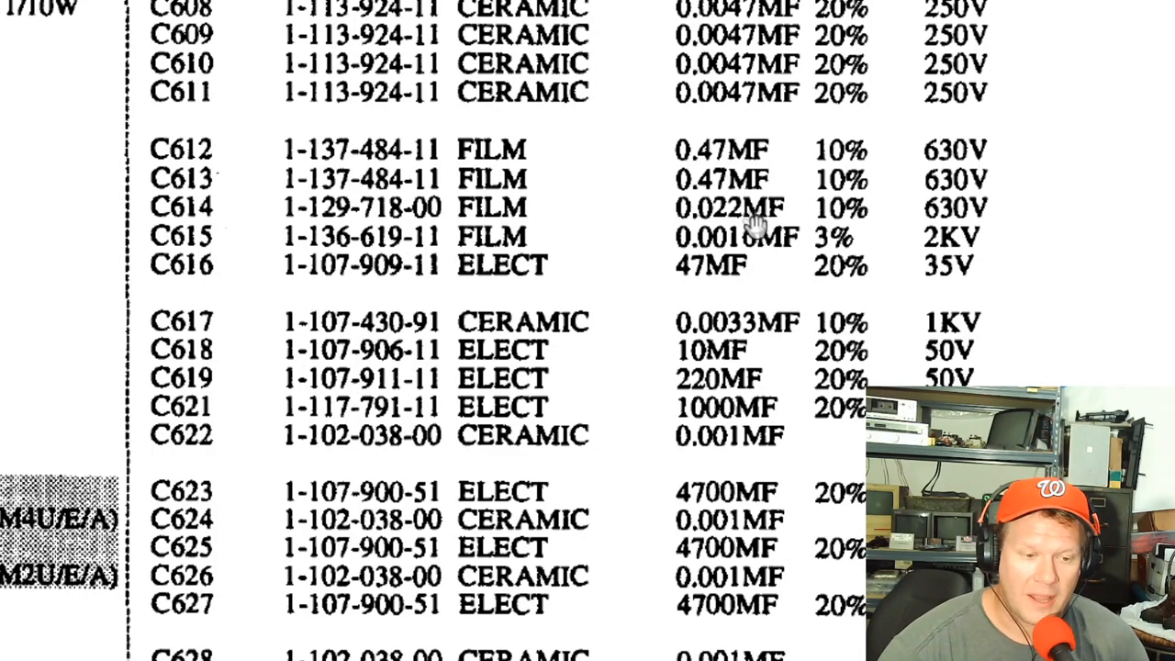
{"action": "mouse_move", "coordinate": [976, 222]}
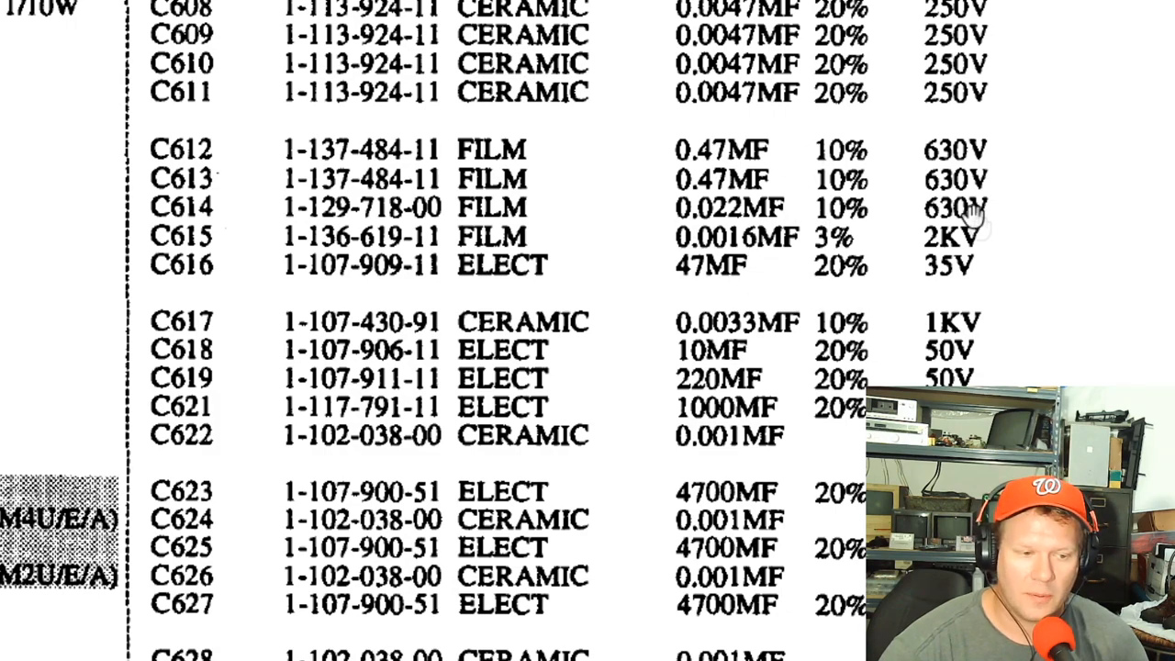
{"action": "mouse_move", "coordinate": [844, 273]}
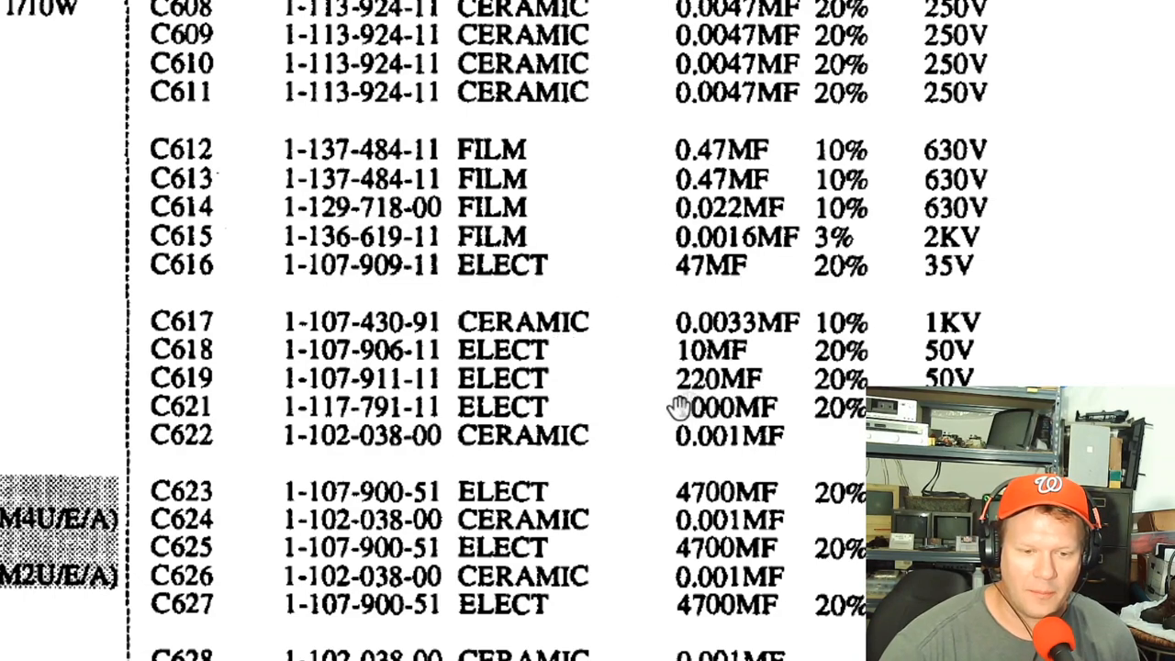
{"action": "mouse_move", "coordinate": [675, 406]}
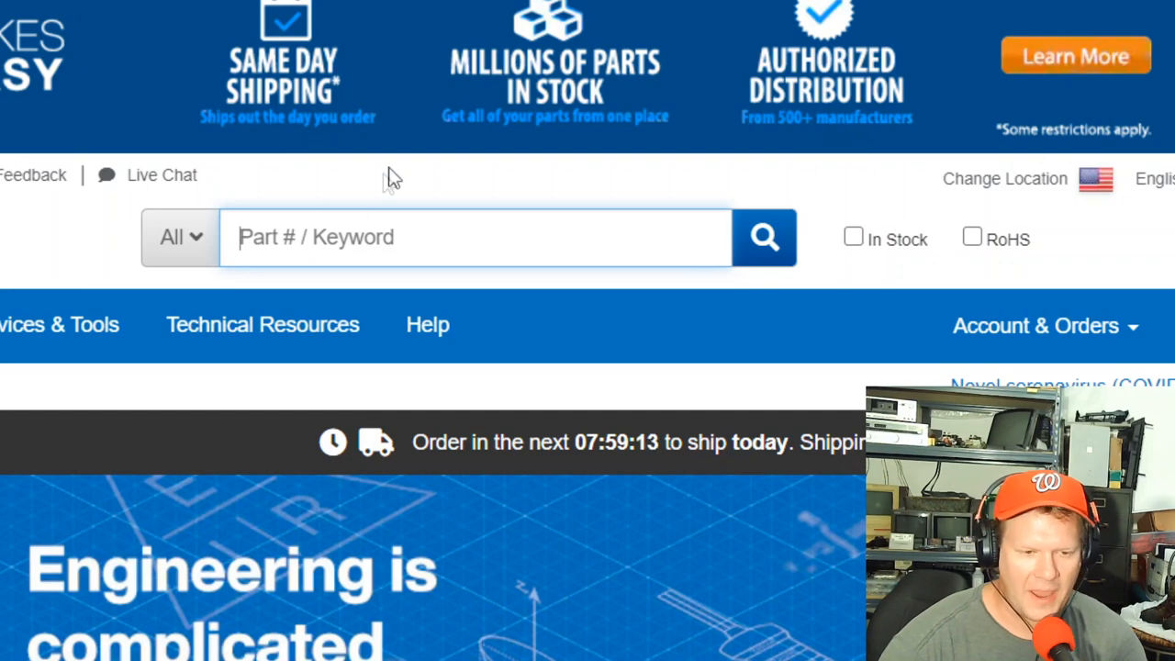
{"action": "type", "text": "aluminum electrolytic capacitor - radial"}
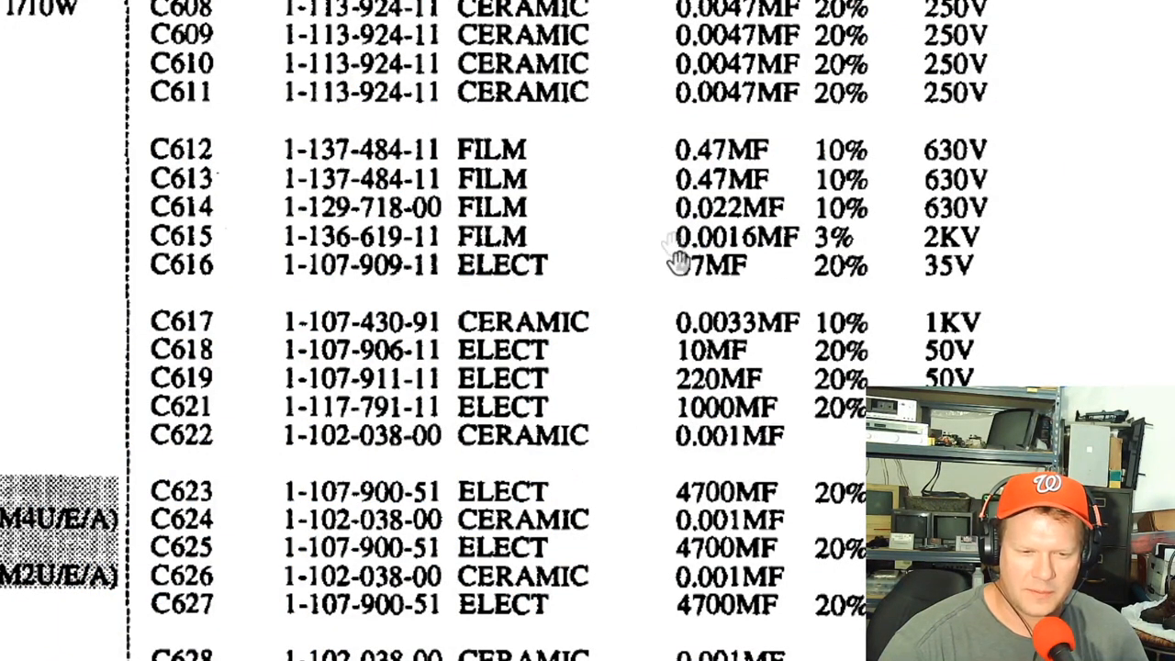
{"action": "scroll", "scroll_direction": "down", "scroll_amount": 3}
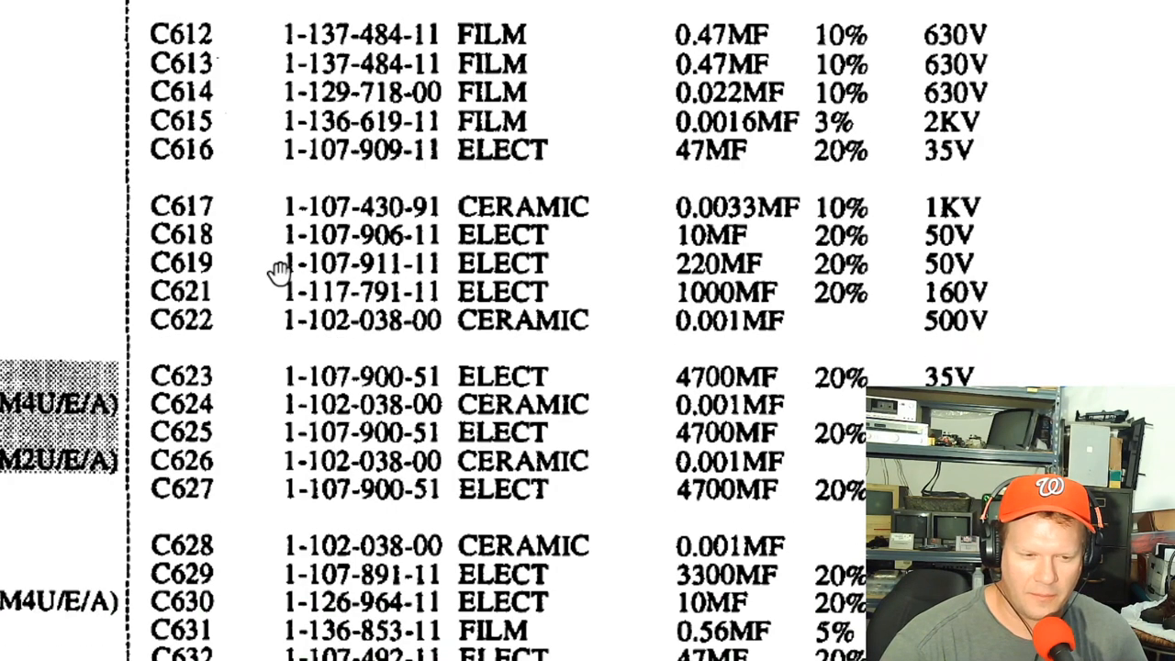
{"action": "scroll", "scroll_direction": "down", "scroll_amount": 3}
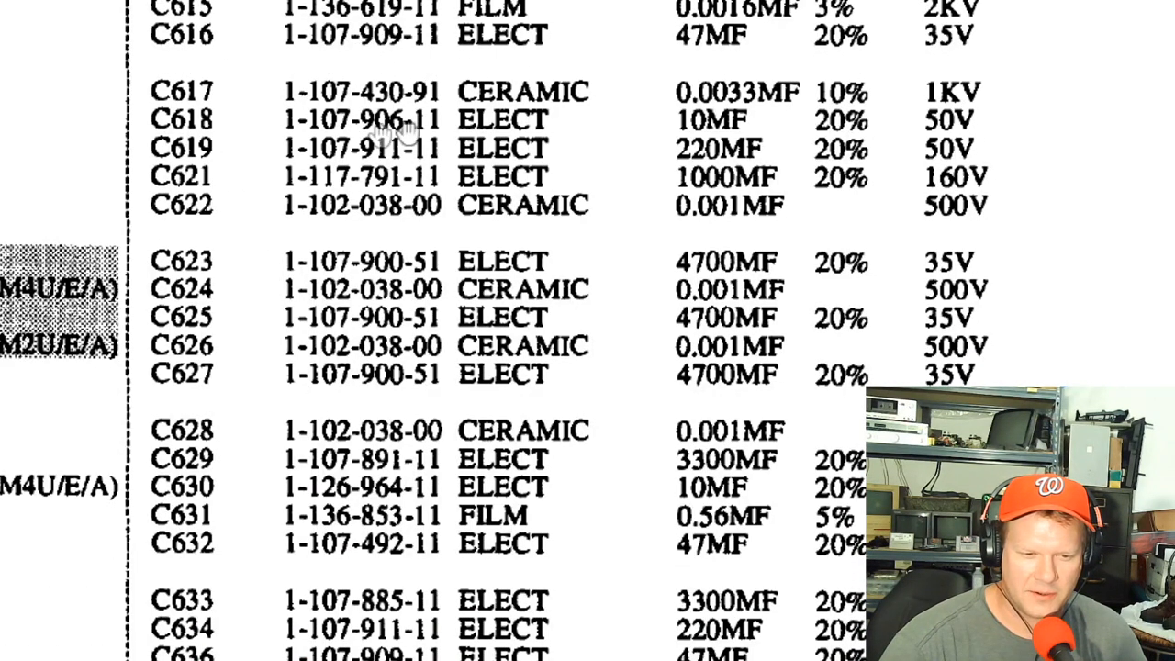
{"action": "mouse_move", "coordinate": [739, 144]}
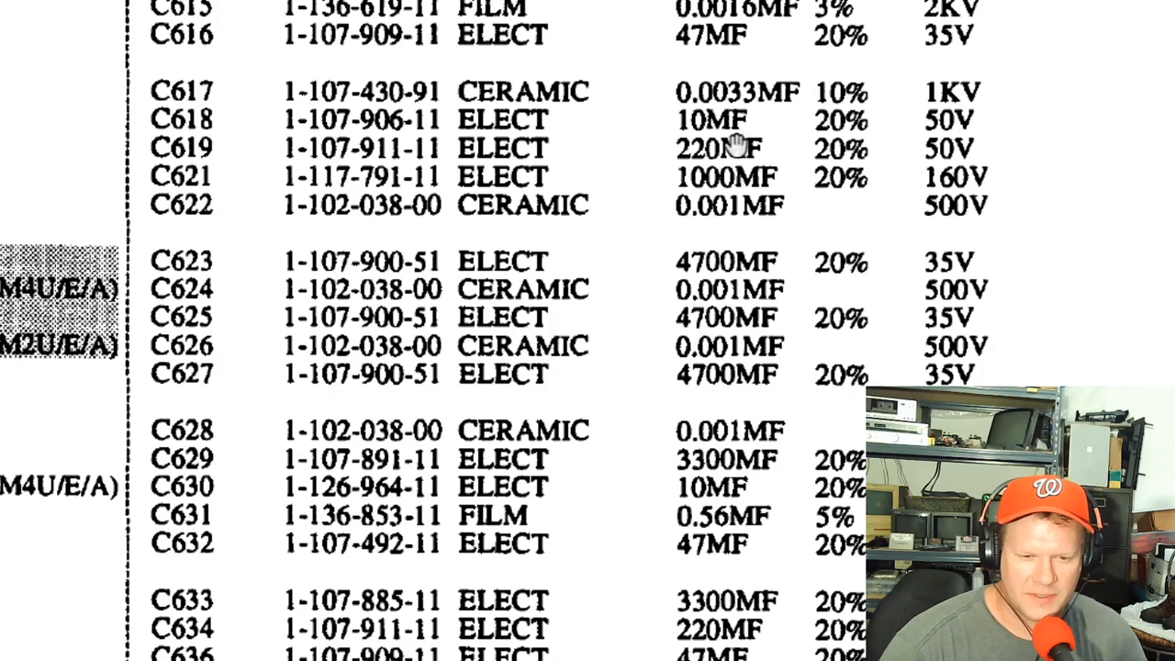
{"action": "mouse_move", "coordinate": [944, 128]}
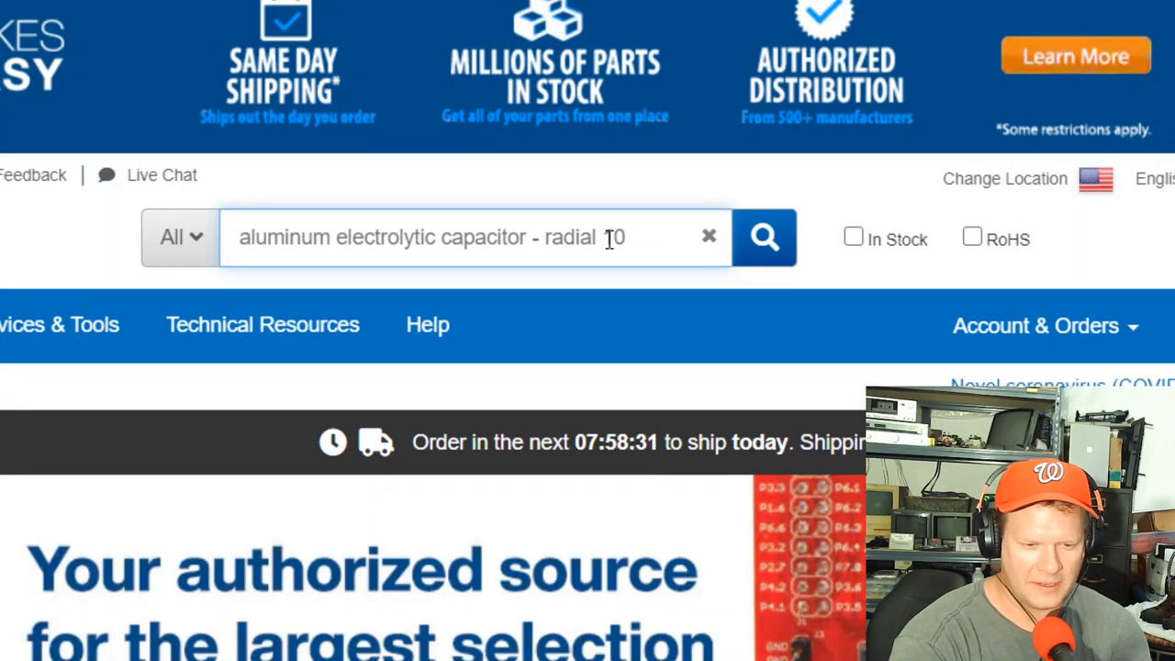
Search Mouser for 'aluminum electrolytic capacitor - radial 10uf 50v' and view the results
{"action": "type", "text": "uf"}
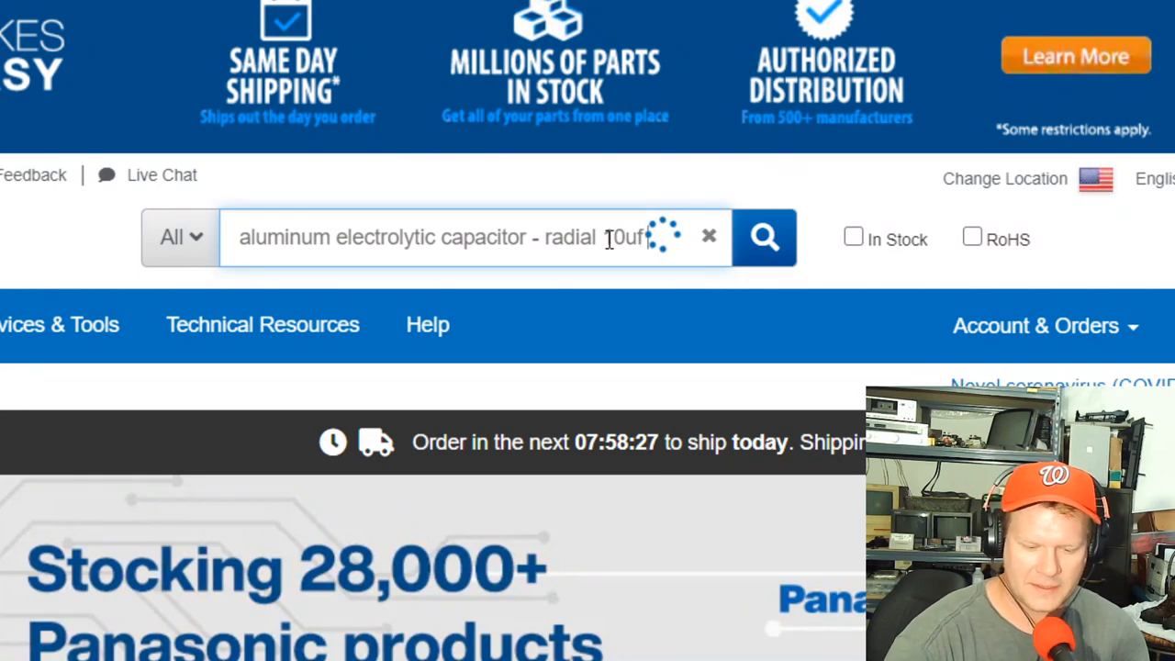
{"action": "type", "text": "50v"}
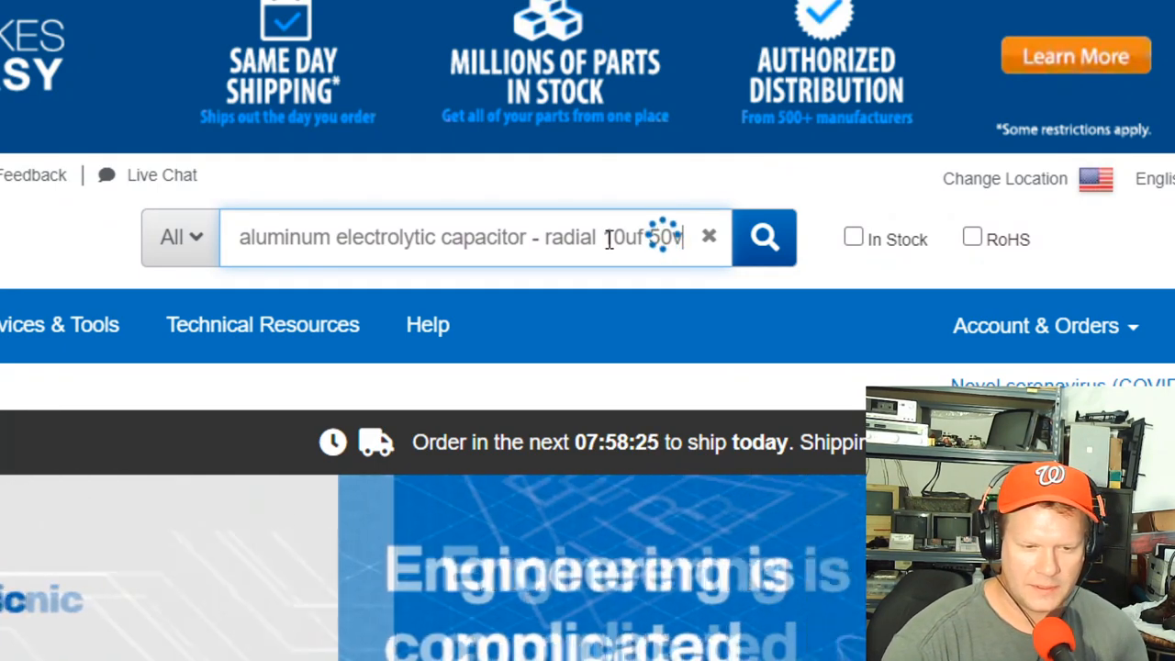
{"action": "left_click", "coordinate": [764, 236]}
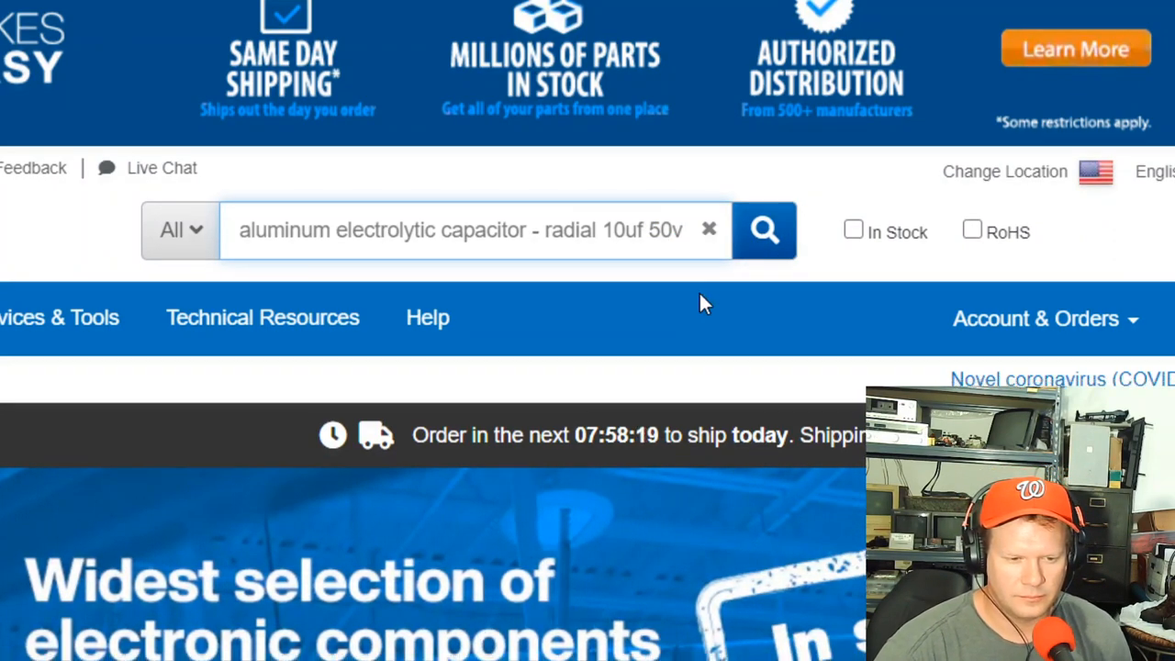
{"action": "left_click", "coordinate": [764, 229]}
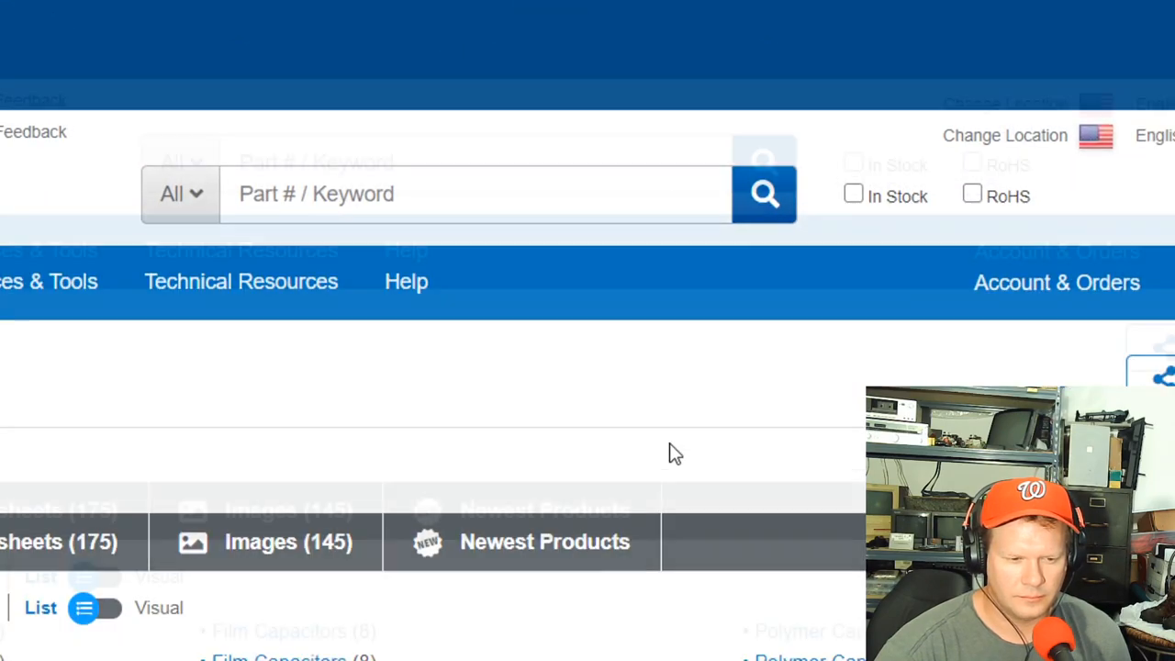
{"action": "scroll", "scroll_direction": "down", "scroll_amount": 3}
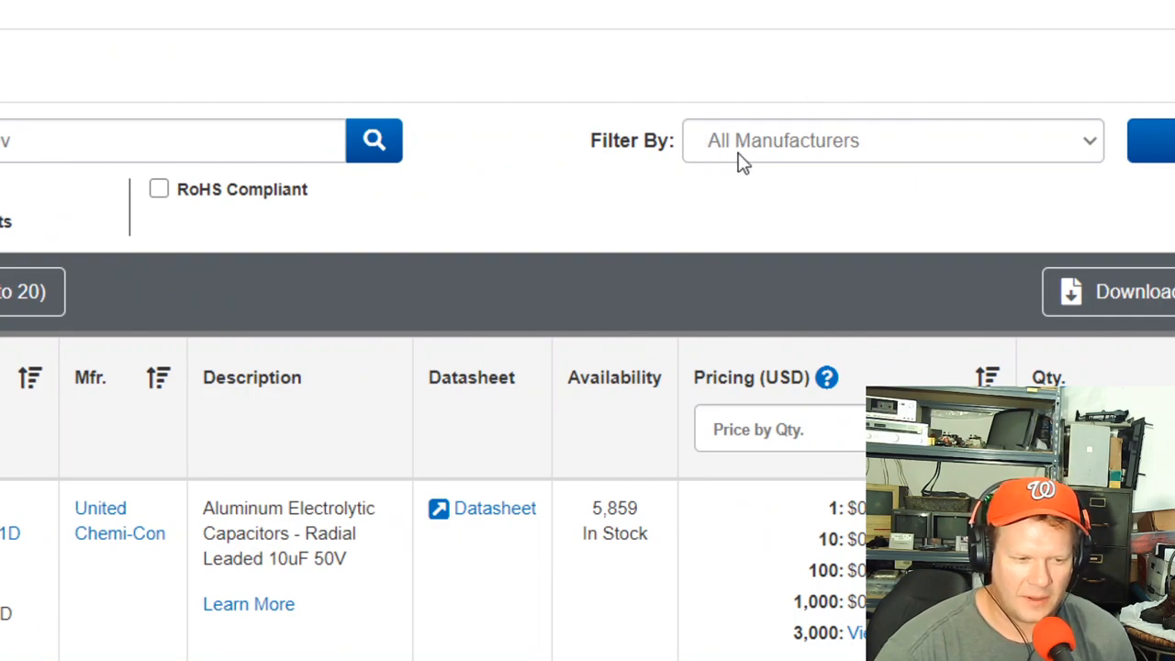
Filter the 10uF 50V radial capacitor results to manufacturer Nichicon (191)
{"action": "left_click", "coordinate": [893, 140]}
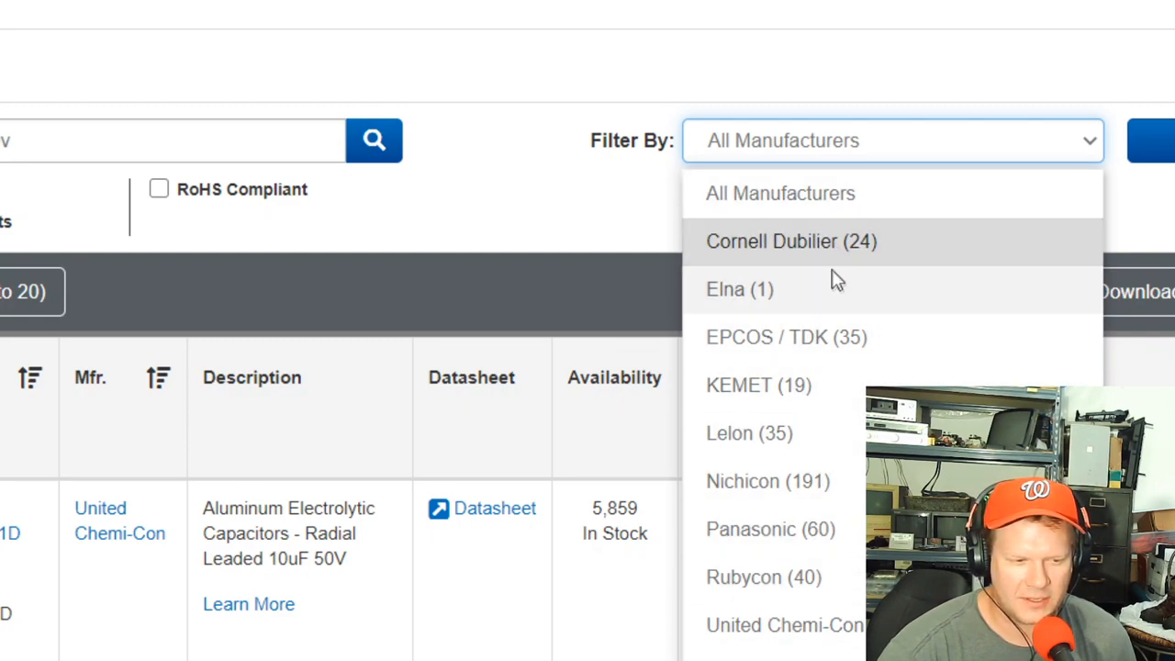
{"action": "mouse_move", "coordinate": [770, 528]}
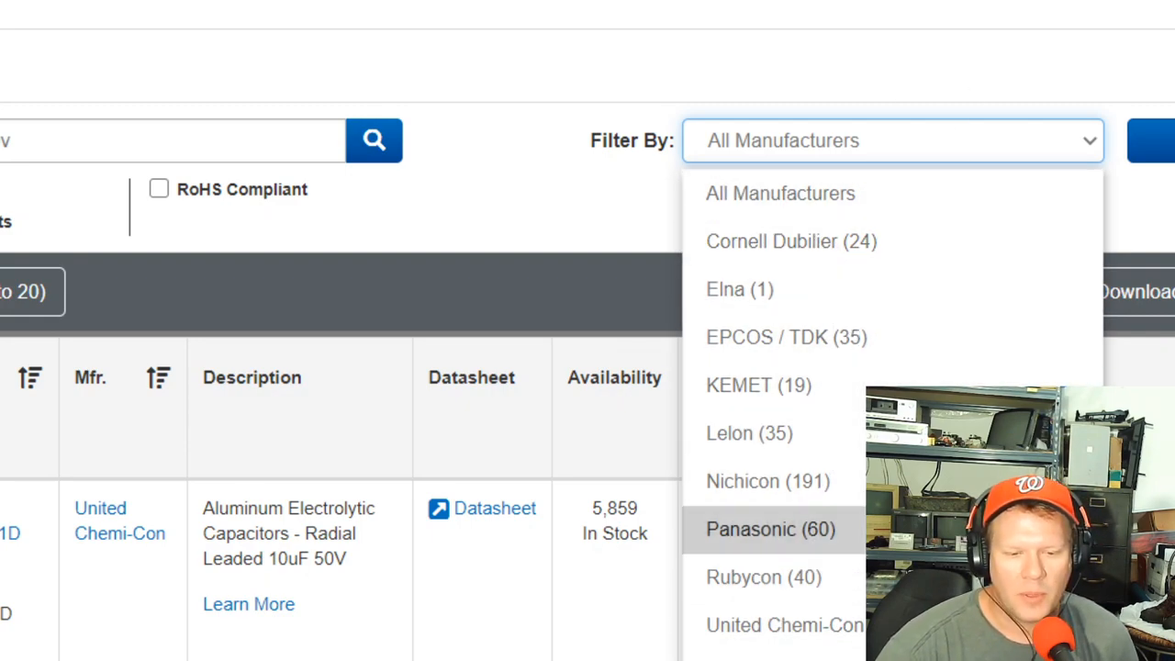
{"action": "left_click", "coordinate": [767, 481]}
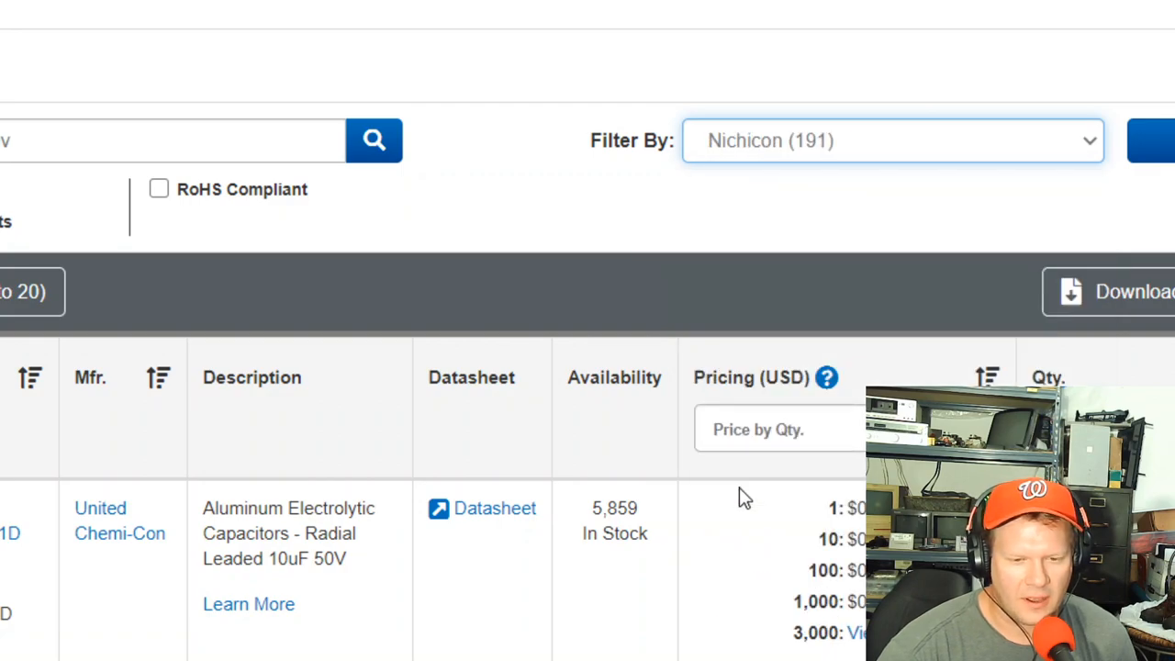
{"action": "mouse_move", "coordinate": [1163, 141]}
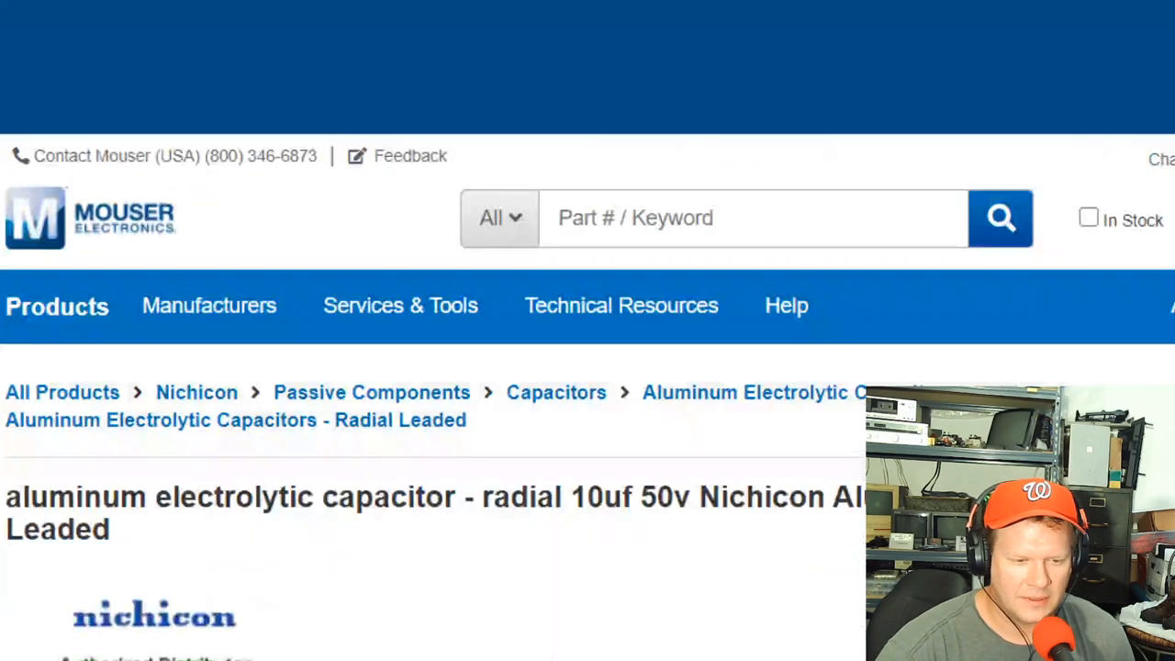
{"action": "scroll", "scroll_direction": "down", "scroll_amount": 3}
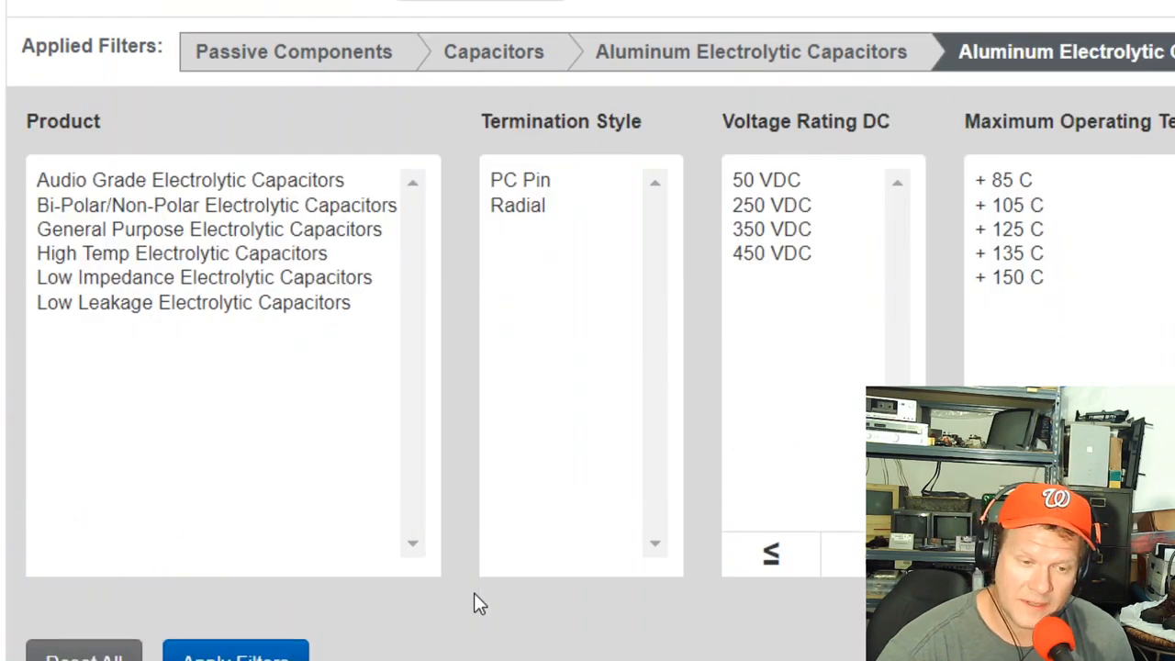
{"action": "mouse_move", "coordinate": [124, 350]}
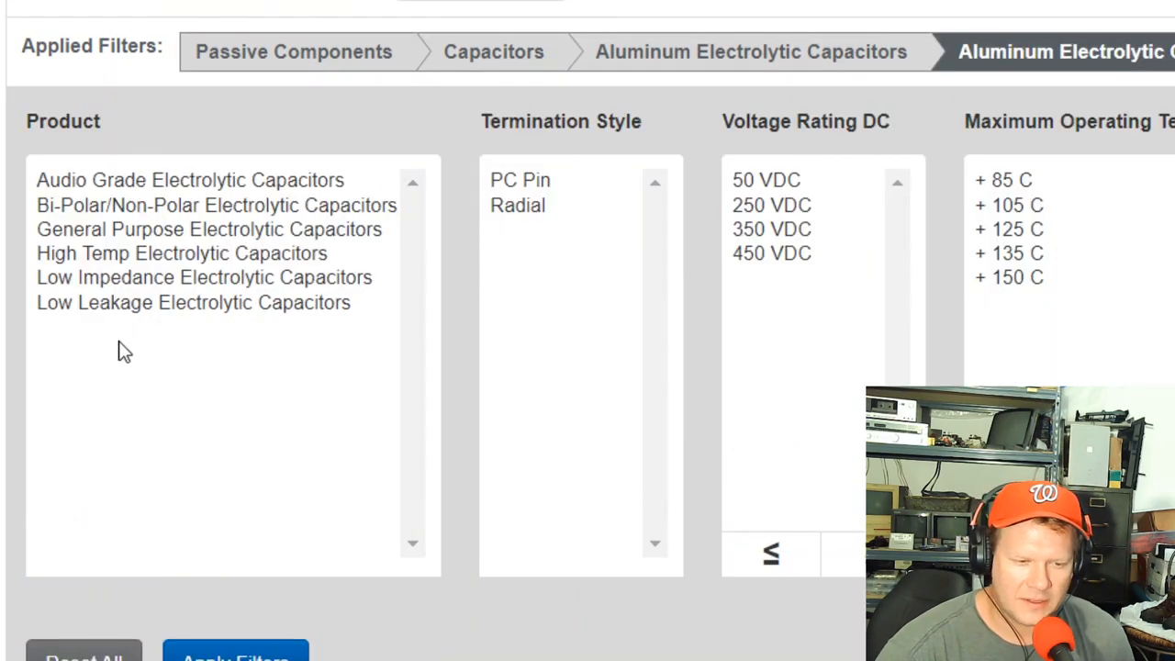
{"action": "mouse_move", "coordinate": [326, 371]}
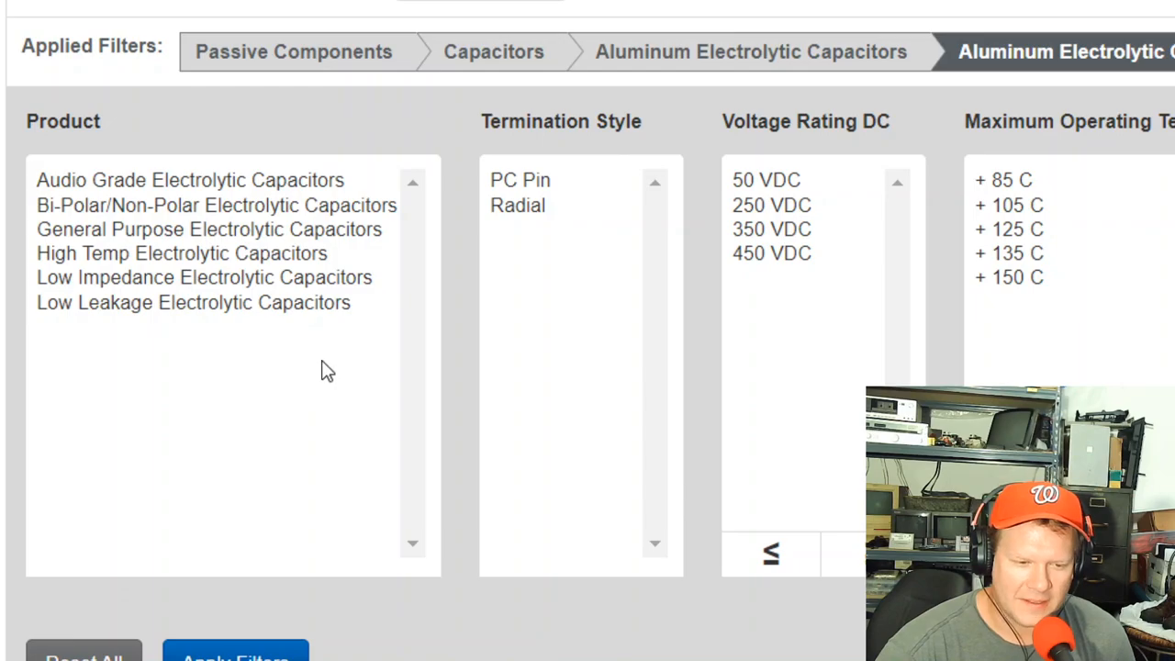
{"action": "mouse_move", "coordinate": [237, 204]}
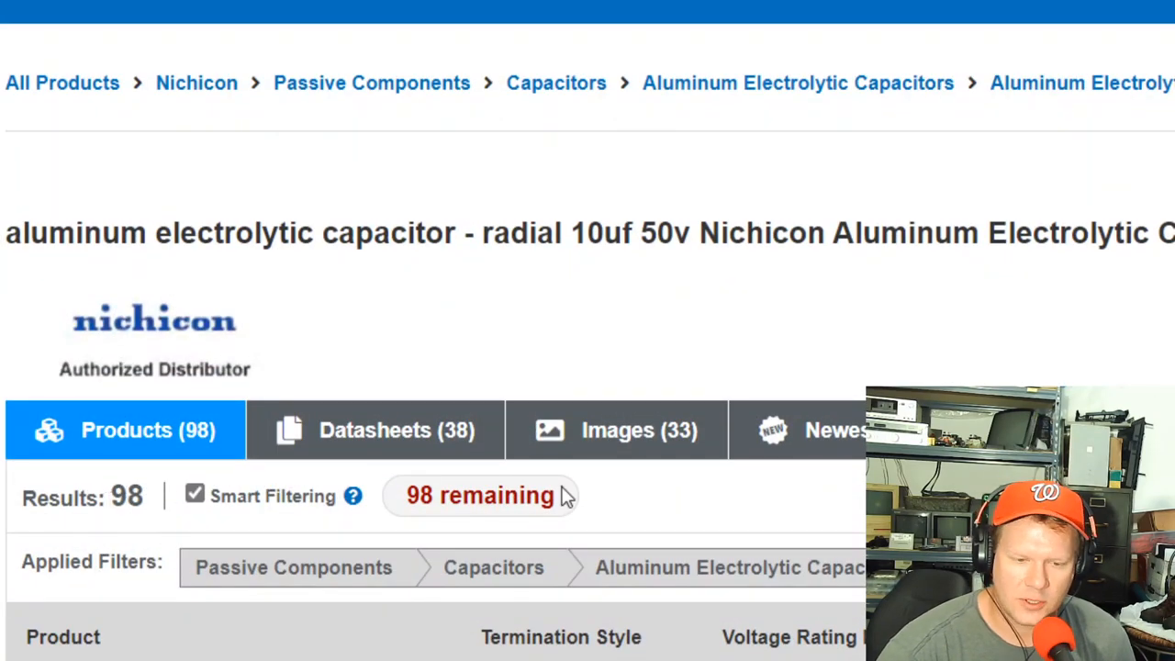
Select the +105 C maximum operating temperature and 50 VDC voltage rating filters
{"action": "scroll", "scroll_direction": "down", "scroll_amount": 3}
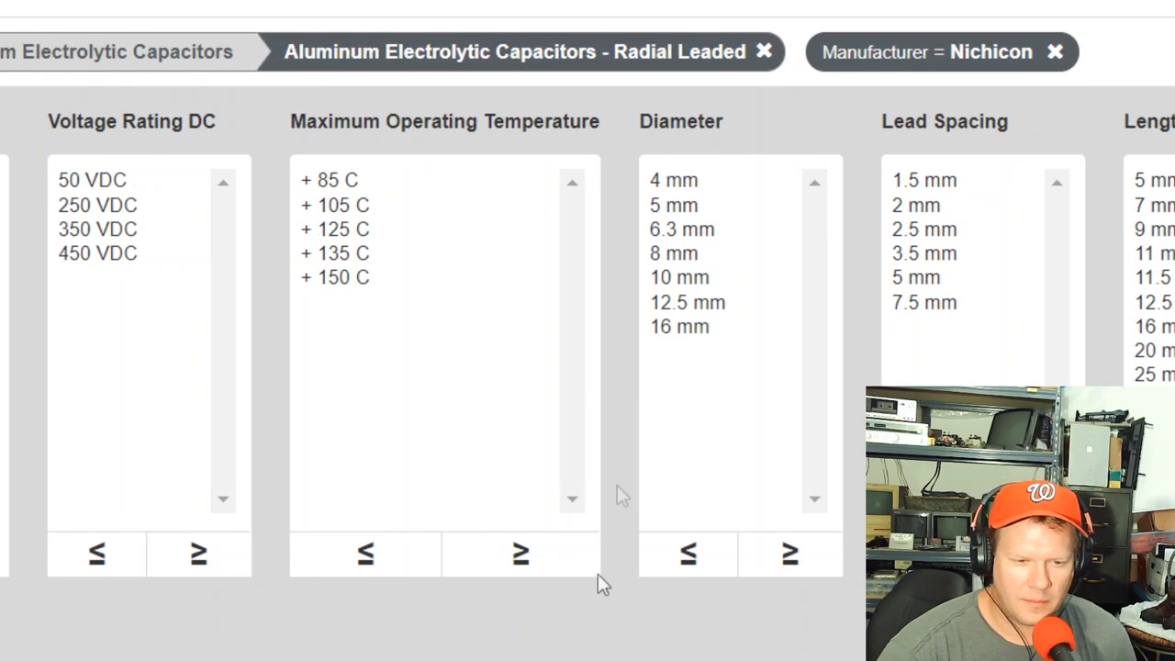
{"action": "mouse_move", "coordinate": [725, 307]}
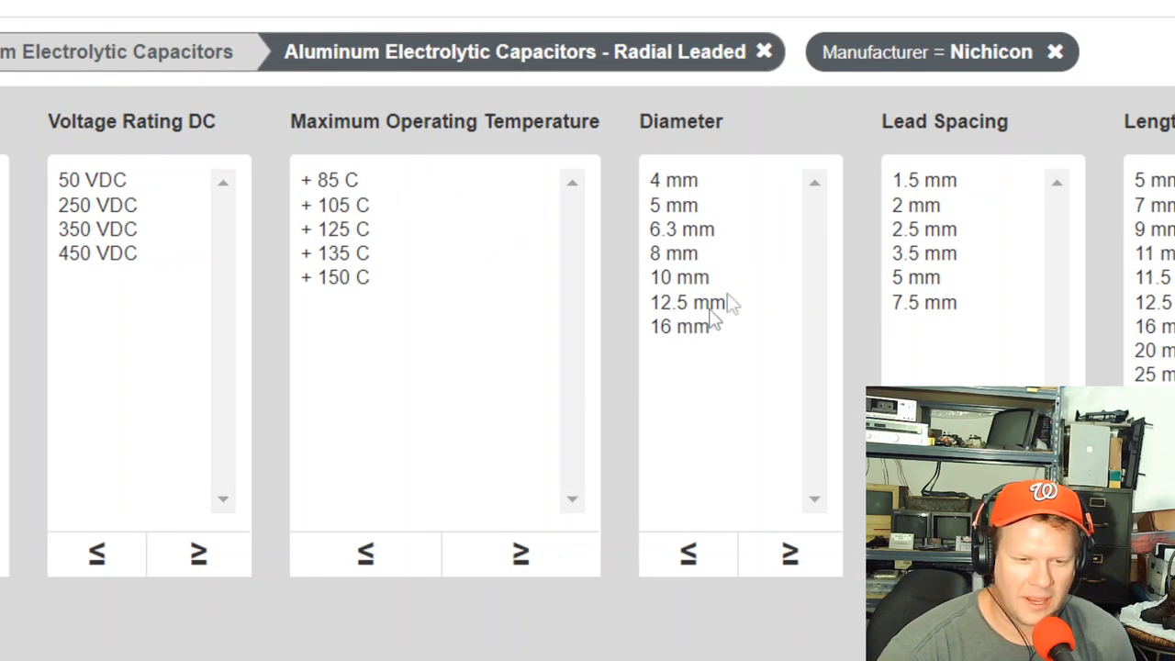
{"action": "mouse_move", "coordinate": [733, 255]}
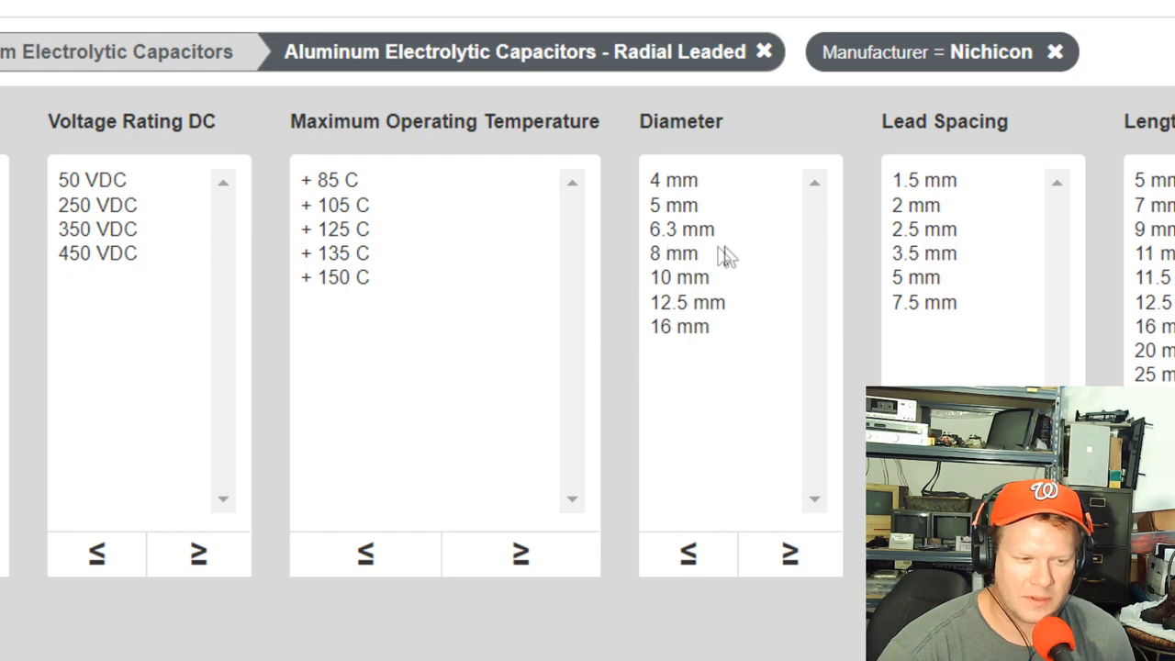
{"action": "left_click", "coordinate": [339, 205]}
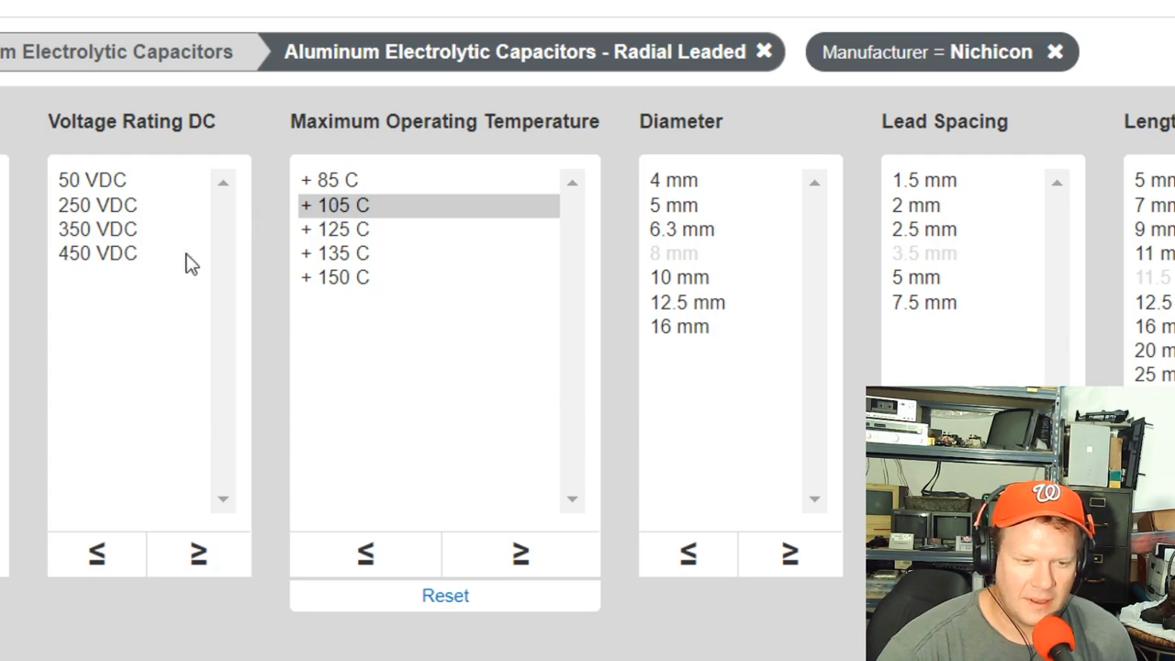
{"action": "left_click", "coordinate": [83, 174]}
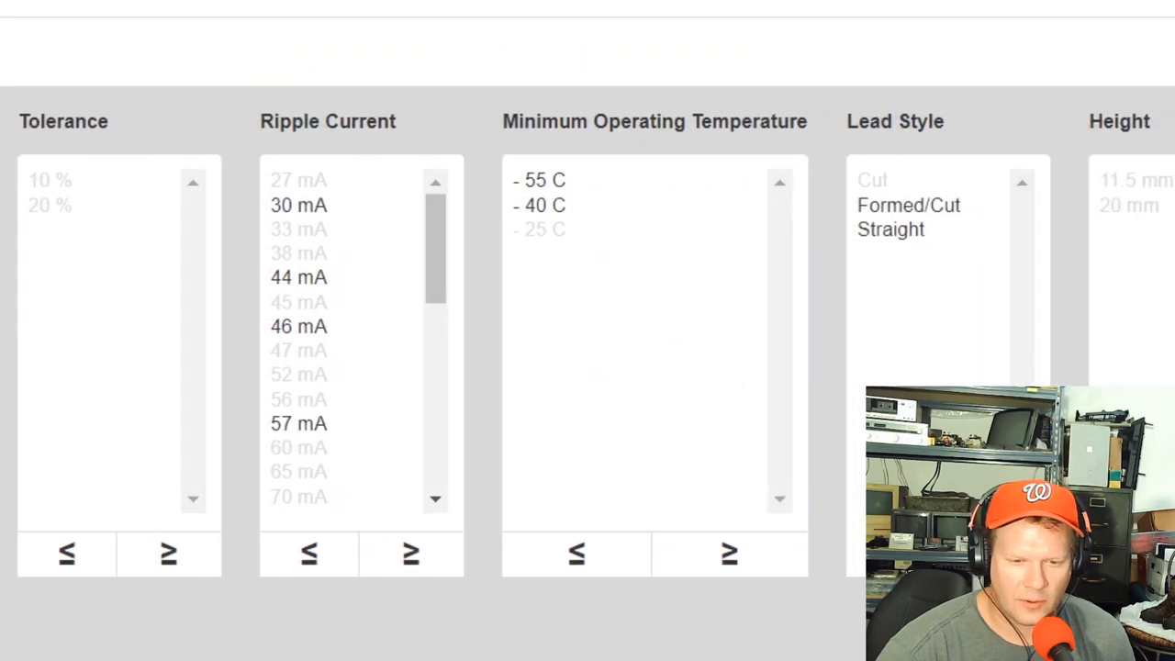
{"action": "scroll", "scroll_direction": "right", "scroll_amount": 3}
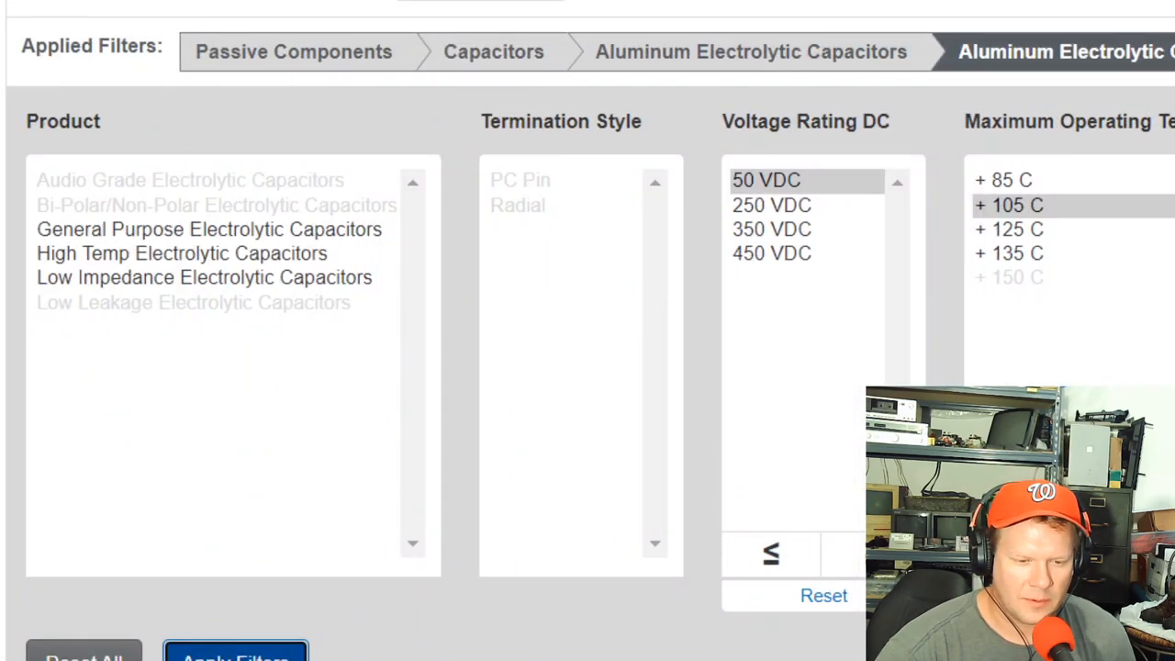
{"action": "mouse_move", "coordinate": [820, 542]}
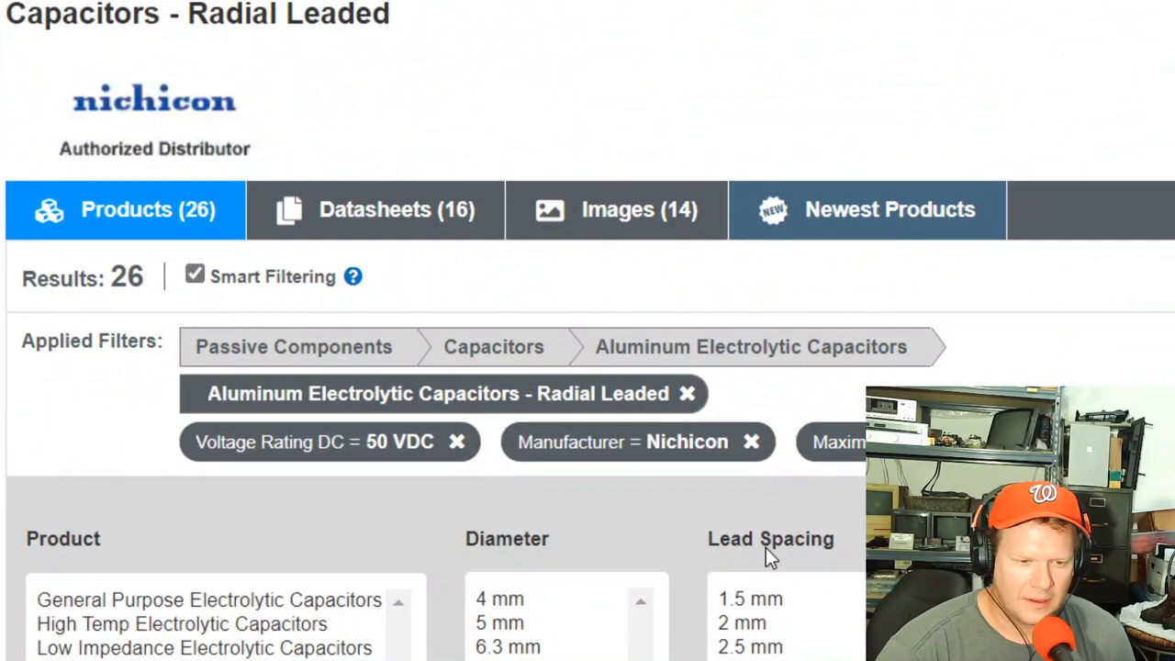
{"action": "scroll", "scroll_direction": "down", "scroll_amount": 3}
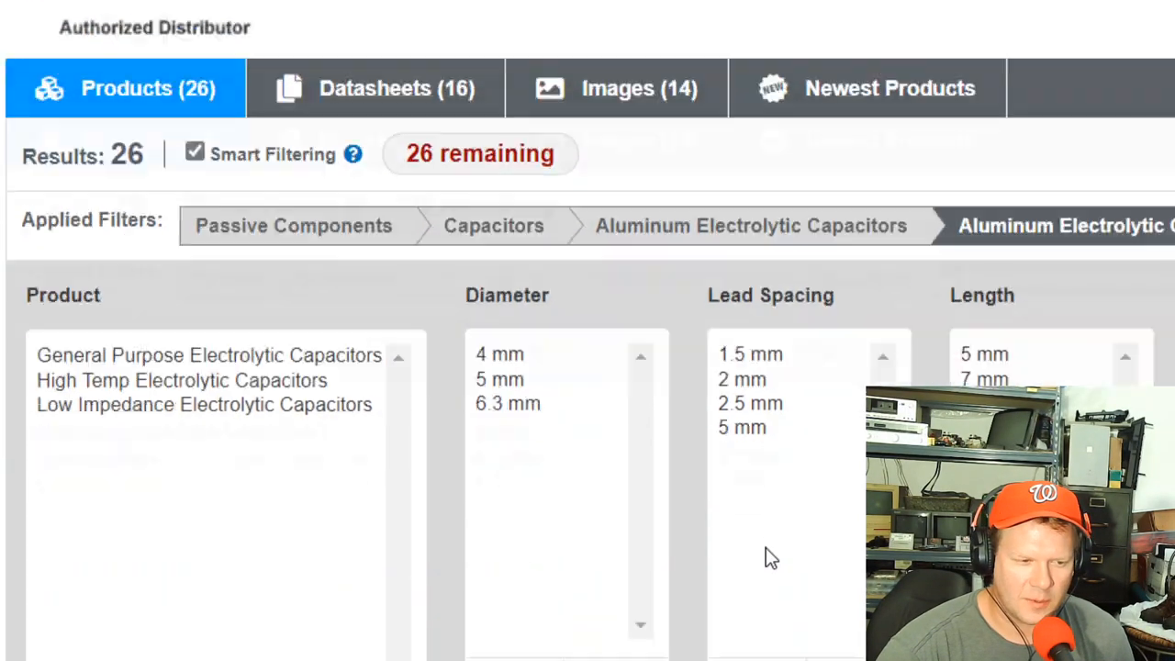
{"action": "scroll", "scroll_direction": "down", "scroll_amount": 3}
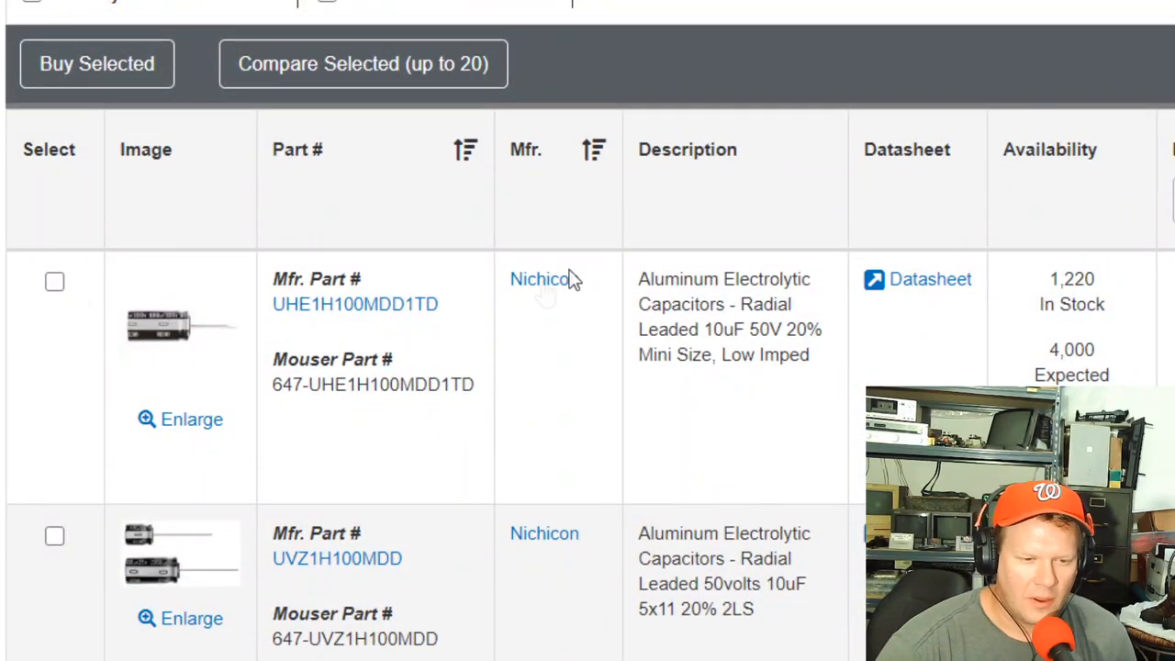
{"action": "mouse_move", "coordinate": [508, 395]}
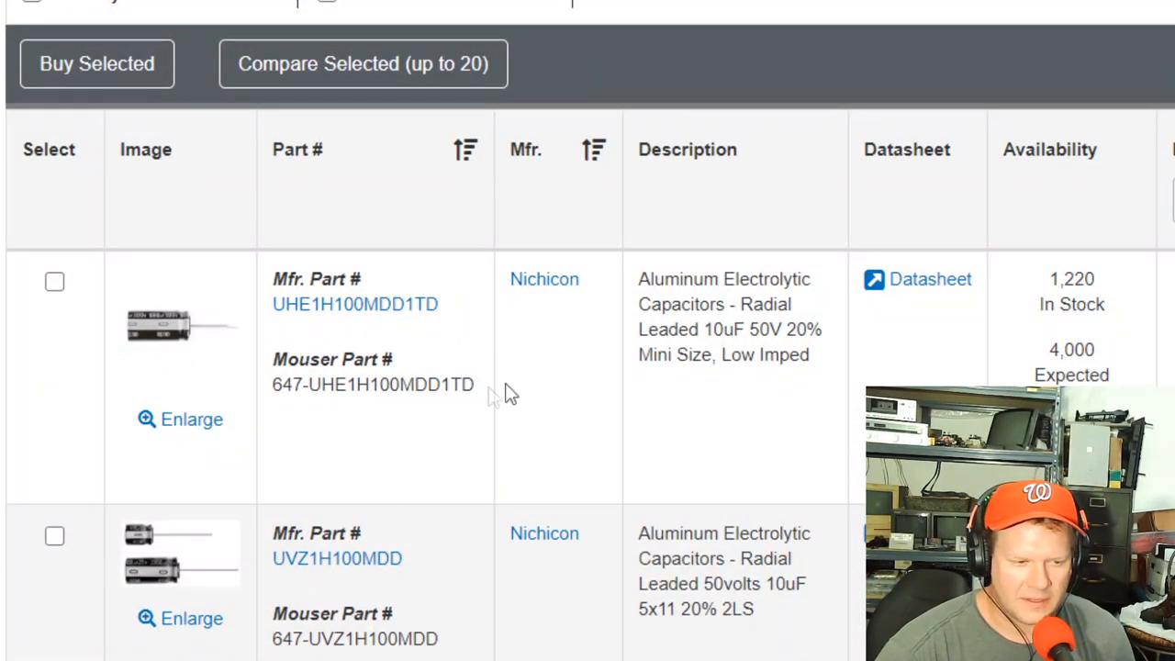
{"action": "mouse_move", "coordinate": [781, 329]}
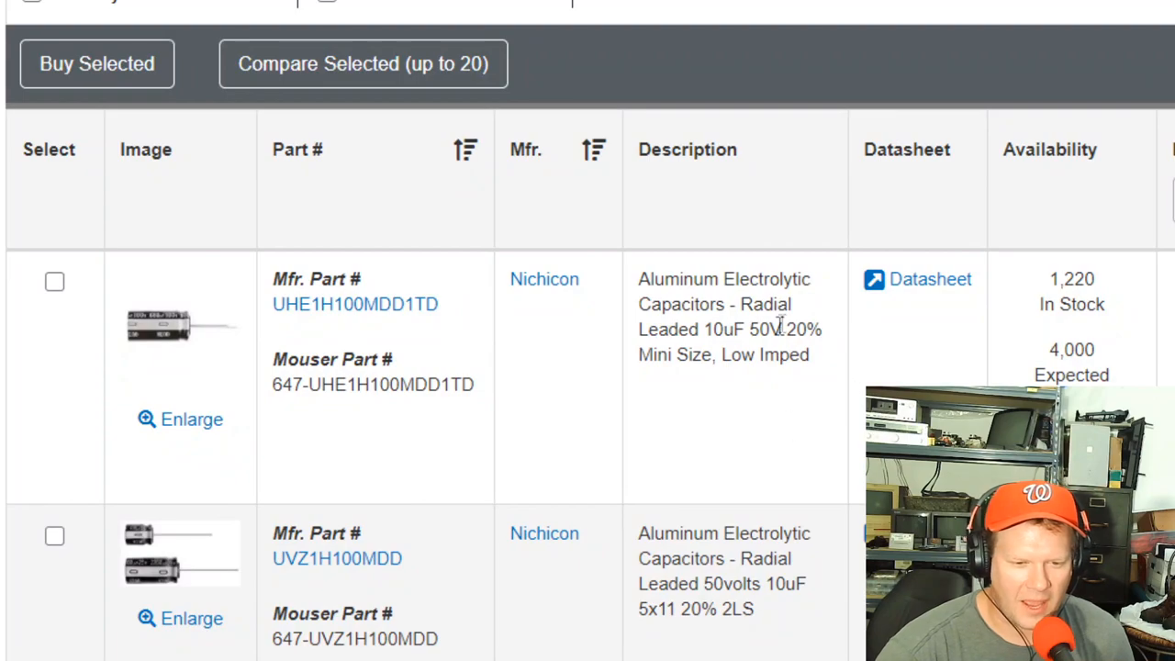
{"action": "scroll", "scroll_direction": "down", "scroll_amount": 3}
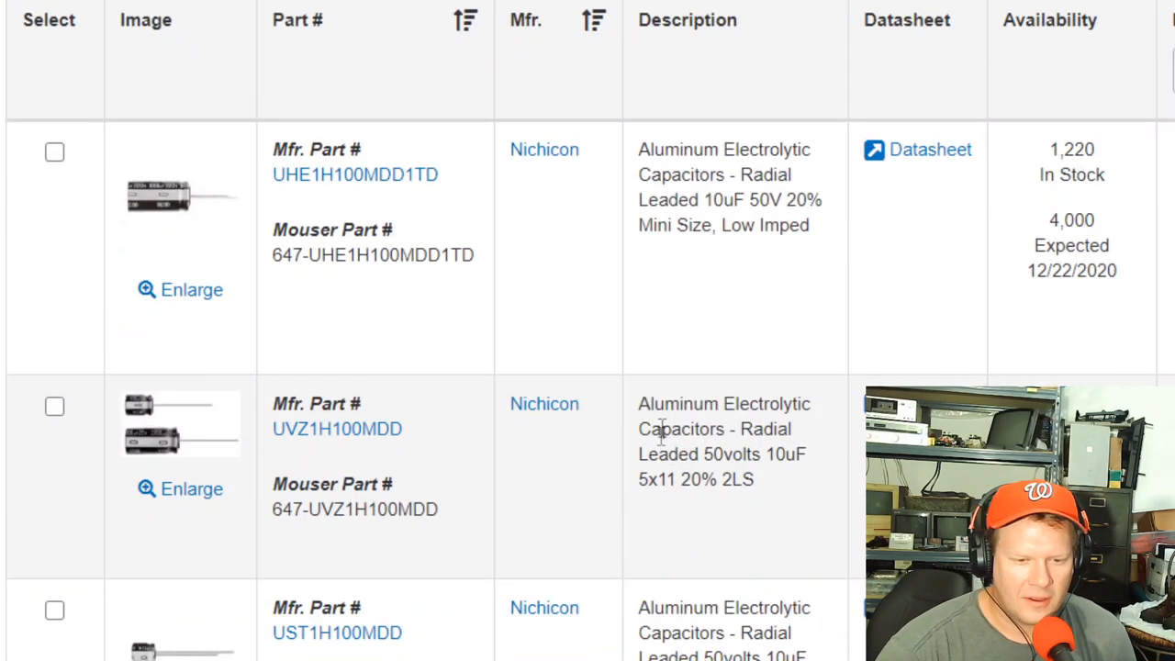
{"action": "mouse_move", "coordinate": [369, 292]}
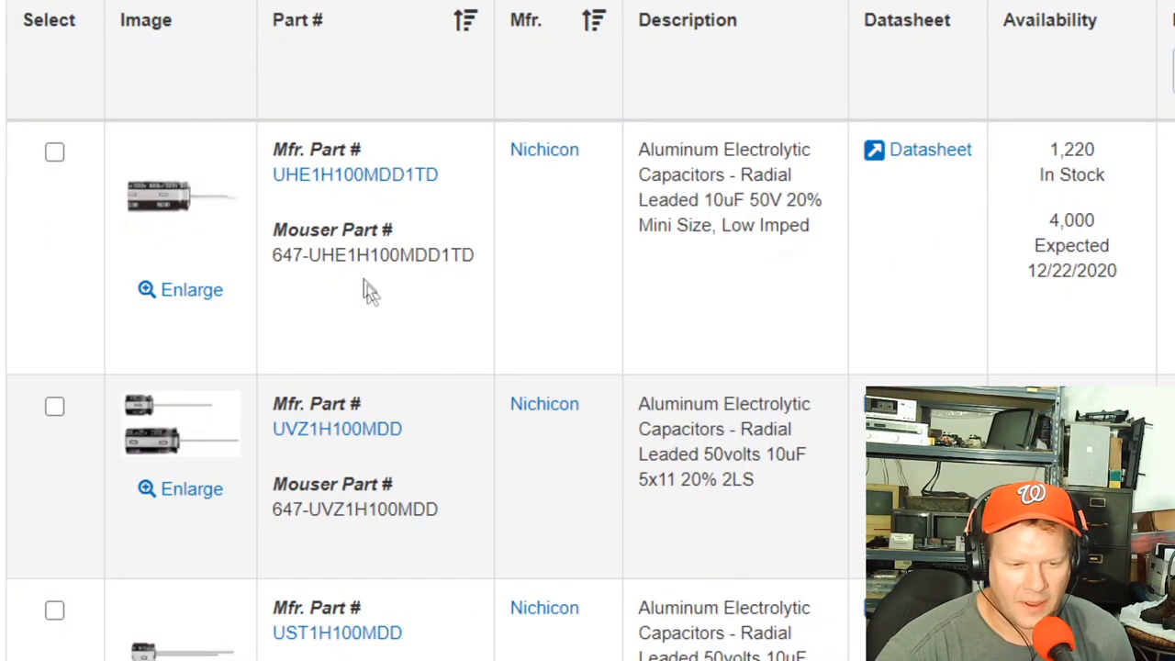
{"action": "mouse_move", "coordinate": [597, 312]}
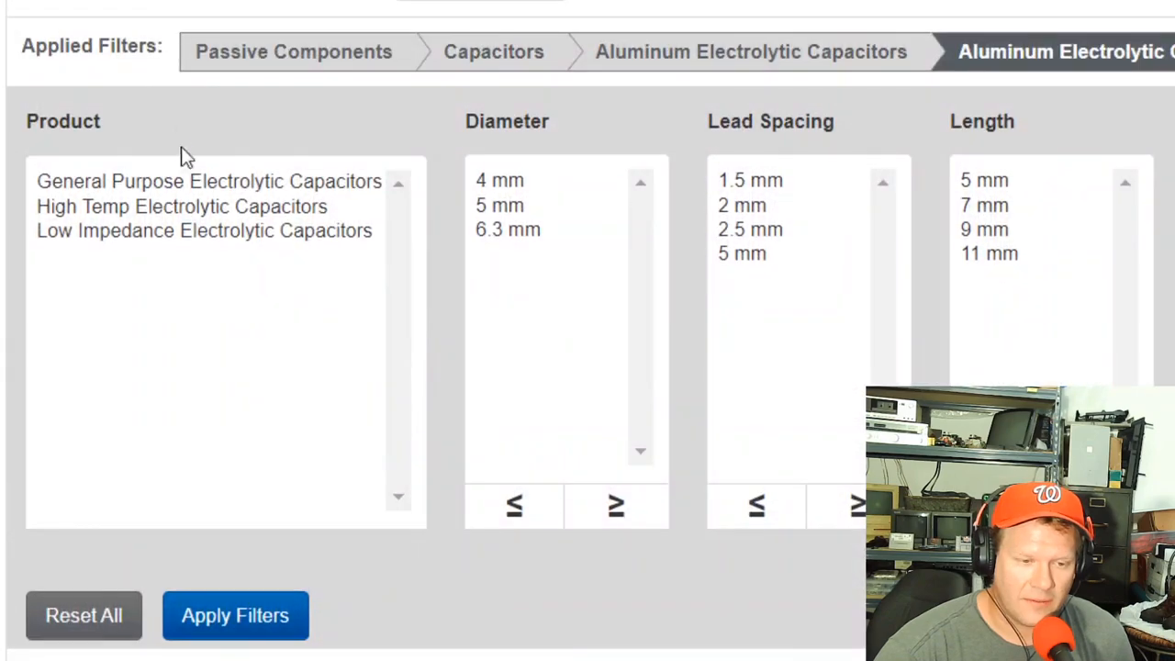
{"action": "scroll", "scroll_direction": "down", "scroll_amount": 3}
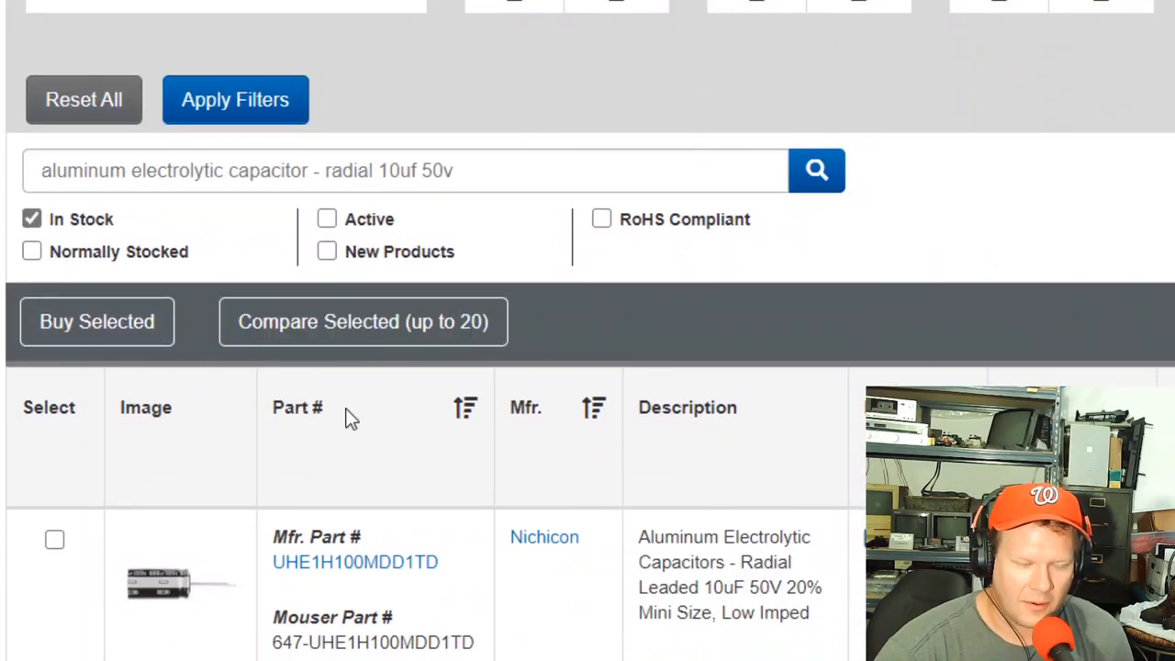
{"action": "scroll", "scroll_direction": "down", "scroll_amount": 3}
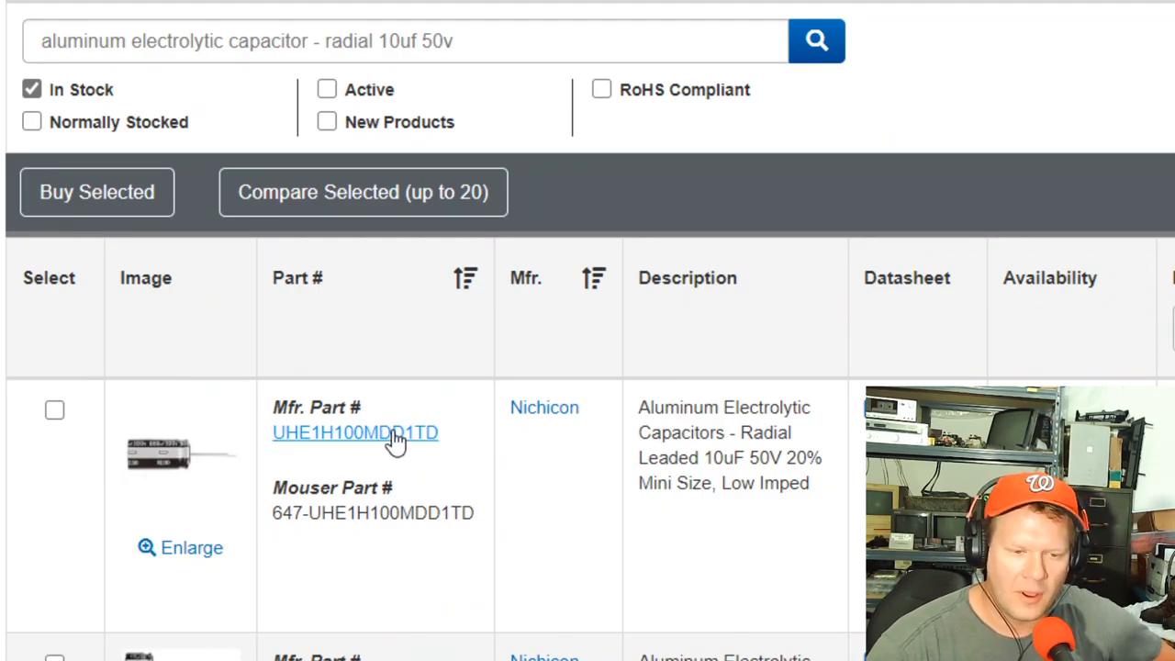
Open the UHE1H100MDD1TD product page and highlight its Low Impedance Electrolytic Capacitors type
{"action": "left_click", "coordinate": [355, 432]}
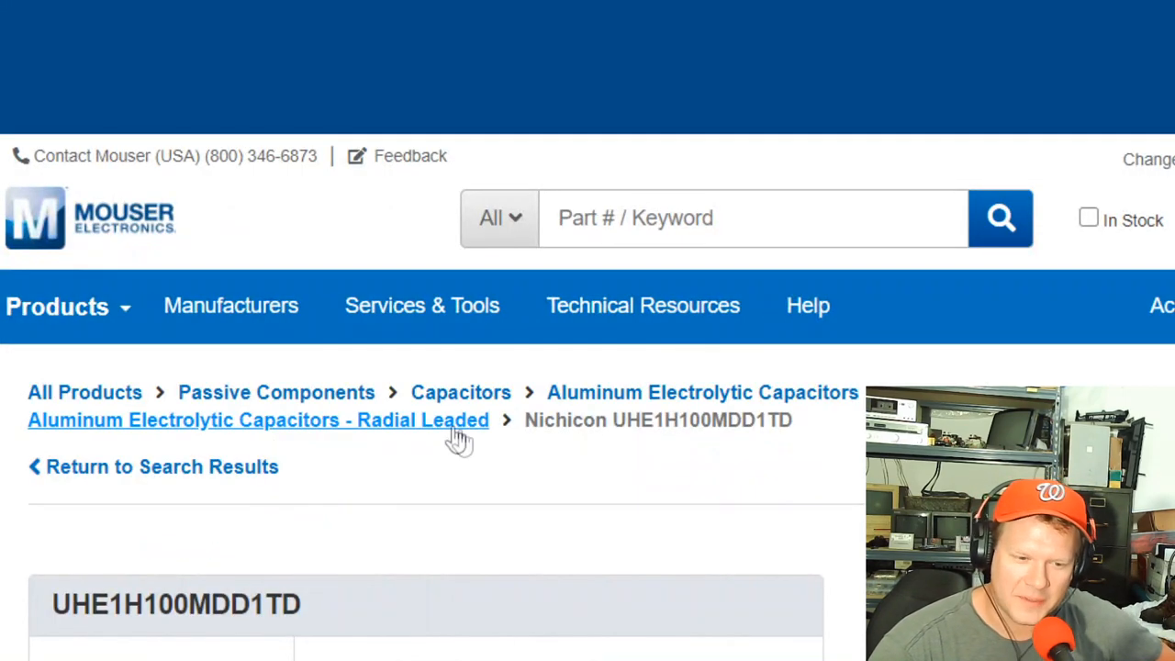
{"action": "scroll", "scroll_direction": "down", "scroll_amount": 3}
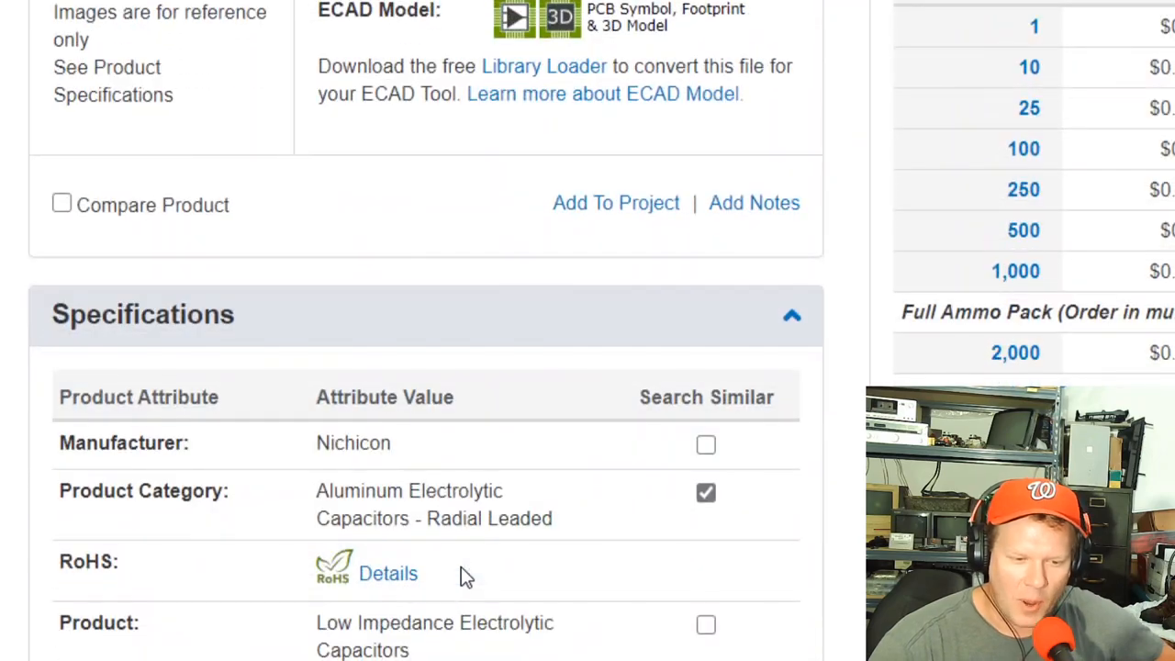
{"action": "scroll", "scroll_direction": "down", "scroll_amount": 3}
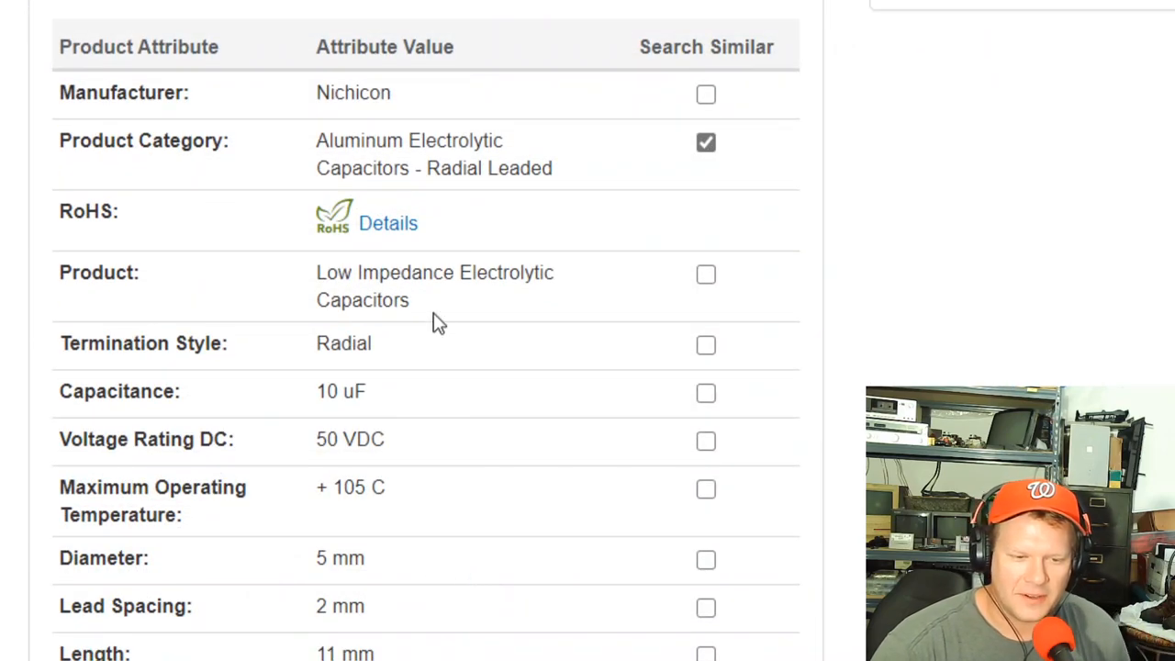
{"action": "left_click_drag", "start_coordinate": [316, 272], "coordinate": [487, 272]}
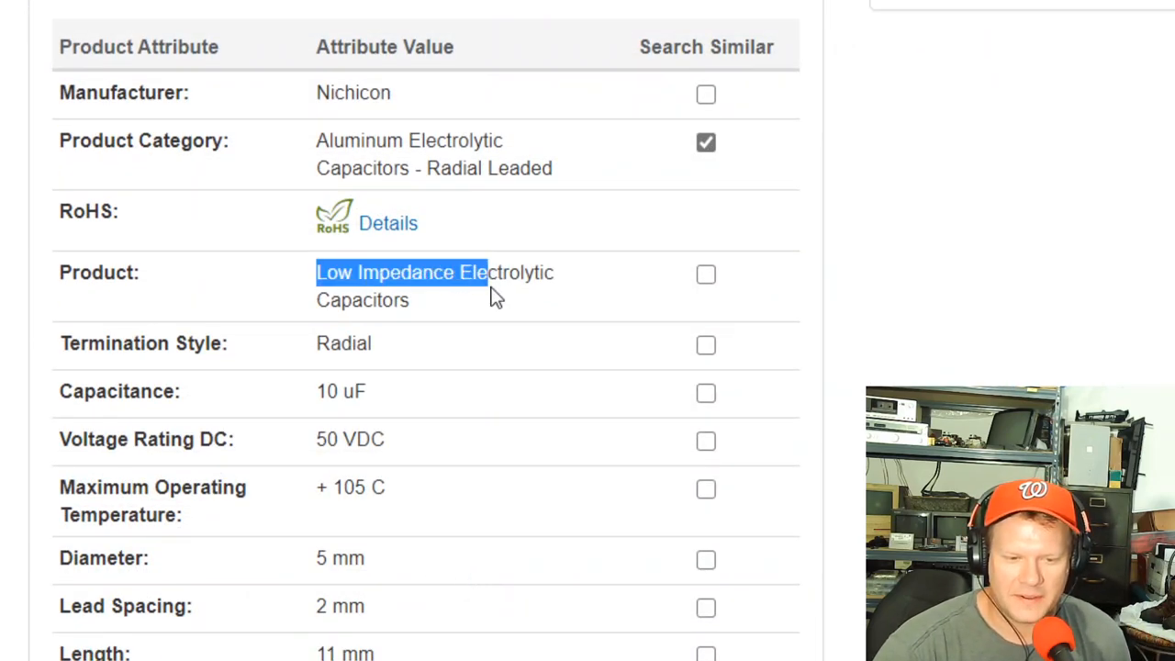
{"action": "left_click_drag", "start_coordinate": [487, 287], "coordinate": [413, 300]}
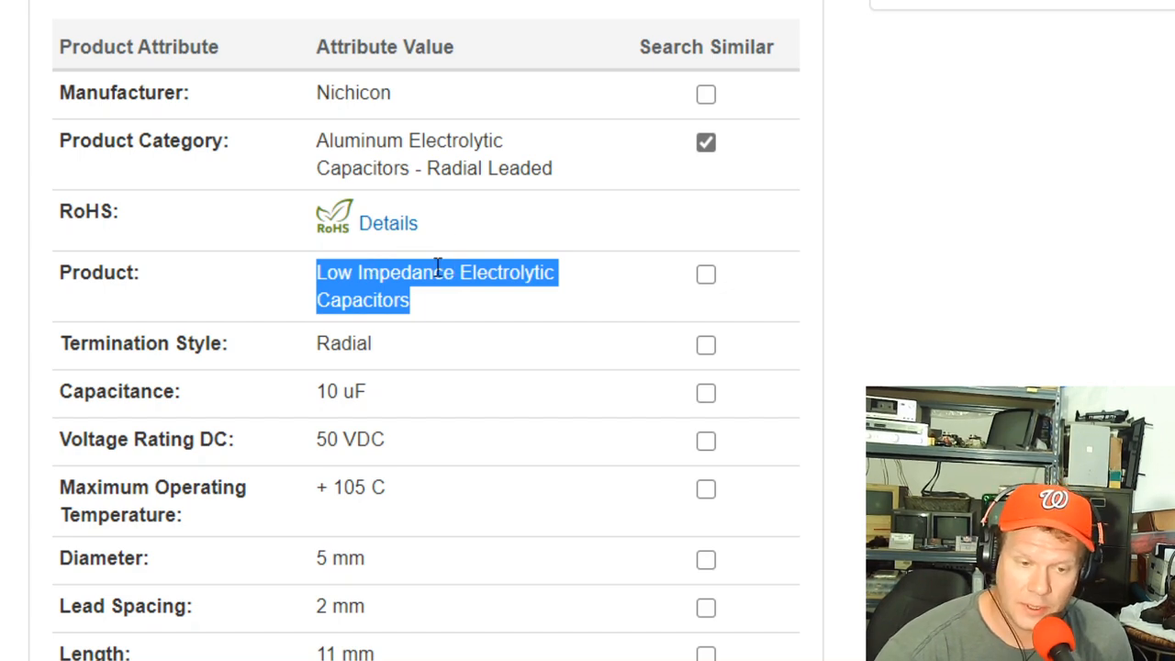
{"action": "mouse_move", "coordinate": [432, 317]}
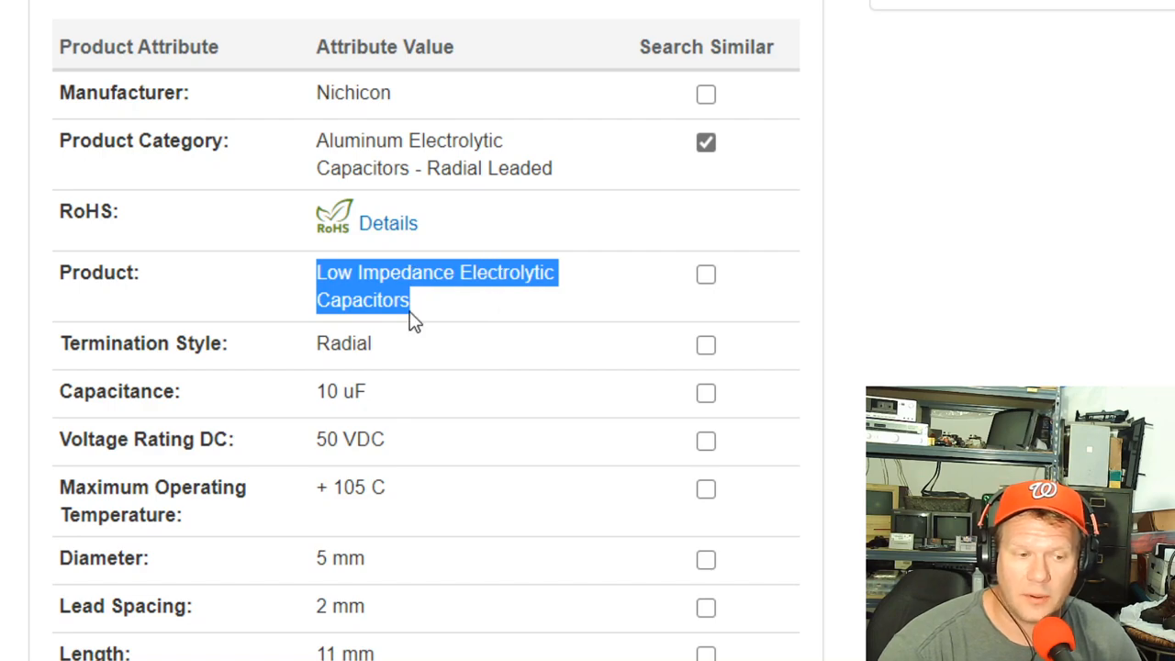
{"action": "mouse_move", "coordinate": [427, 372]}
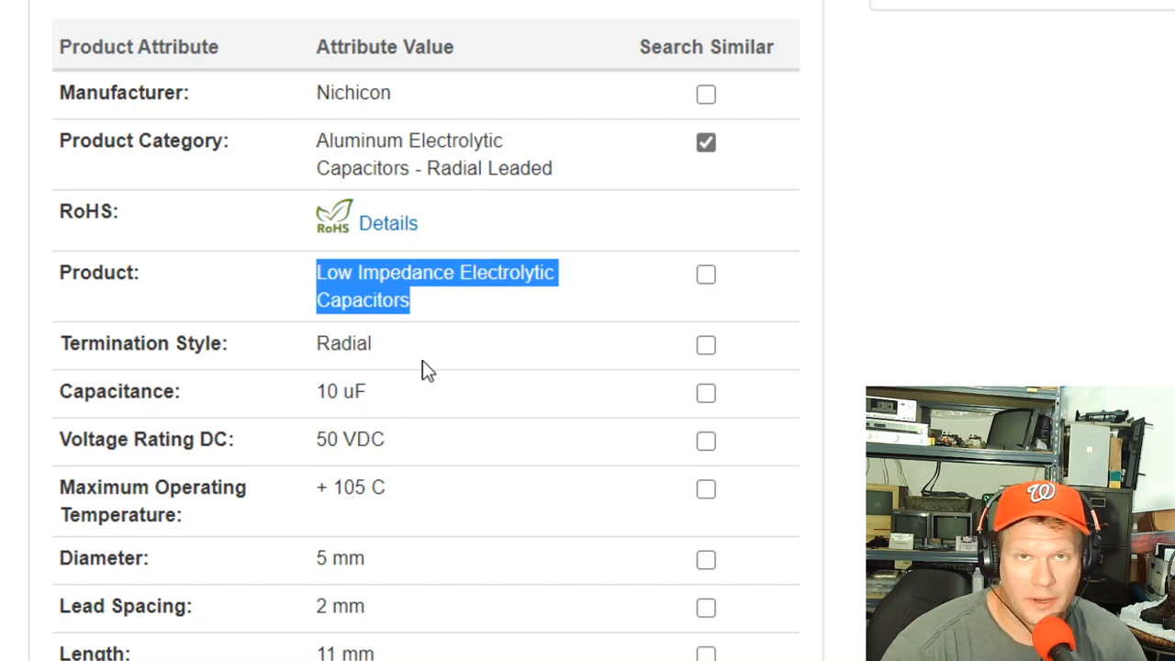
{"action": "scroll", "scroll_direction": "down", "scroll_amount": 3}
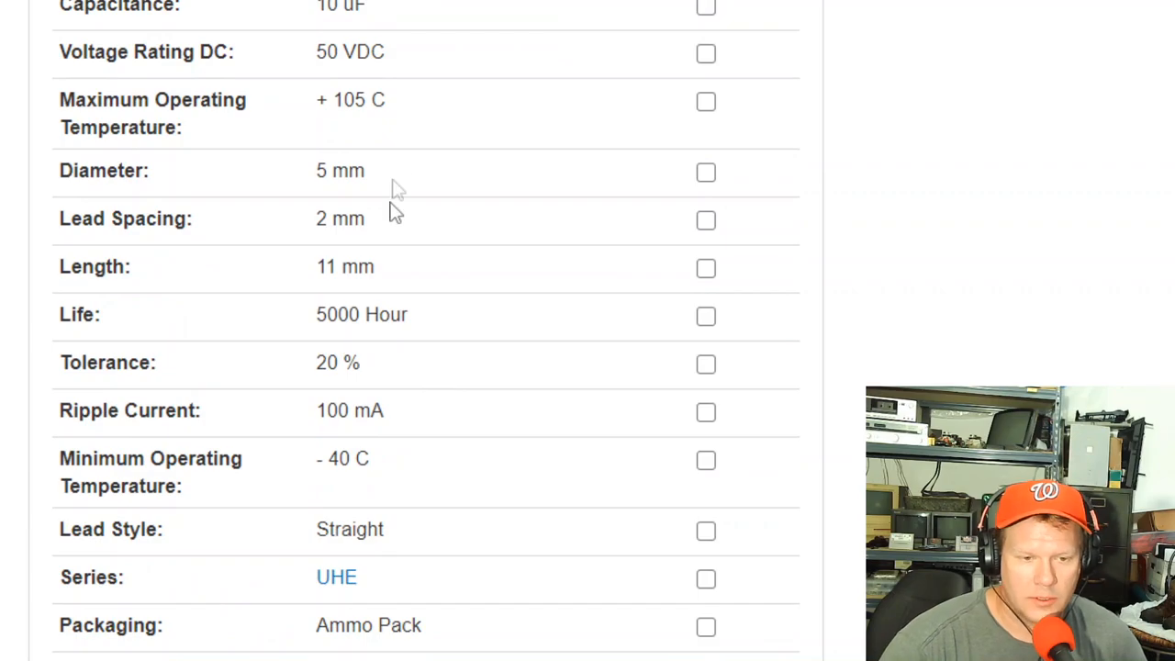
{"action": "mouse_move", "coordinate": [397, 127]}
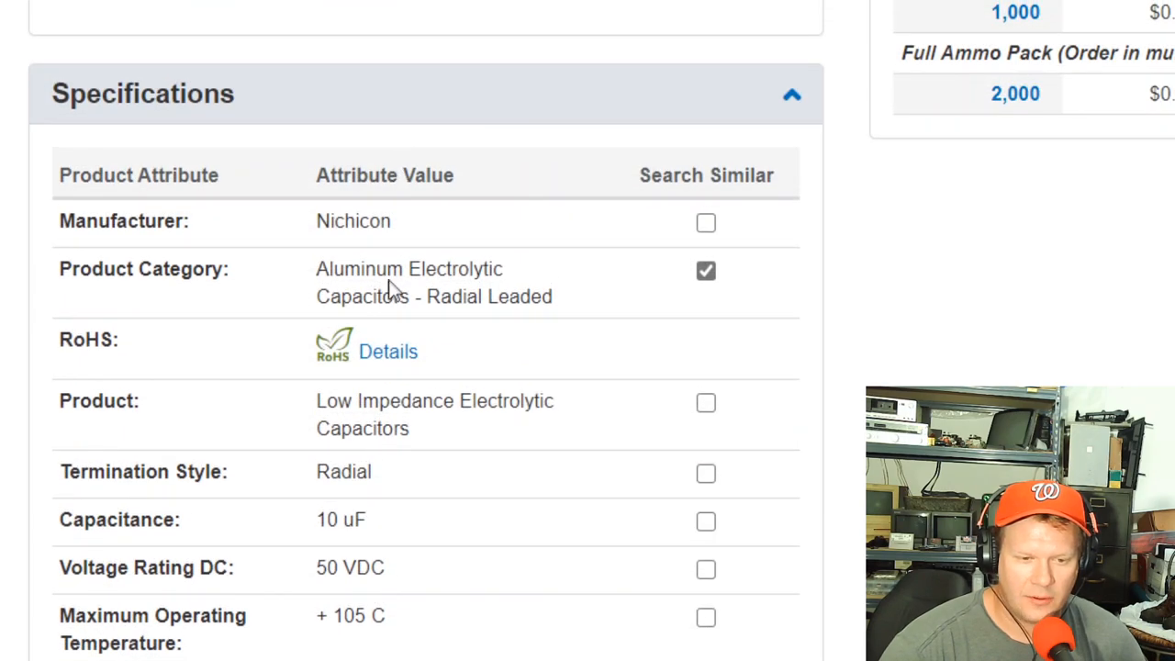
{"action": "scroll", "scroll_direction": "down", "scroll_amount": 3}
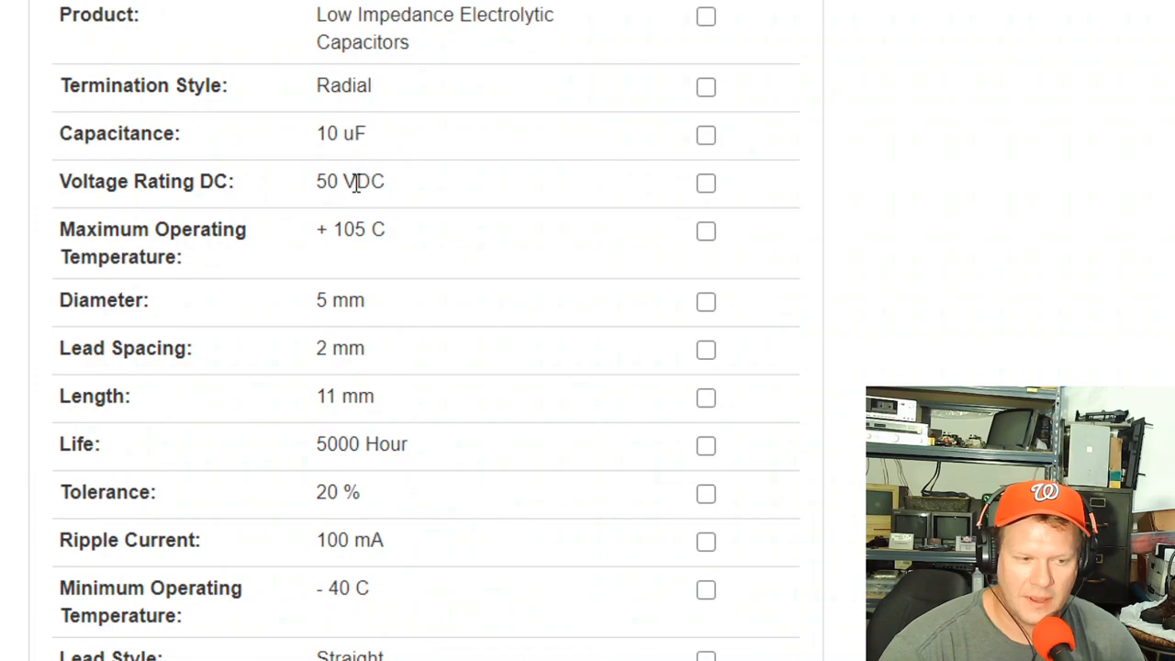
{"action": "mouse_move", "coordinate": [367, 129]}
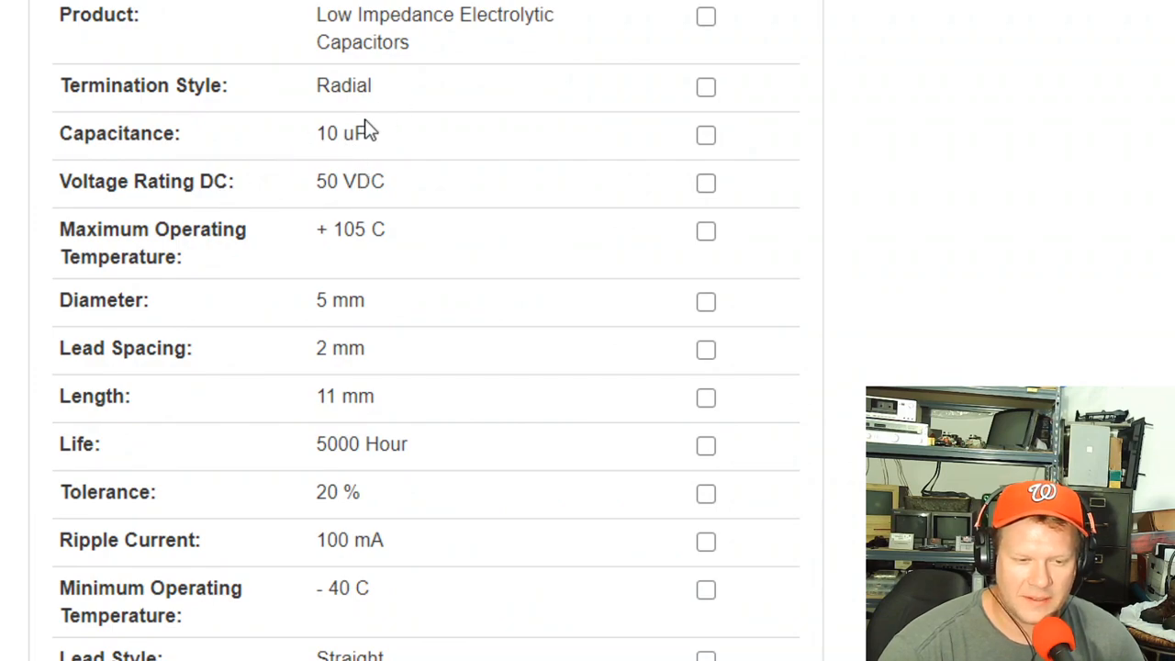
{"action": "scroll", "scroll_direction": "down", "scroll_amount": 3}
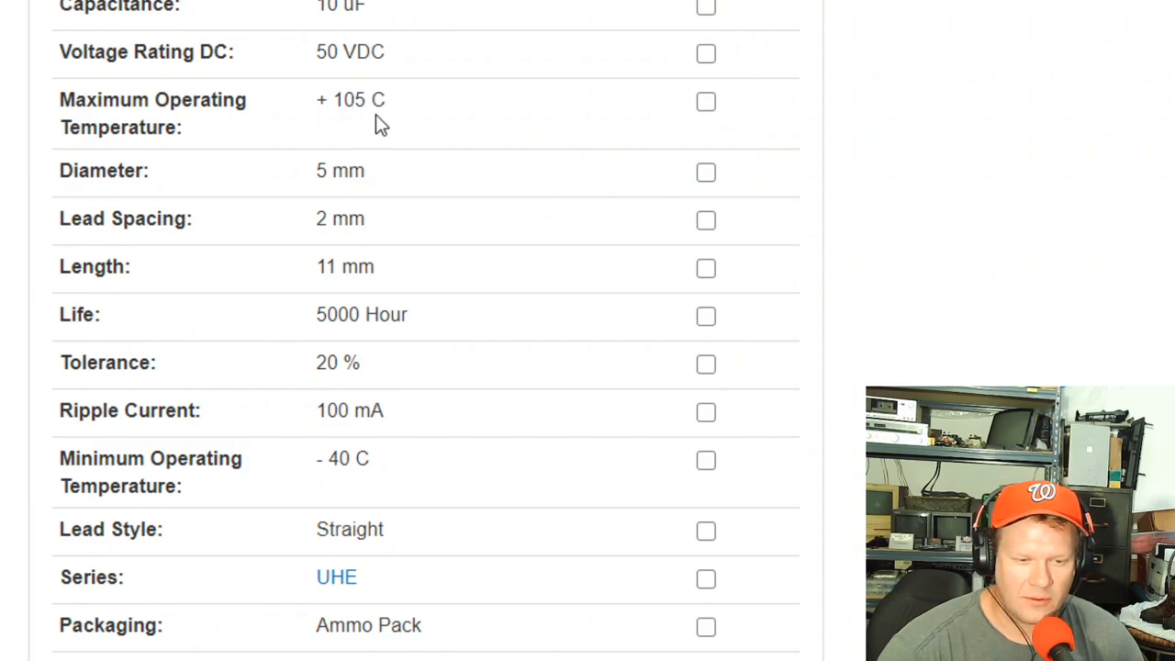
{"action": "mouse_move", "coordinate": [346, 257]}
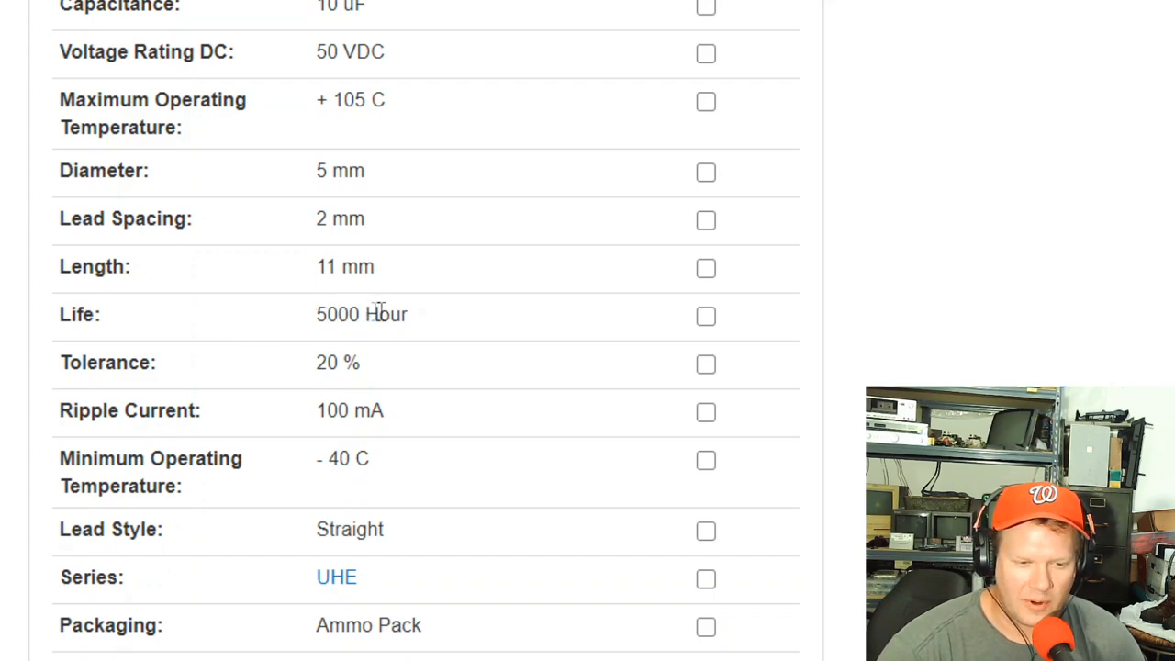
{"action": "double_click", "coordinate": [361, 314]}
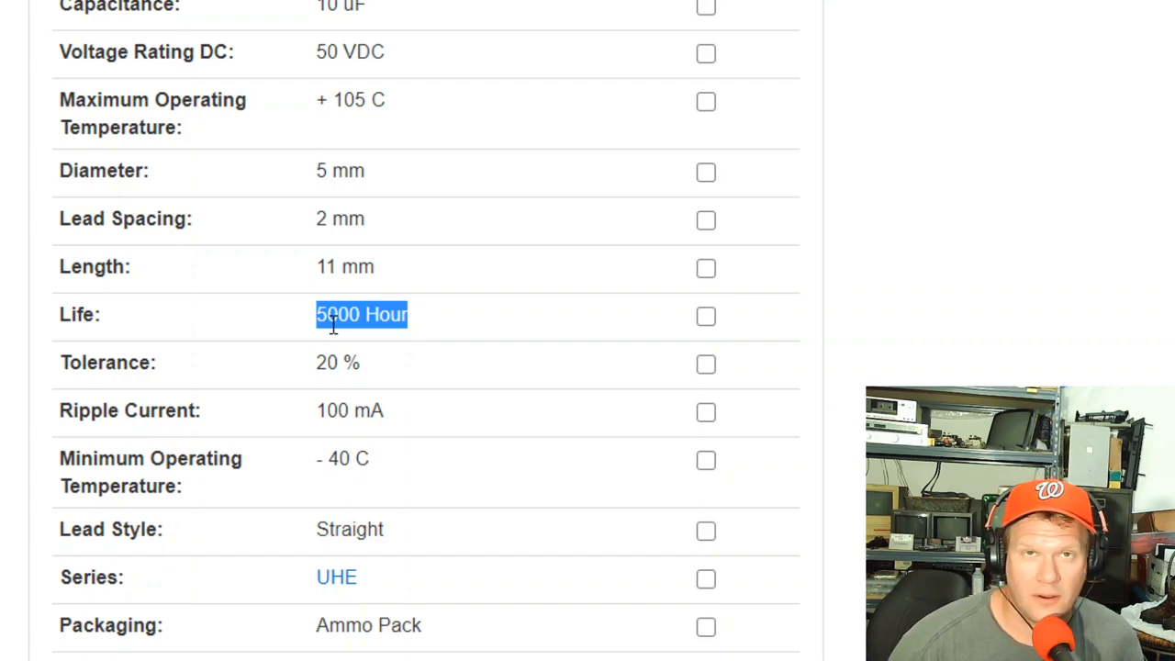
{"action": "mouse_move", "coordinate": [723, 289]}
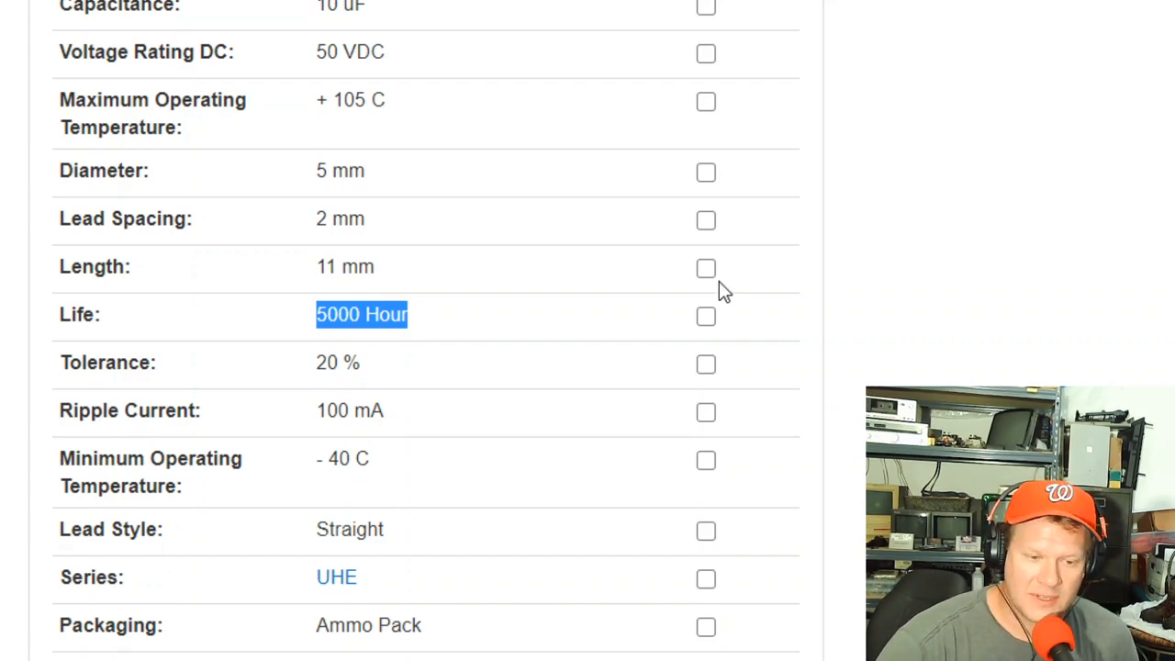
{"action": "left_click", "coordinate": [422, 323]}
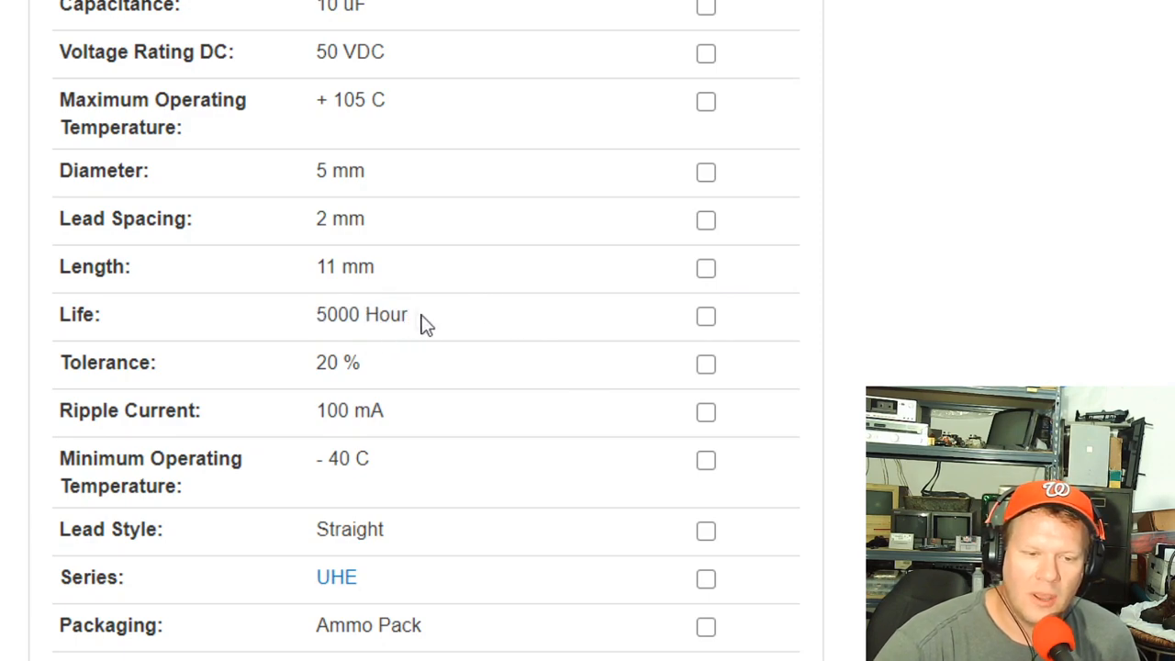
{"action": "double_click", "coordinate": [361, 314]}
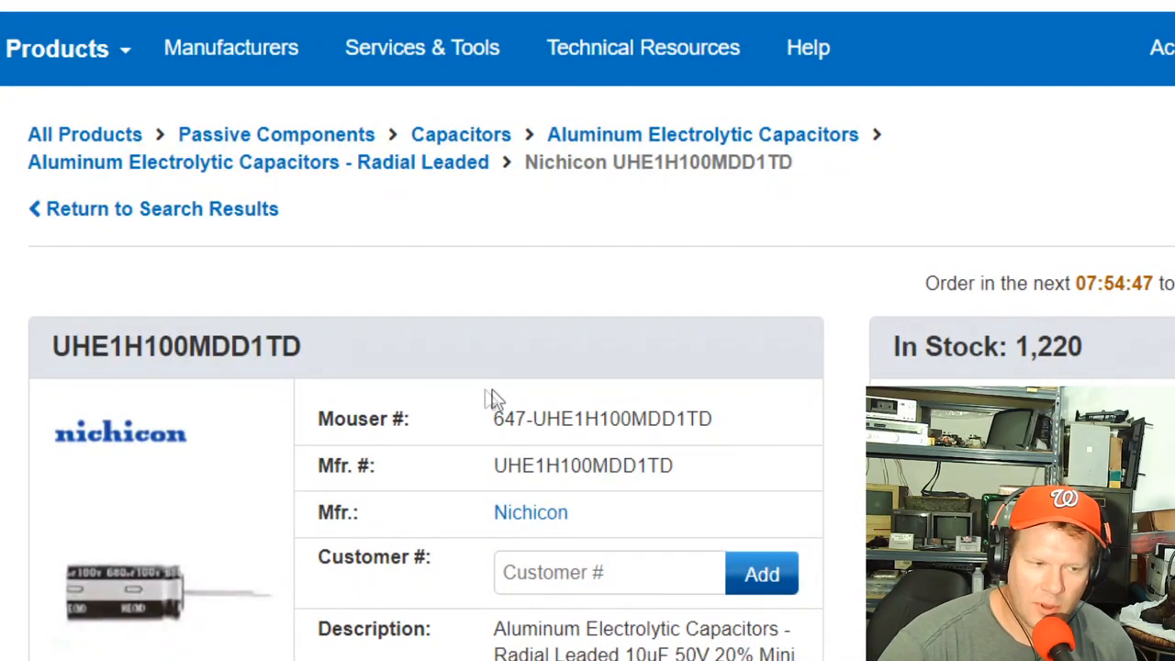
Scroll the UHD1E101MED1TA page past Documents down to Newest Products Nichicon
{"action": "scroll", "scroll_direction": "down", "scroll_amount": 3}
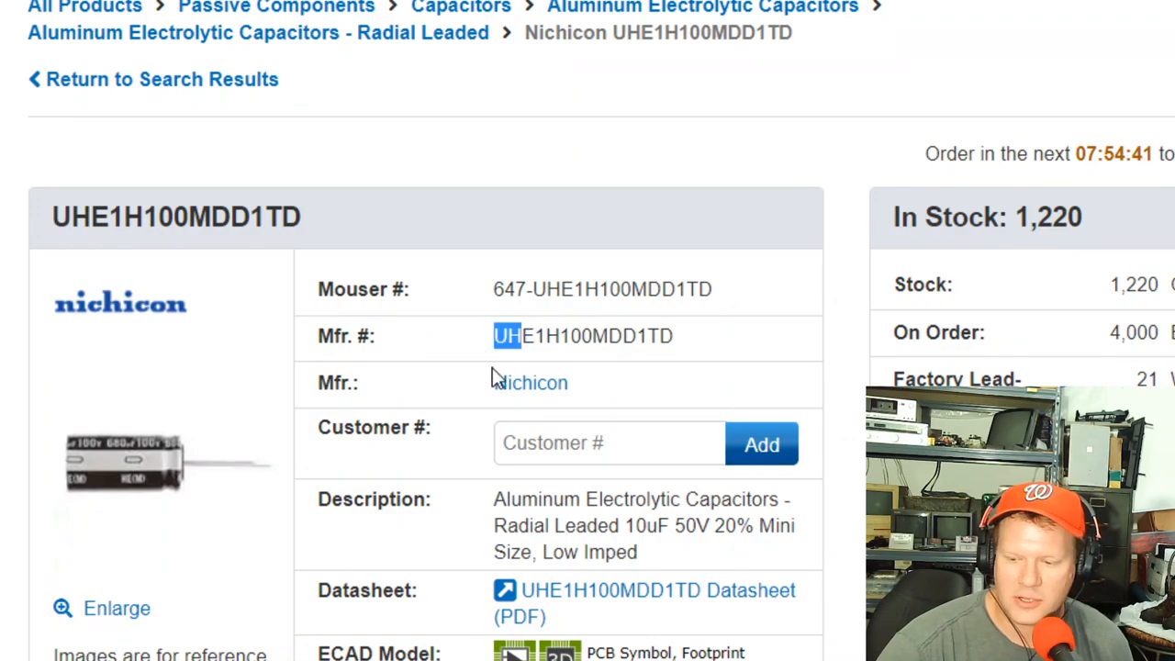
{"action": "scroll", "scroll_direction": "down", "scroll_amount": 3}
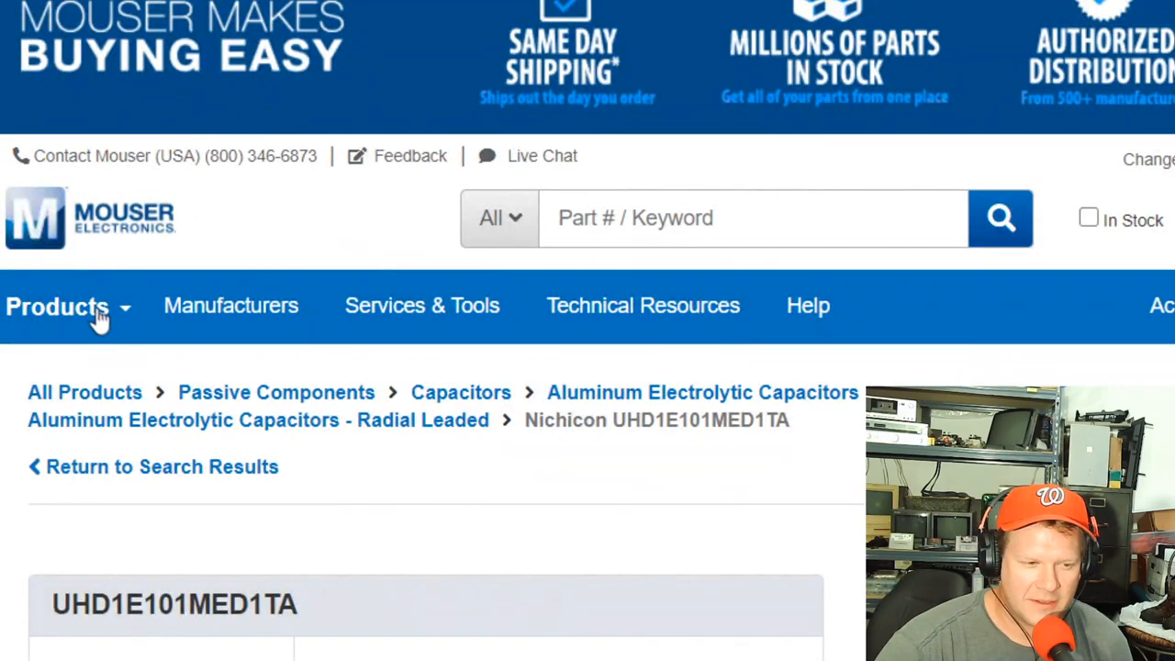
{"action": "scroll", "scroll_direction": "down", "scroll_amount": 3}
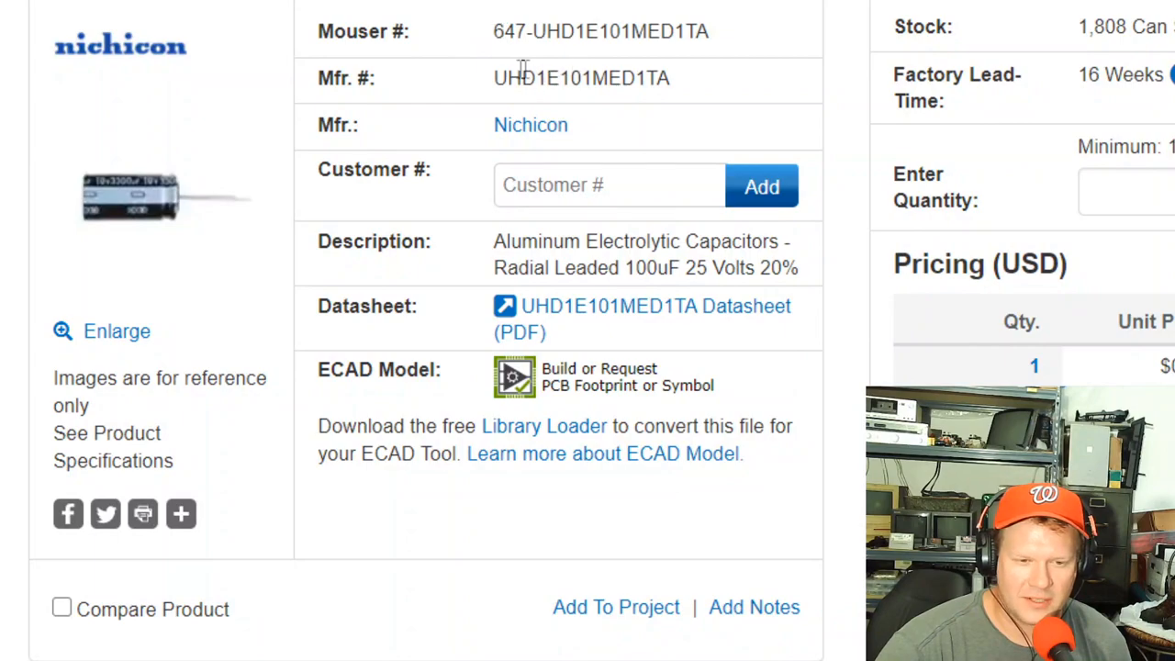
{"action": "mouse_move", "coordinate": [721, 345]}
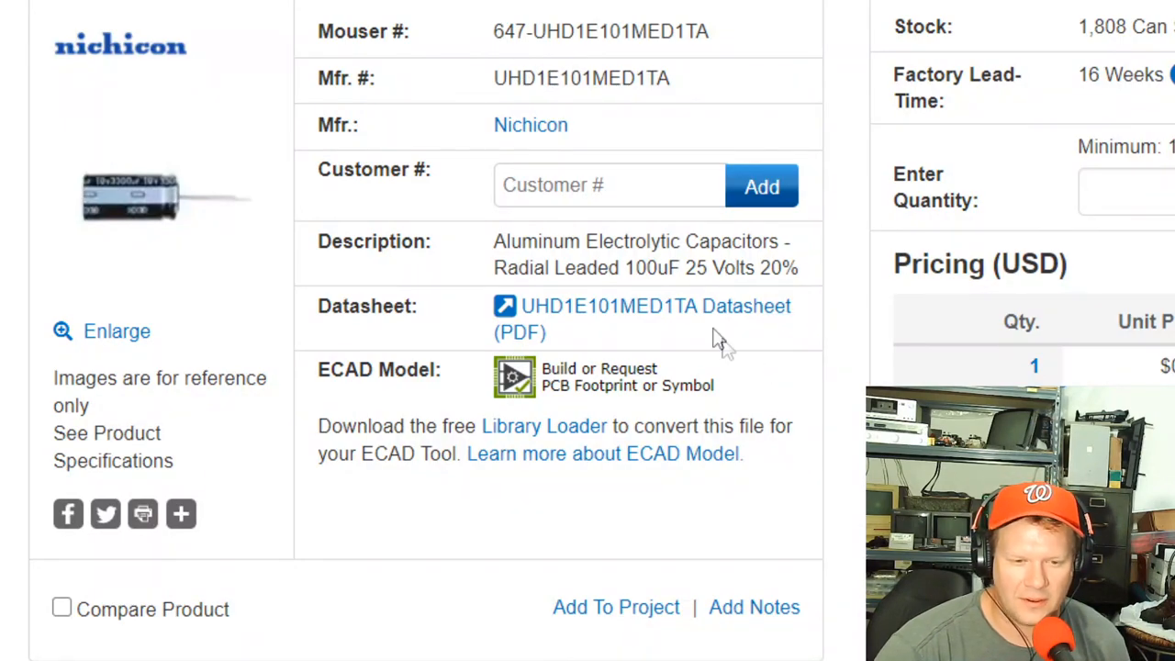
{"action": "mouse_move", "coordinate": [584, 77]}
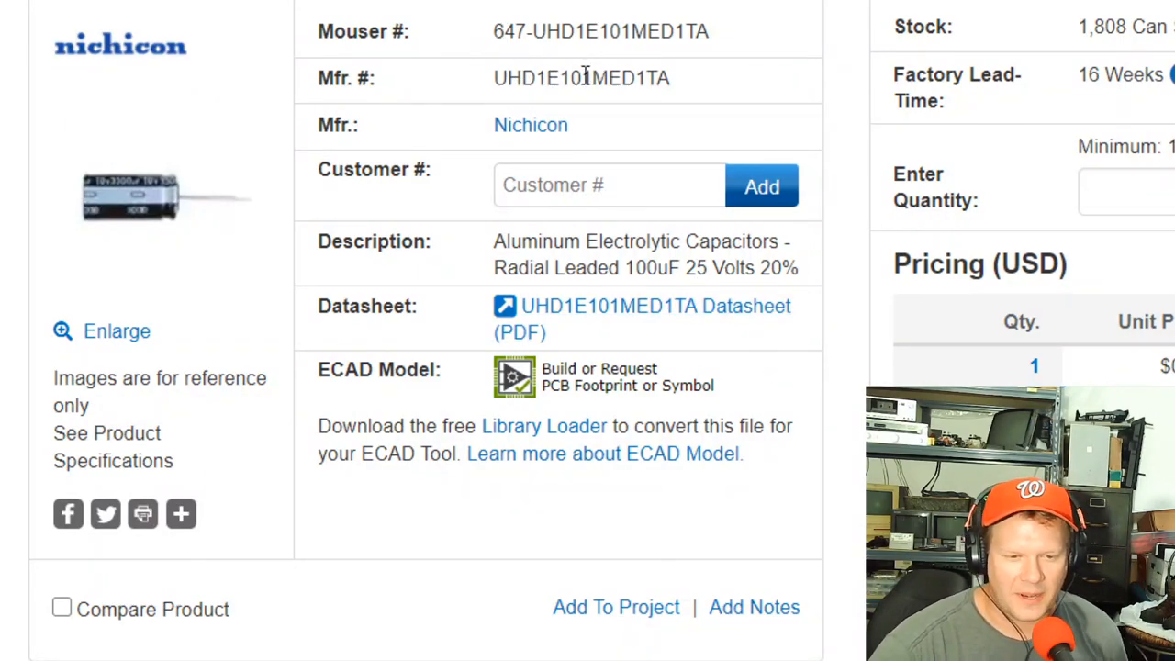
{"action": "mouse_move", "coordinate": [507, 241]}
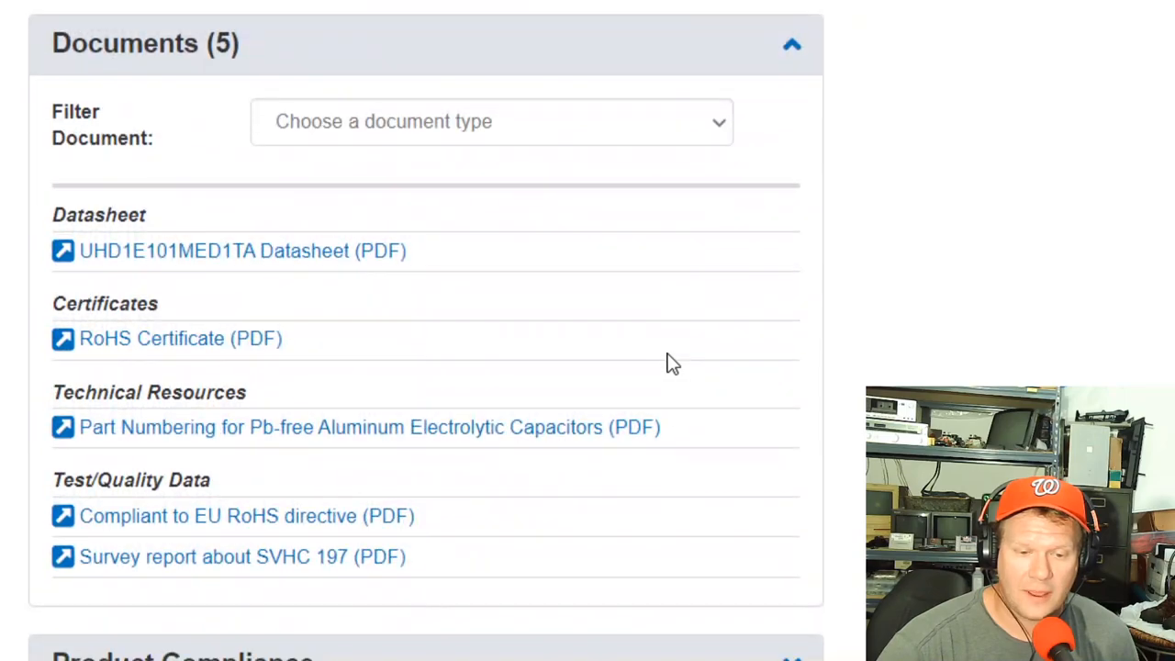
{"action": "scroll", "scroll_direction": "down", "scroll_amount": 3}
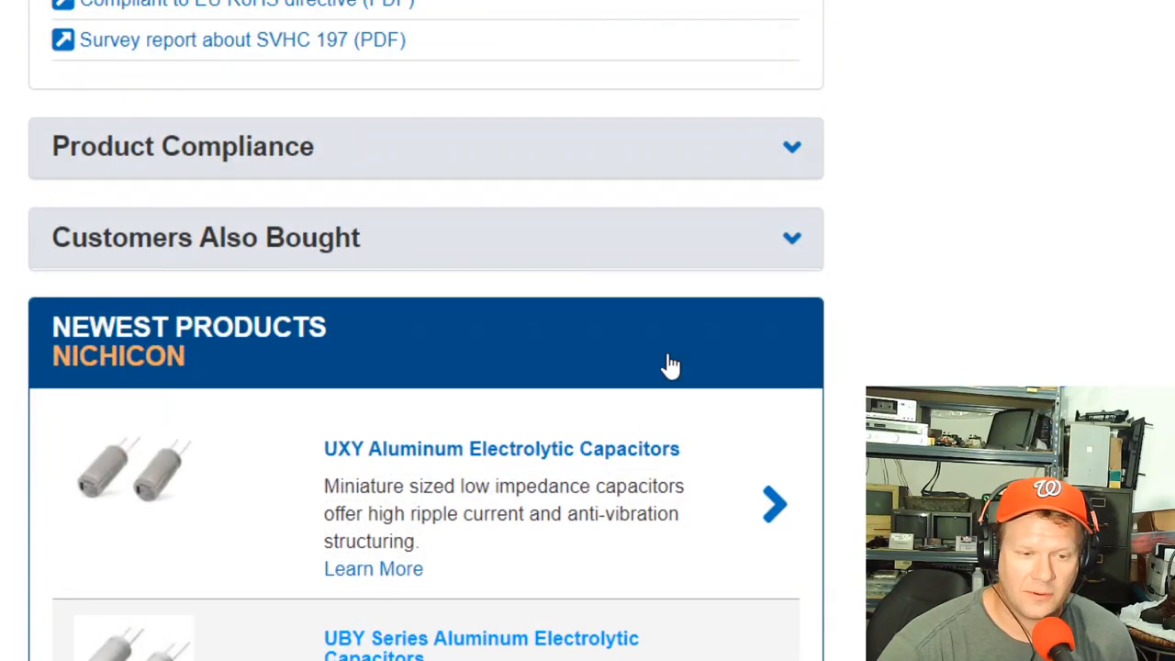
{"action": "scroll", "scroll_direction": "down", "scroll_amount": 3}
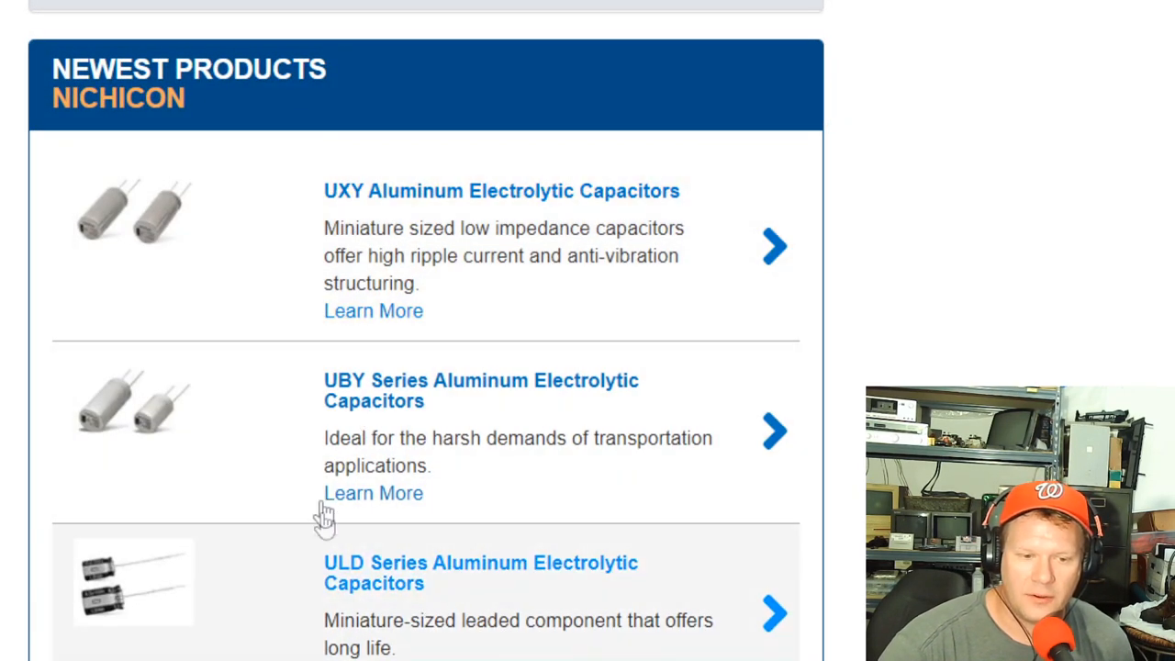
{"action": "mouse_move", "coordinate": [336, 404]}
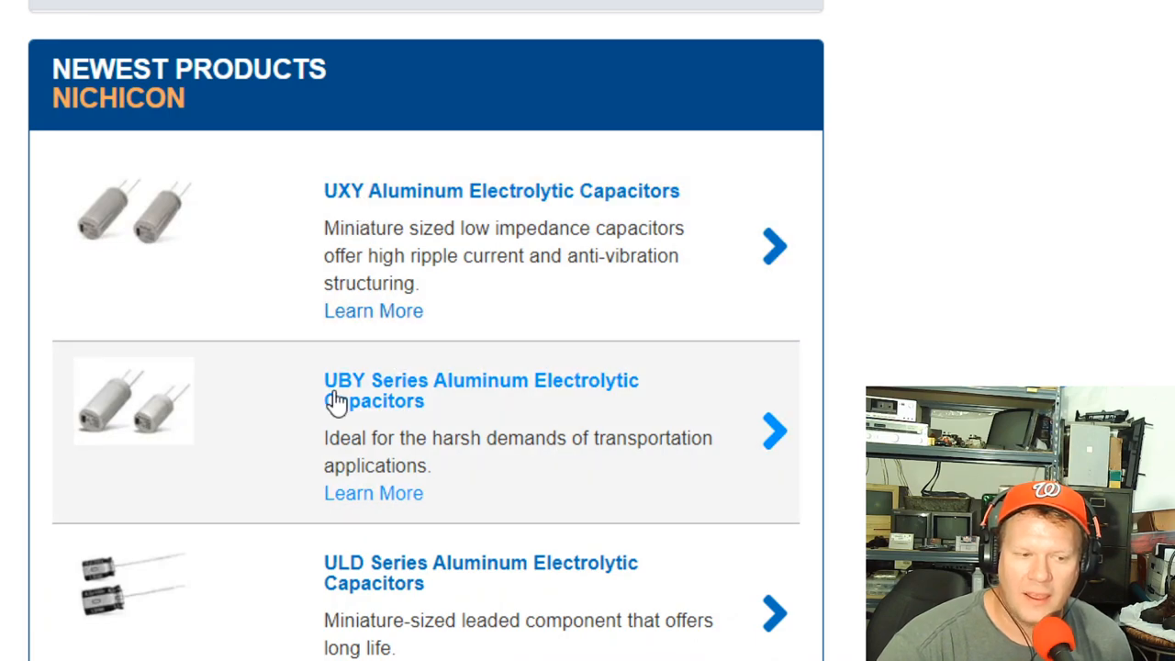
{"action": "mouse_move", "coordinate": [397, 282]}
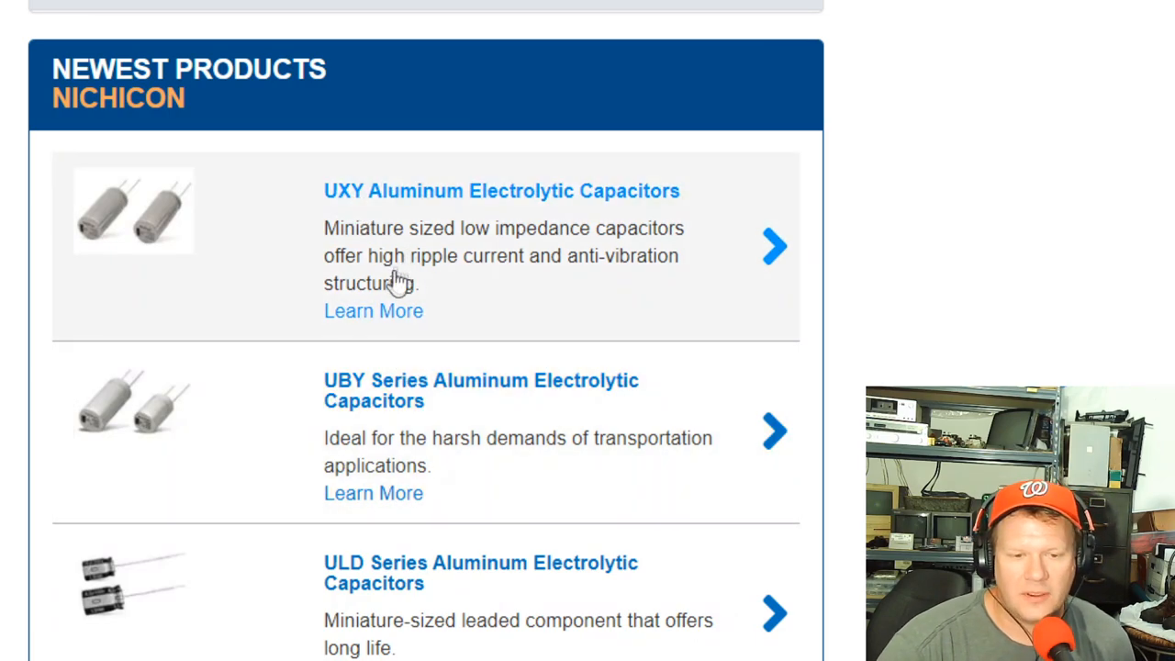
{"action": "mouse_move", "coordinate": [314, 266]}
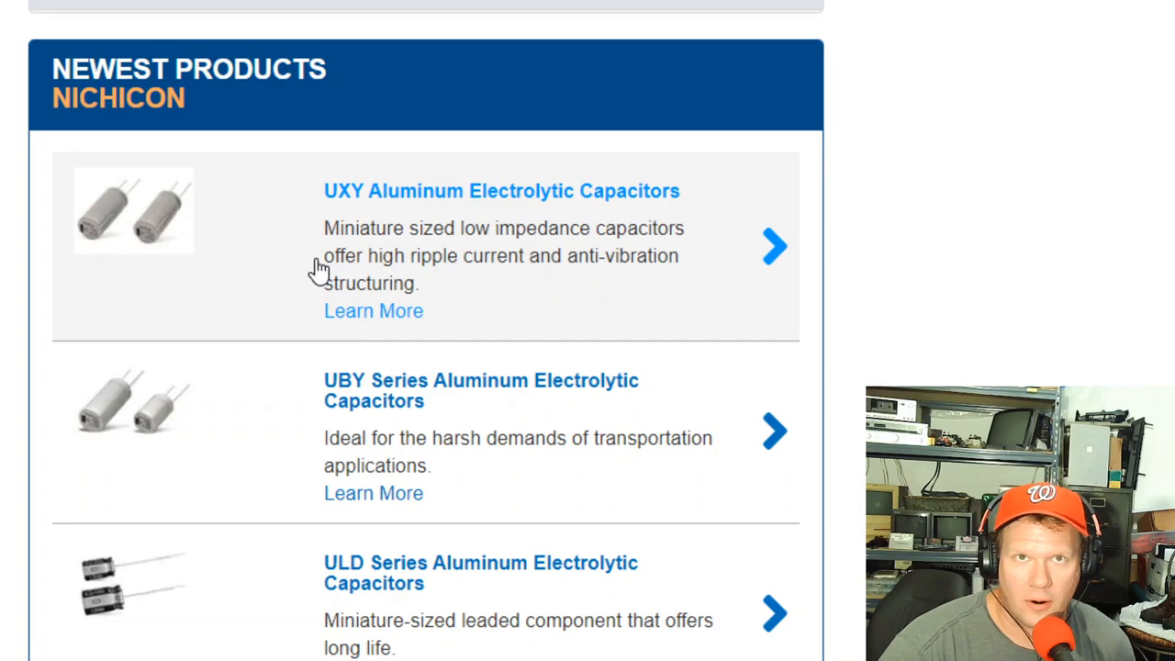
{"action": "mouse_move", "coordinate": [385, 205]}
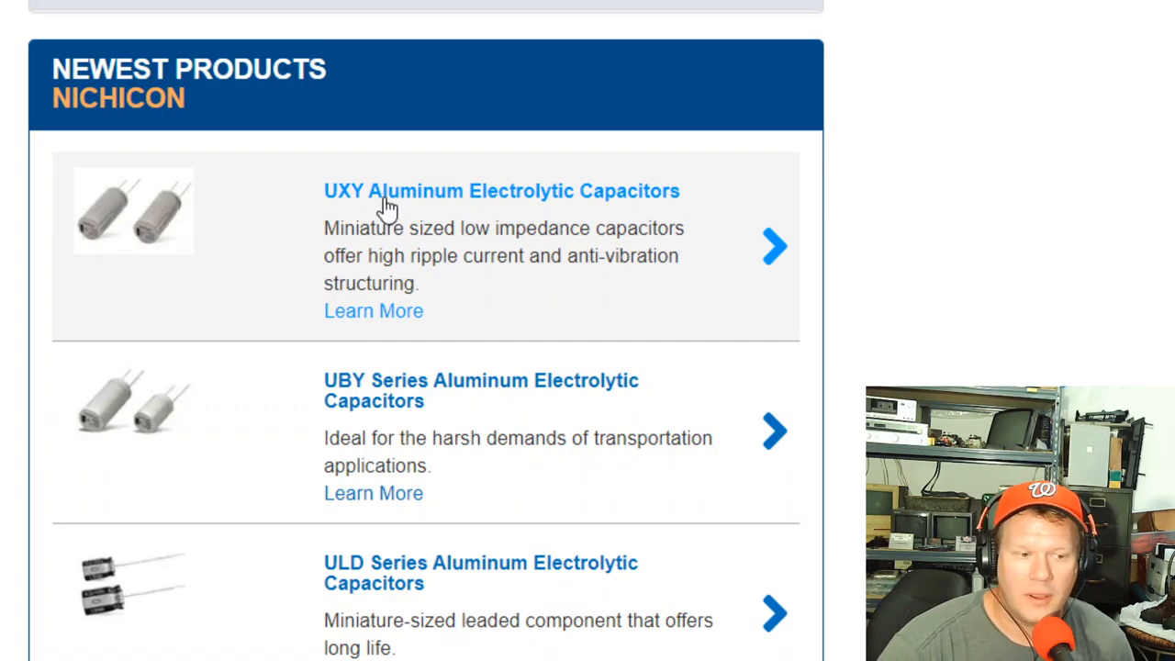
{"action": "left_click", "coordinate": [389, 191]}
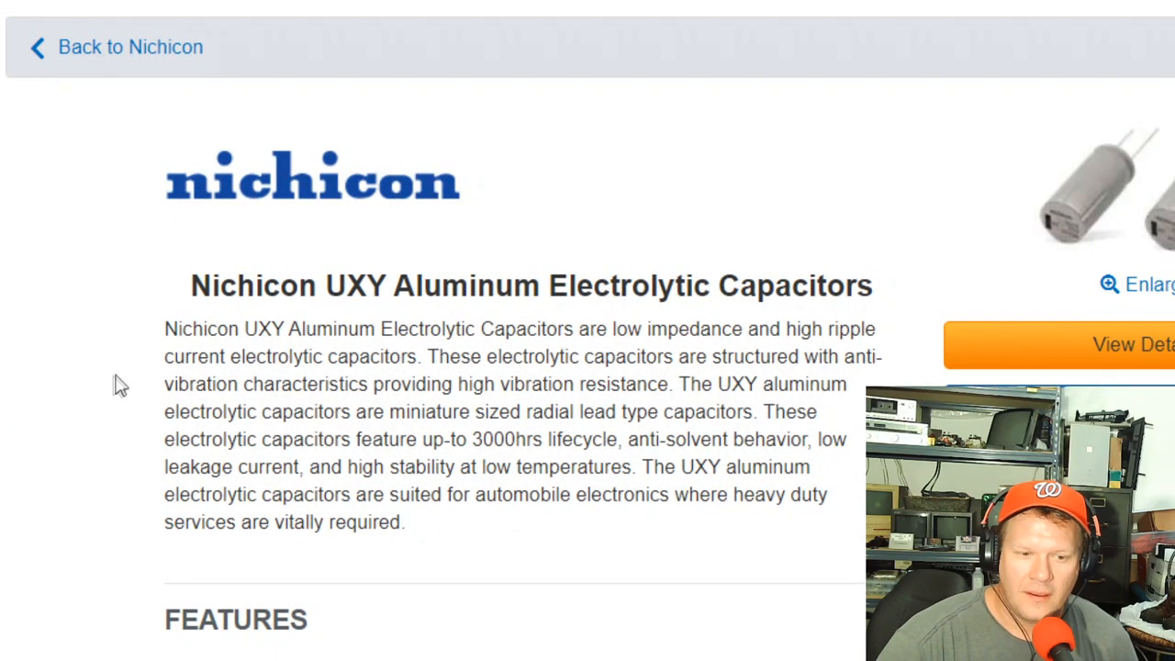
{"action": "scroll", "scroll_direction": "down", "scroll_amount": 3}
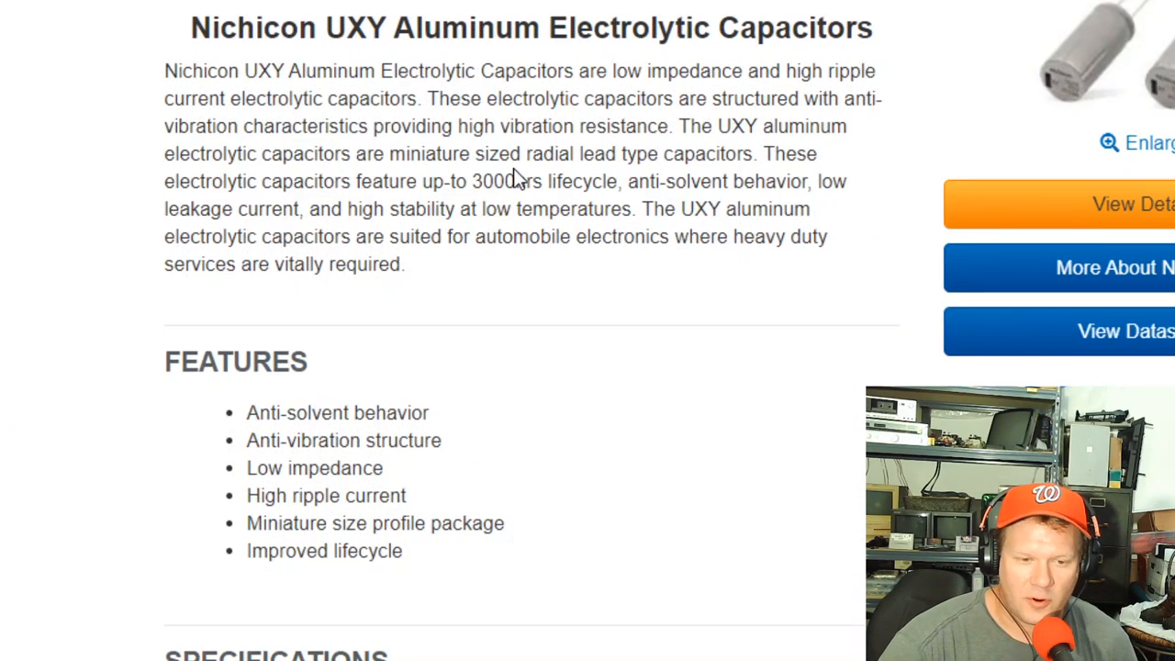
{"action": "double_click", "coordinate": [481, 181]}
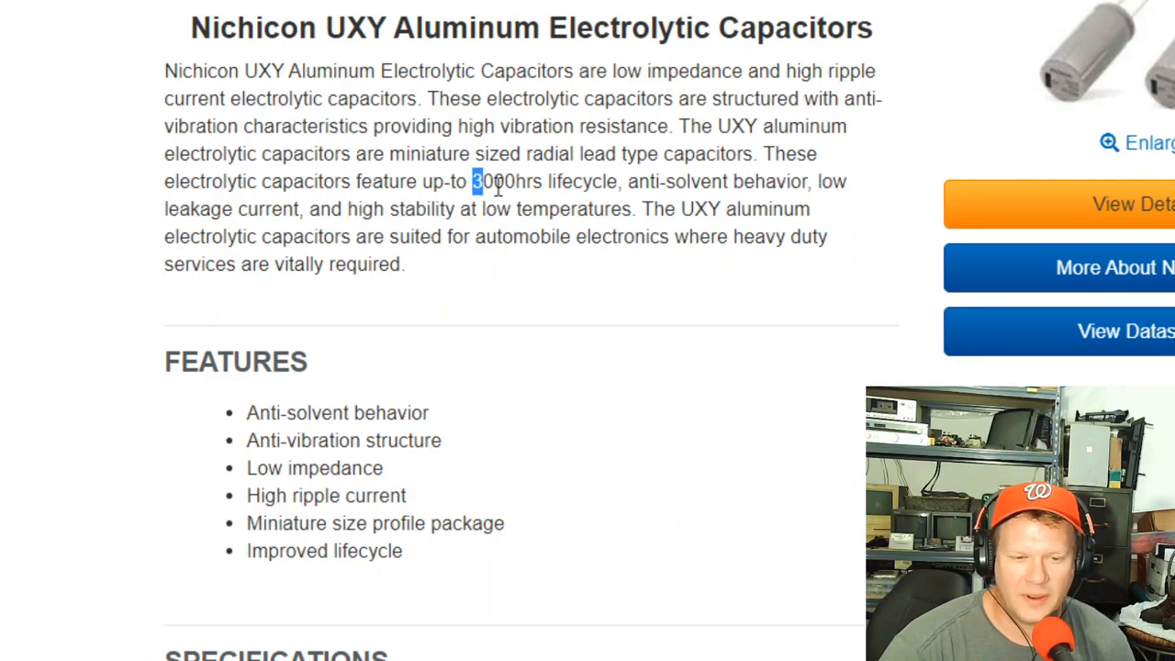
{"action": "scroll", "scroll_direction": "down", "scroll_amount": 3}
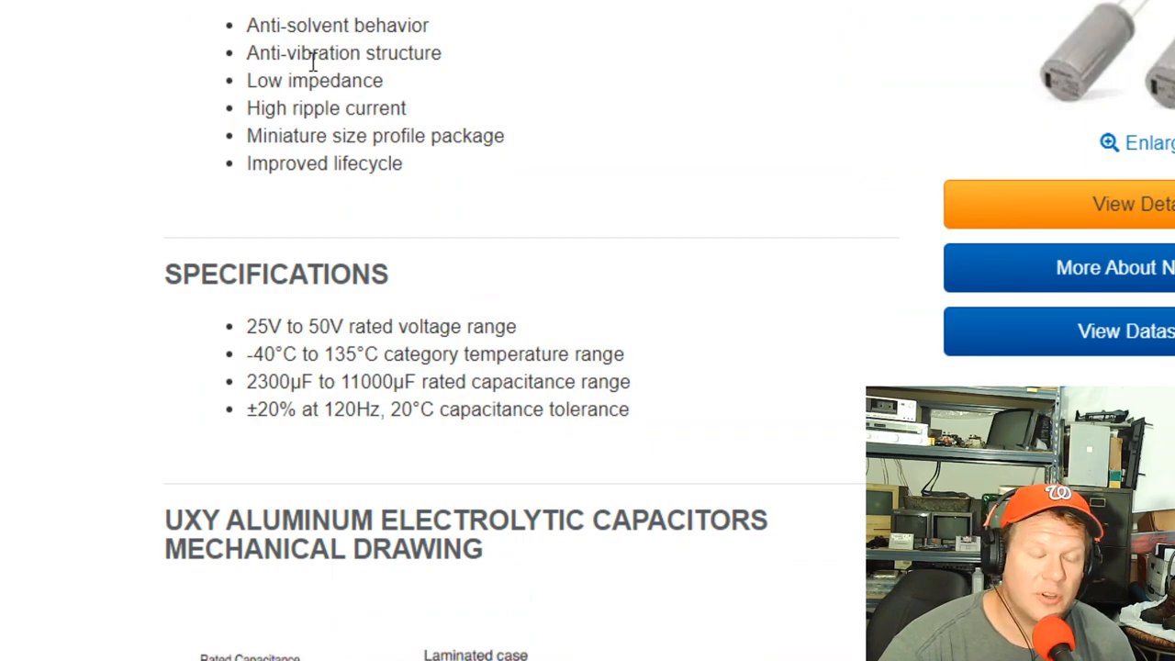
{"action": "scroll", "scroll_direction": "up", "scroll_amount": 3}
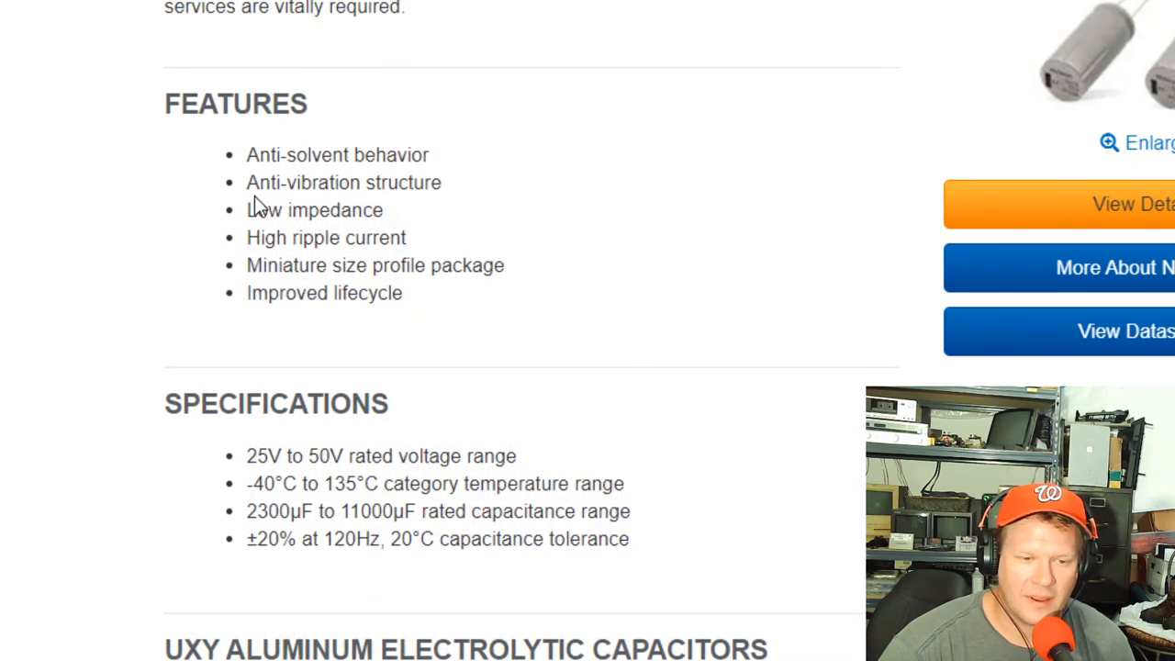
{"action": "double_click", "coordinate": [308, 182]}
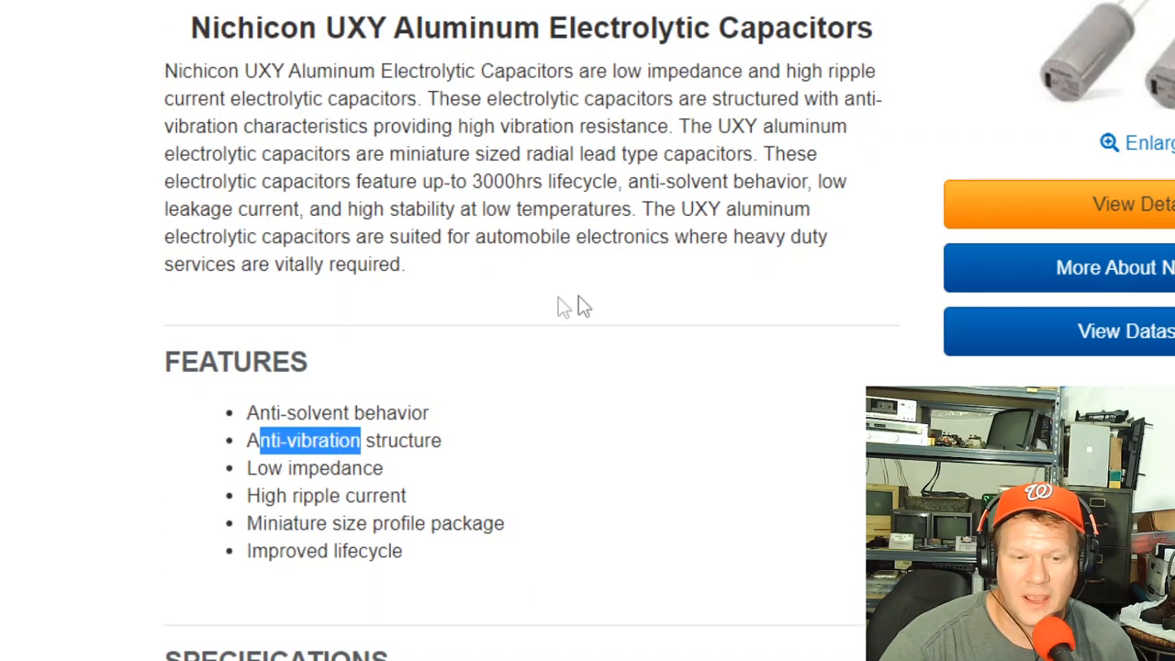
{"action": "mouse_move", "coordinate": [274, 260]}
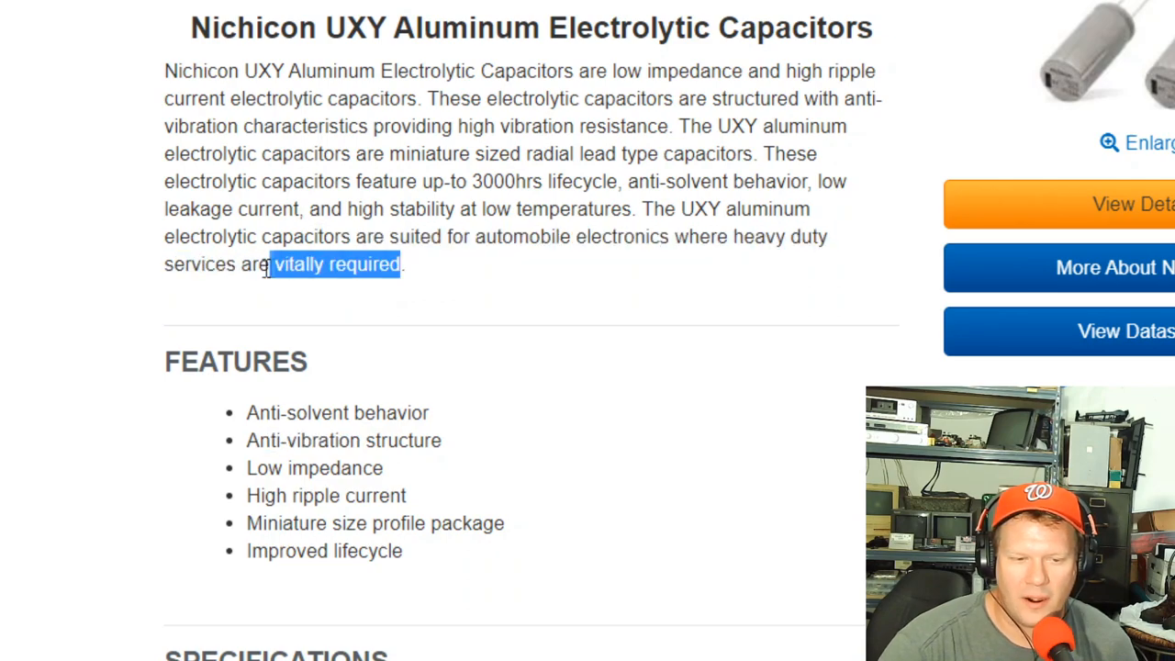
{"action": "left_click_drag", "start_coordinate": [275, 264], "coordinate": [234, 264]}
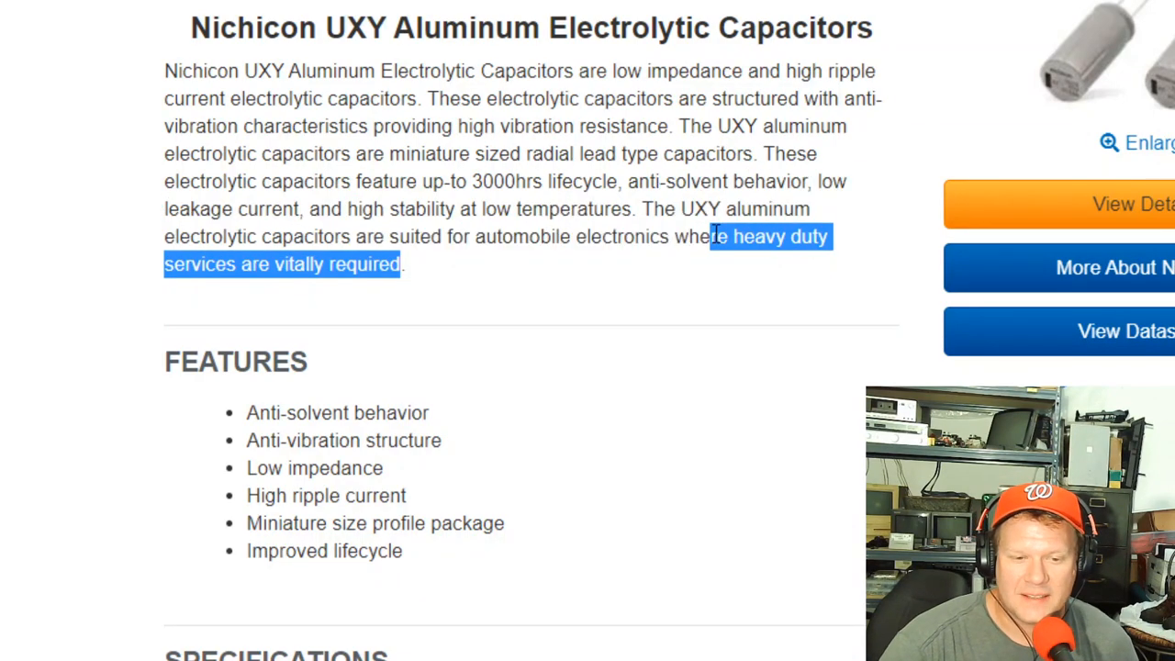
{"action": "left_click_drag", "start_coordinate": [725, 236], "coordinate": [725, 209]}
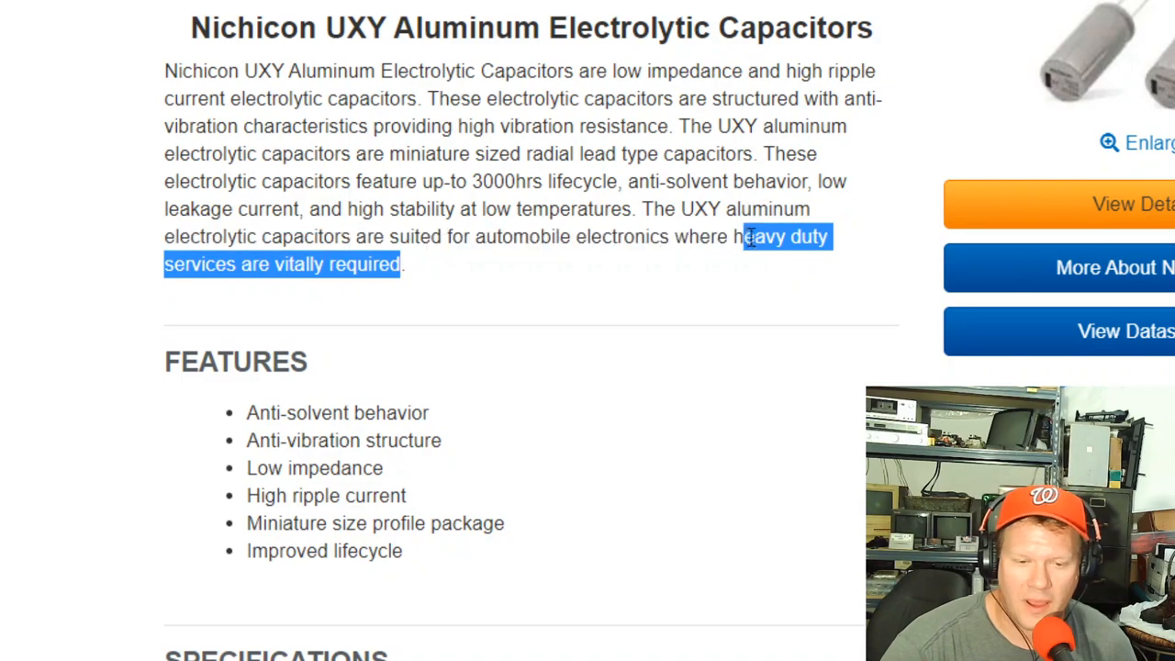
{"action": "left_click_drag", "start_coordinate": [746, 236], "coordinate": [468, 237]}
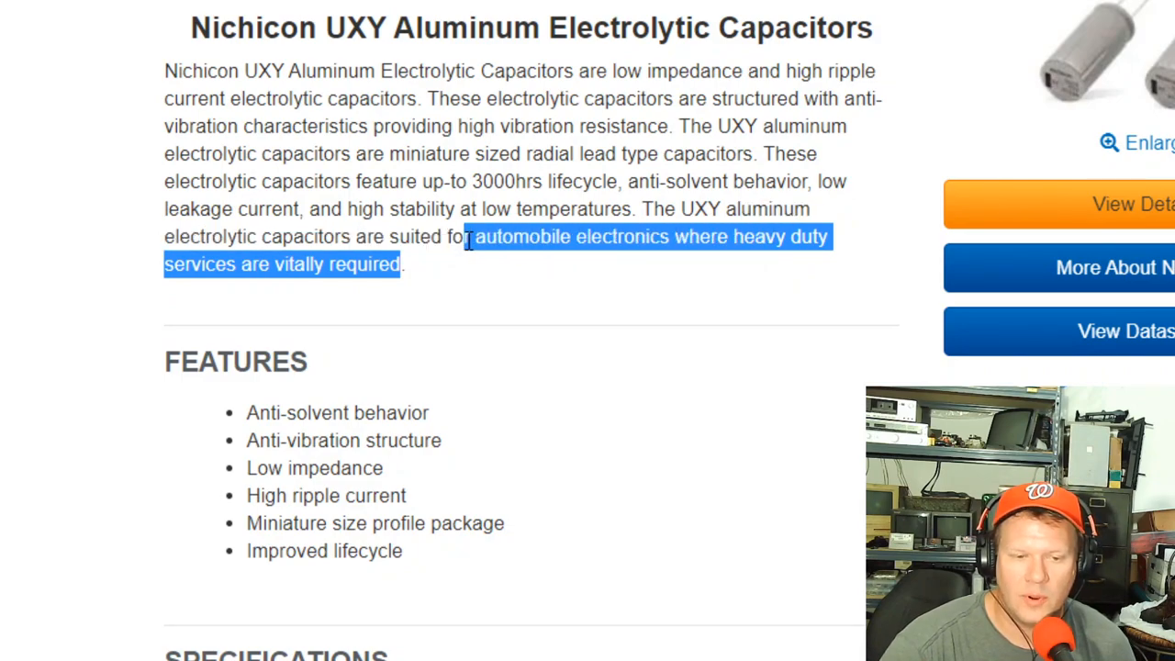
{"action": "mouse_move", "coordinate": [454, 361]}
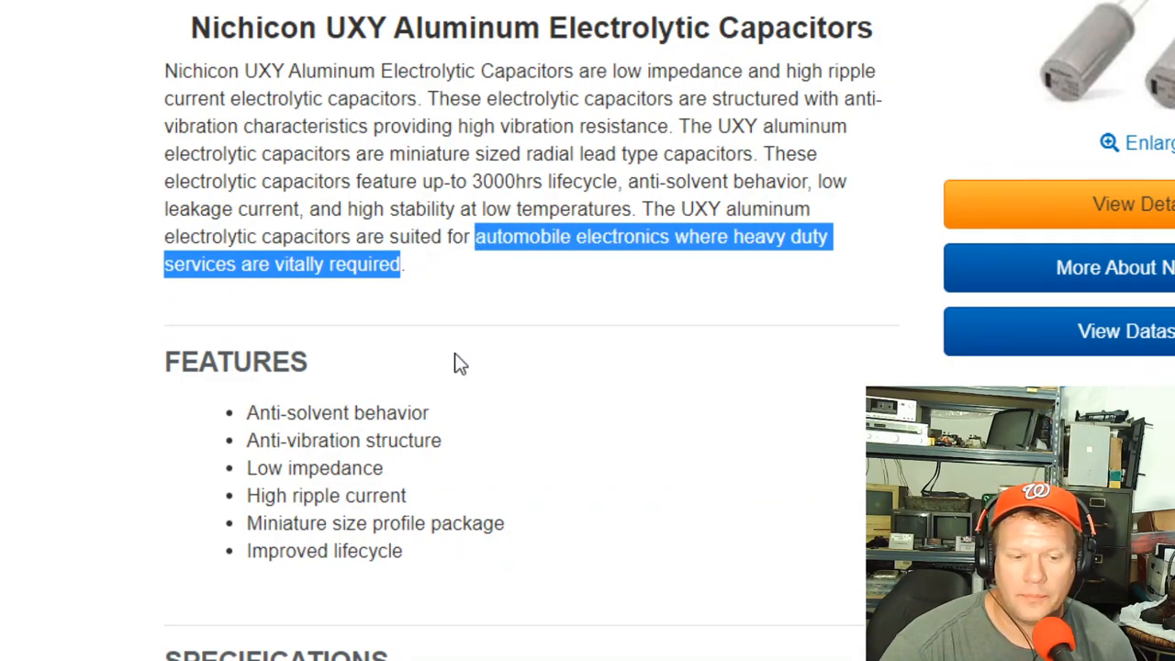
{"action": "scroll", "scroll_direction": "down", "scroll_amount": 3}
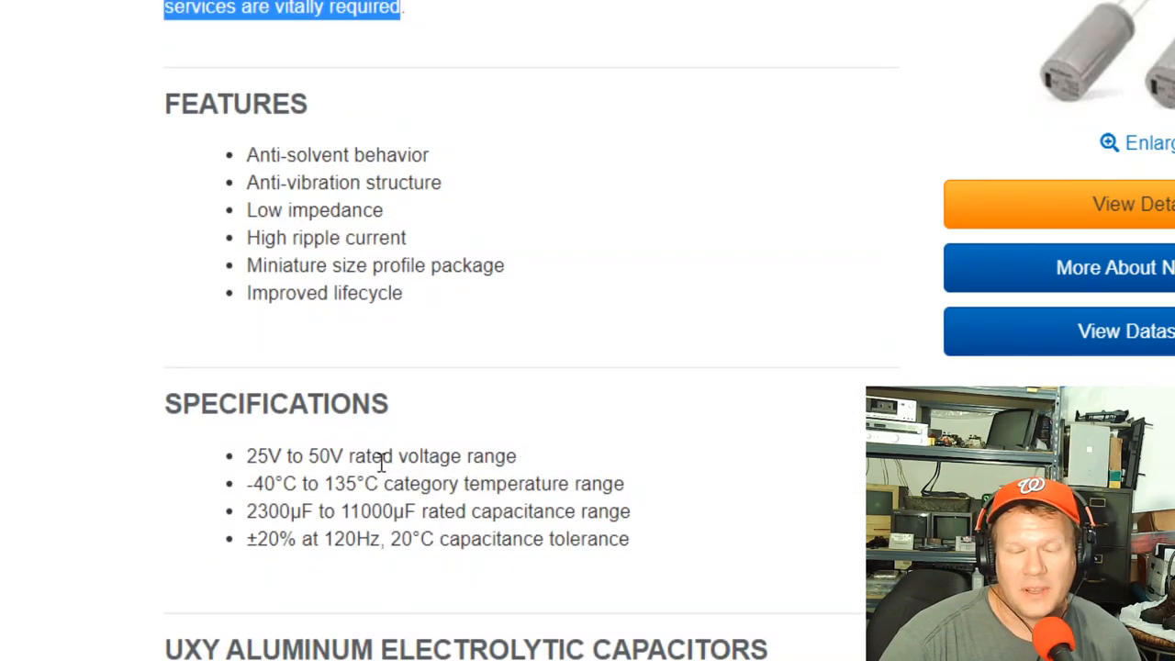
{"action": "scroll", "scroll_direction": "down", "scroll_amount": 3}
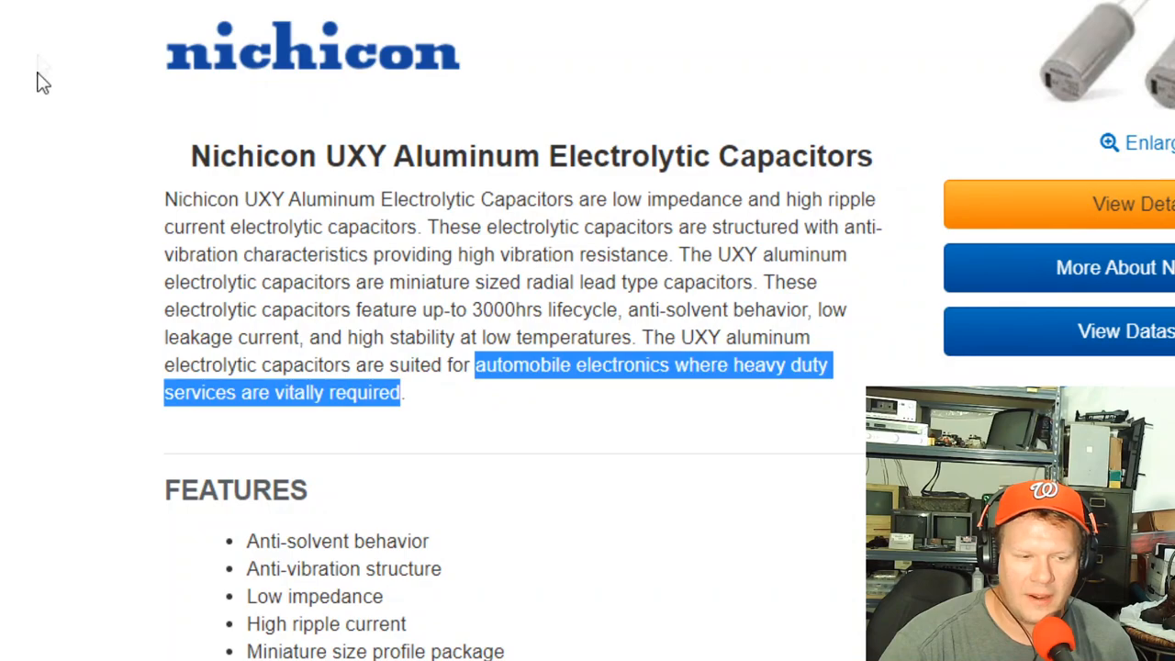
{"action": "scroll", "scroll_direction": "down", "scroll_amount": 3}
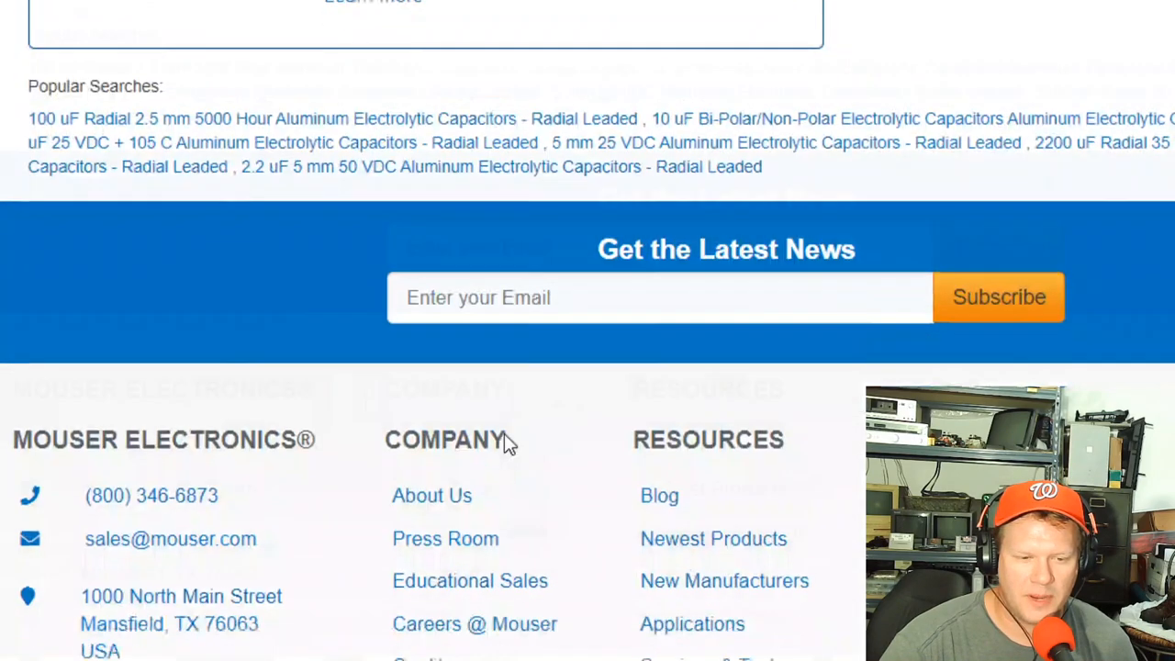
Scroll the Newest Products list to reach the ULD Series Aluminum Electrolytic Capacitors entry
{"action": "scroll", "scroll_direction": "up", "scroll_amount": 3}
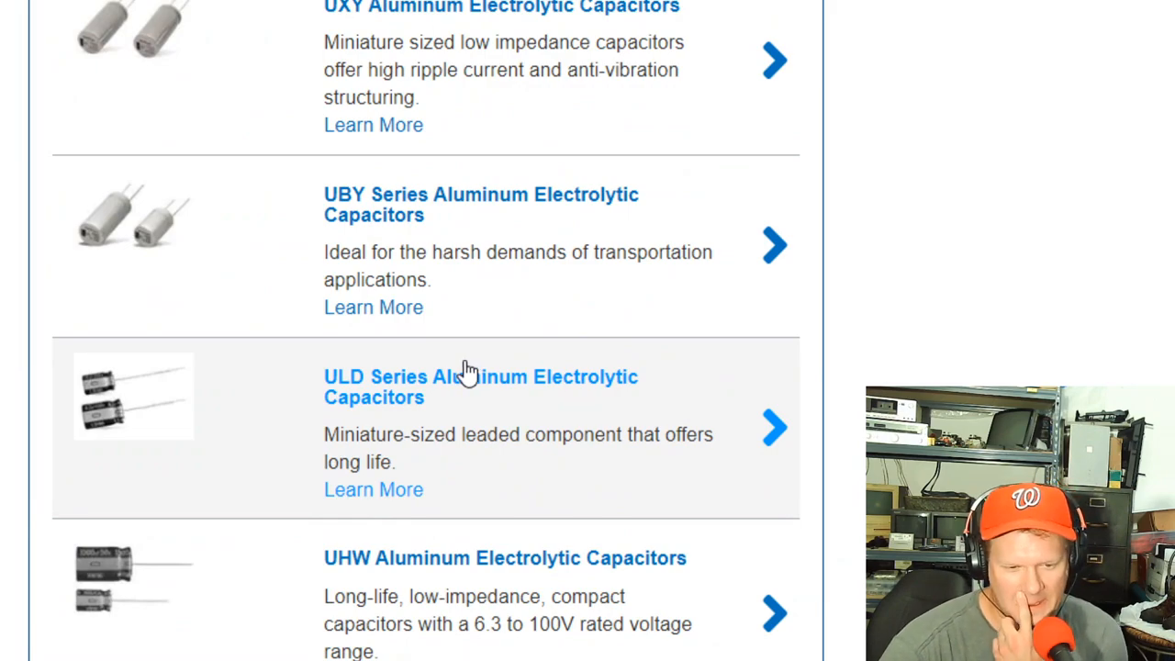
{"action": "scroll", "scroll_direction": "down", "scroll_amount": 3}
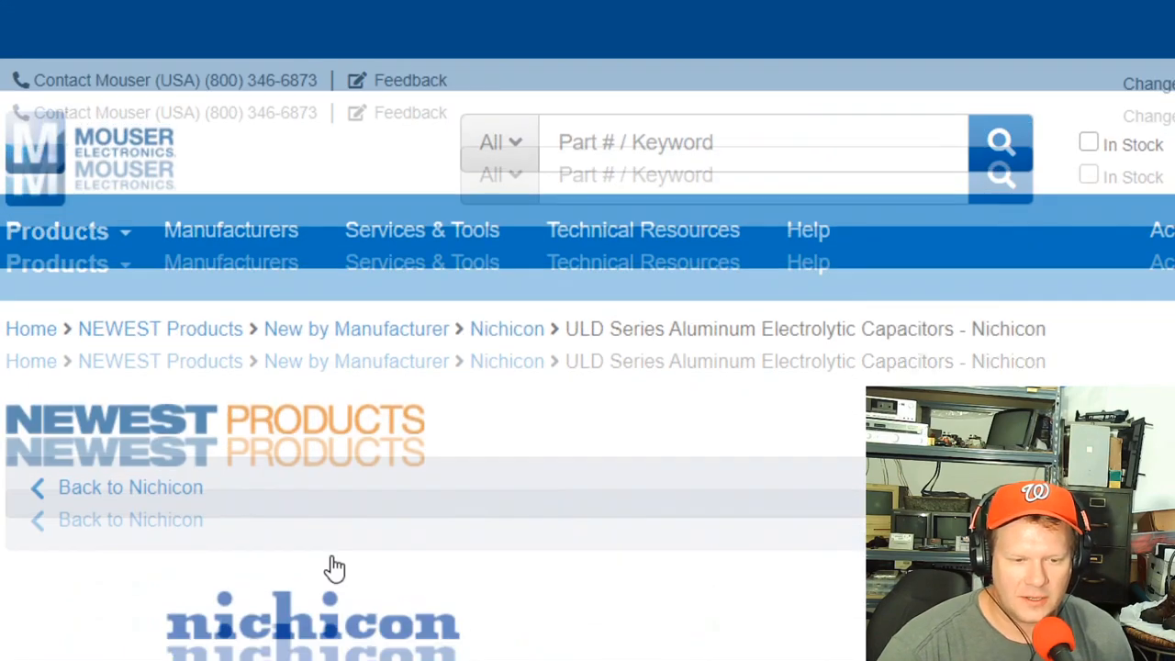
{"action": "scroll", "scroll_direction": "down", "scroll_amount": 3}
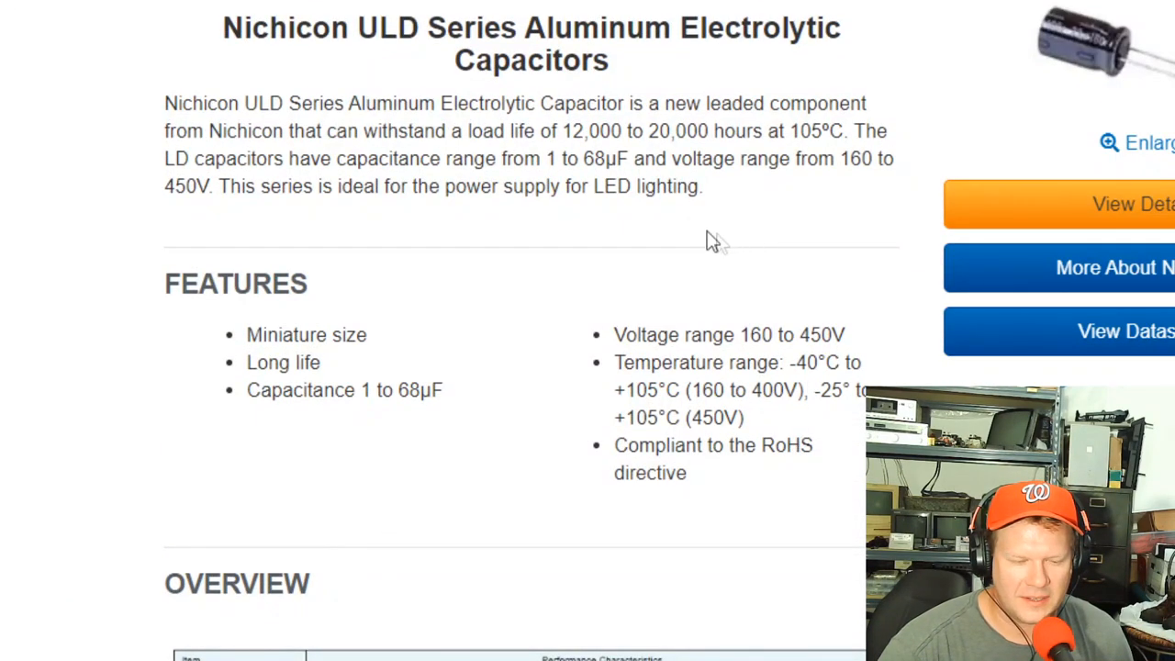
{"action": "mouse_move", "coordinate": [409, 390]}
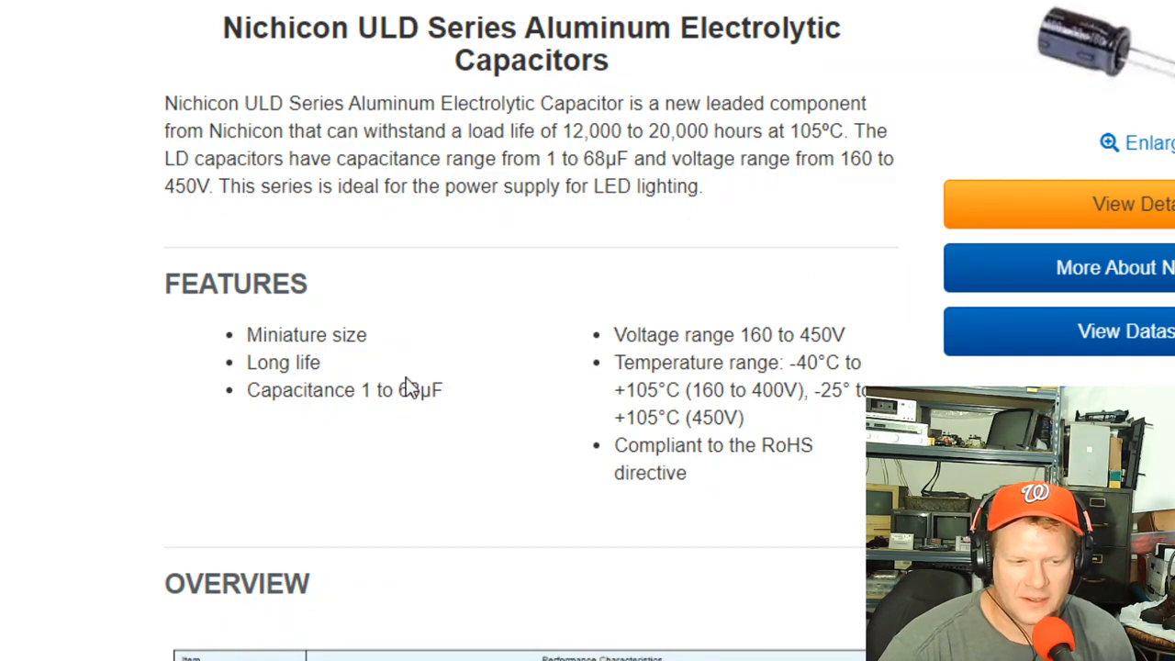
{"action": "left_click_drag", "start_coordinate": [362, 389], "coordinate": [418, 390]}
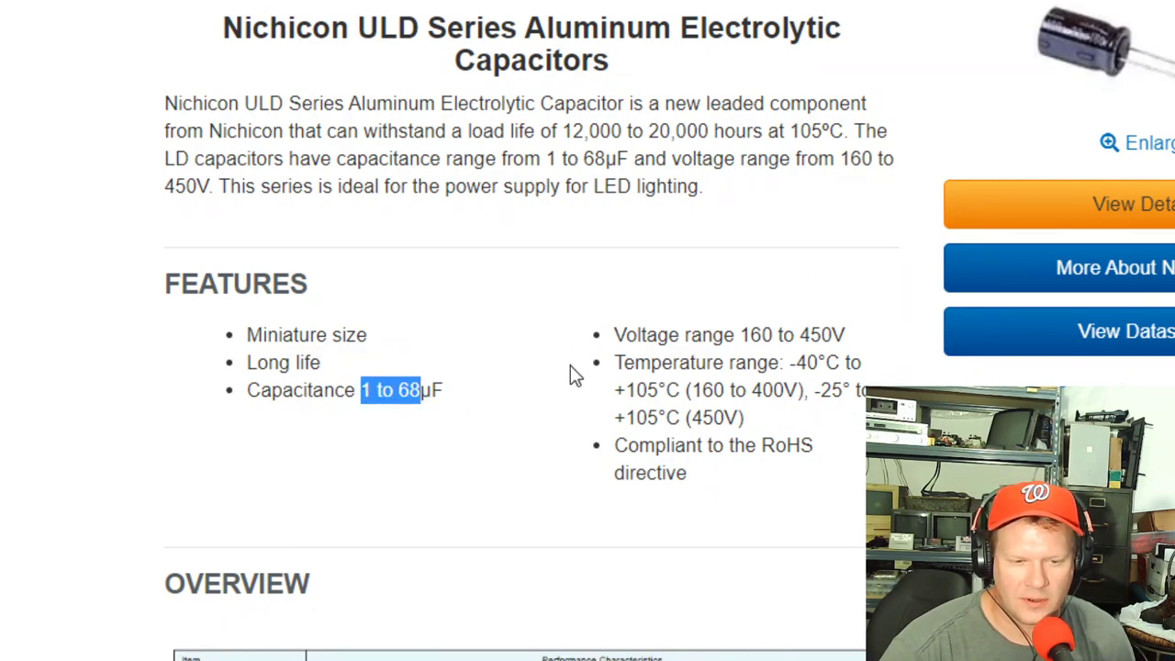
{"action": "scroll", "scroll_direction": "down", "scroll_amount": 3}
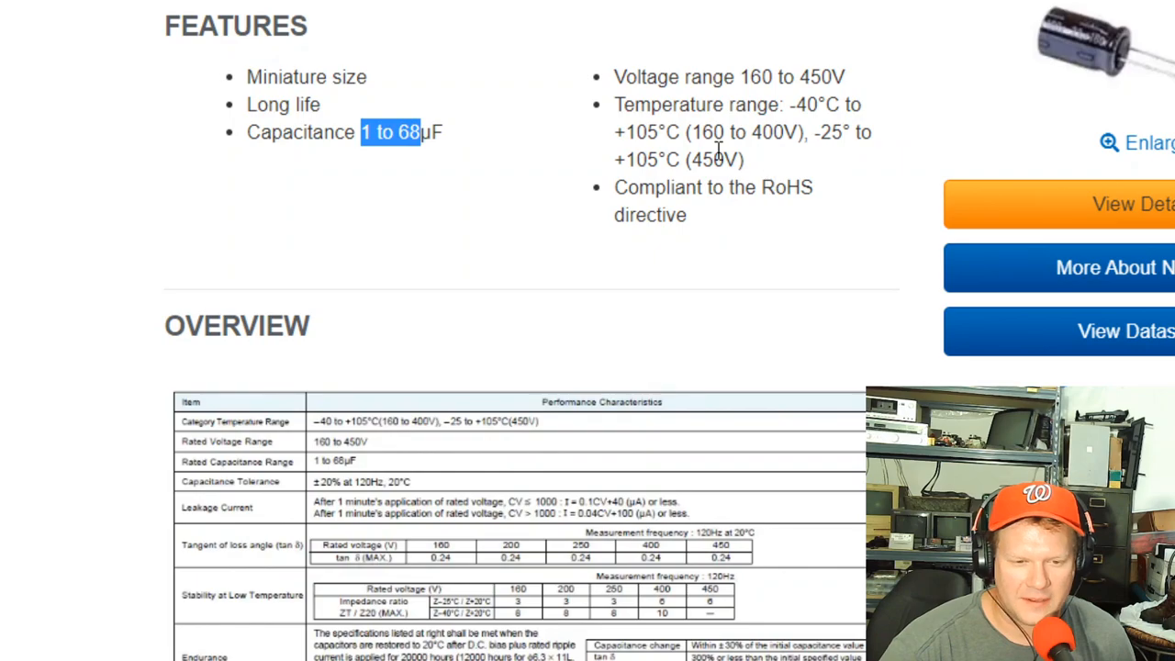
{"action": "scroll", "scroll_direction": "up", "scroll_amount": 3}
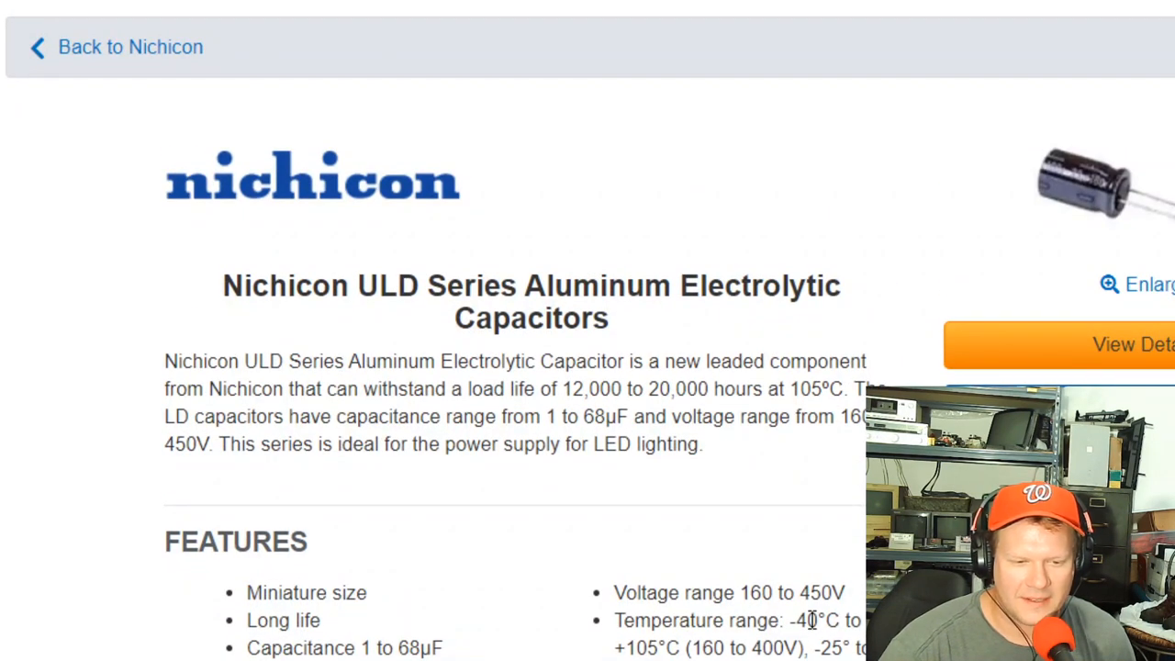
{"action": "scroll", "scroll_direction": "down", "scroll_amount": 3}
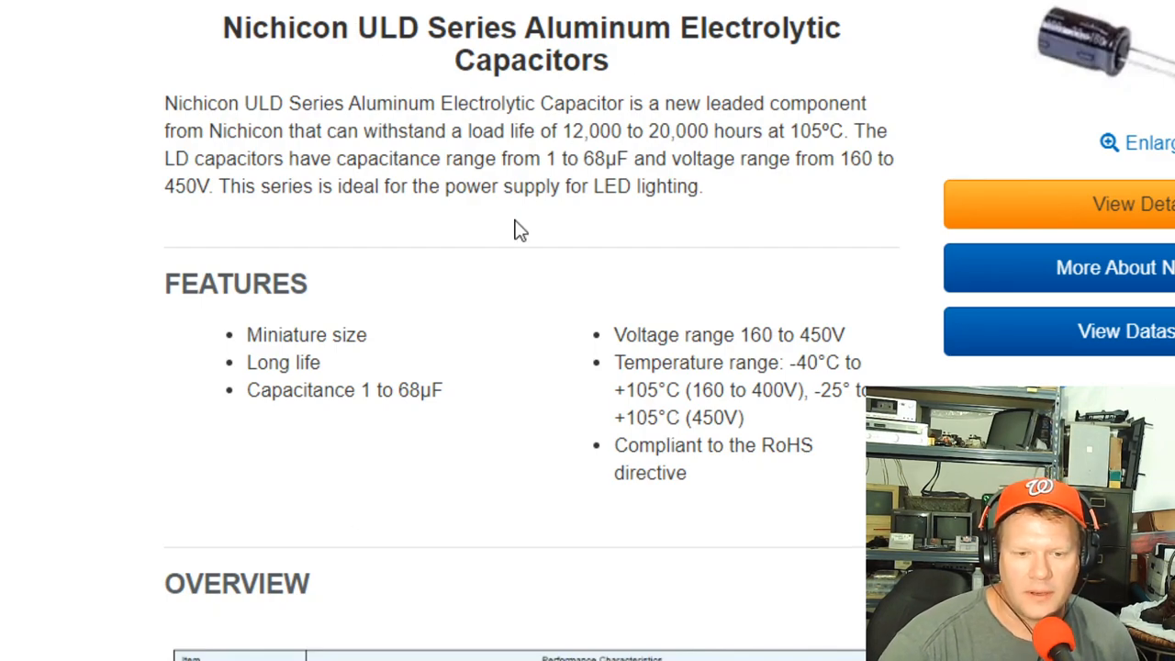
{"action": "scroll", "scroll_direction": "down", "scroll_amount": 3}
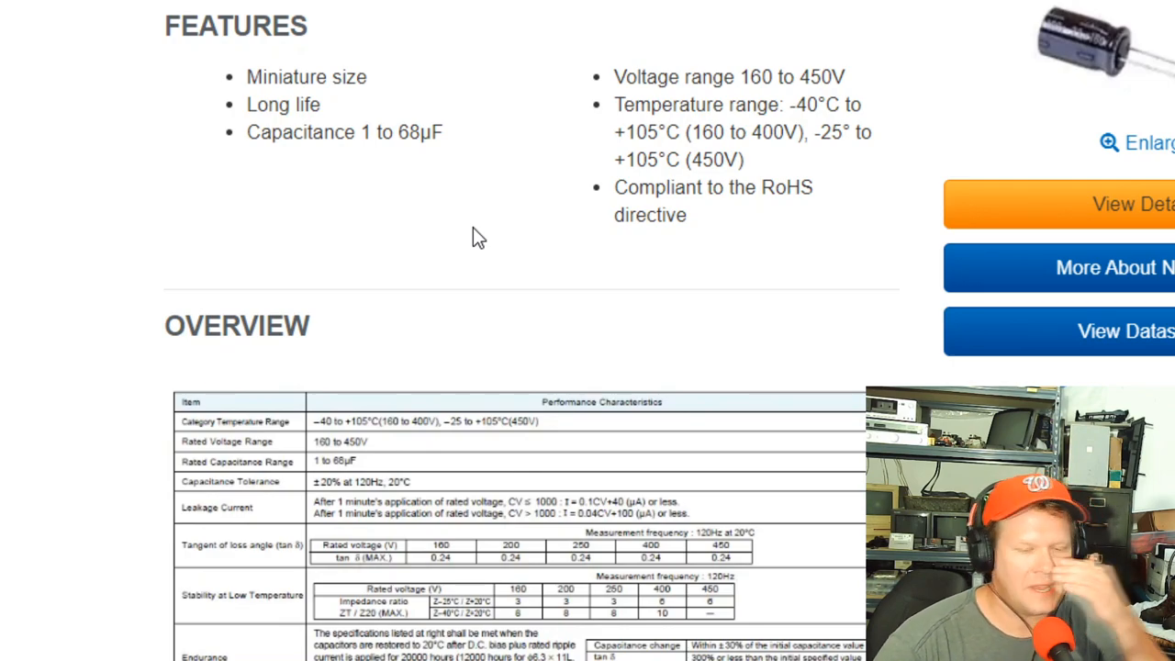
{"action": "mouse_move", "coordinate": [715, 139]}
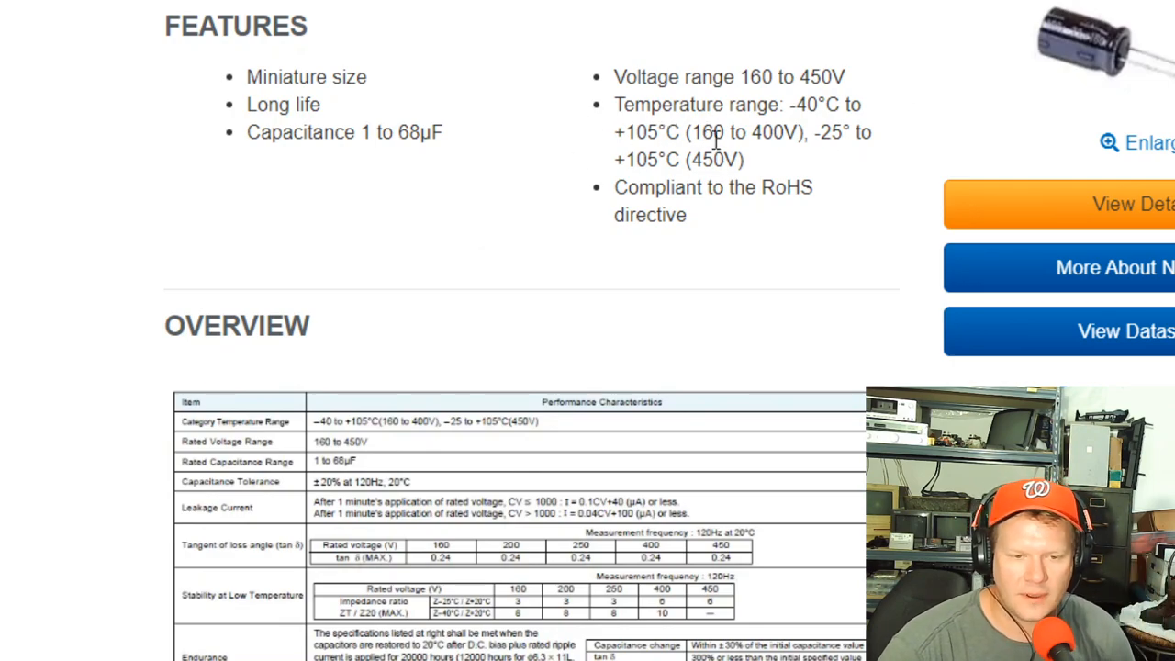
{"action": "mouse_move", "coordinate": [596, 364]}
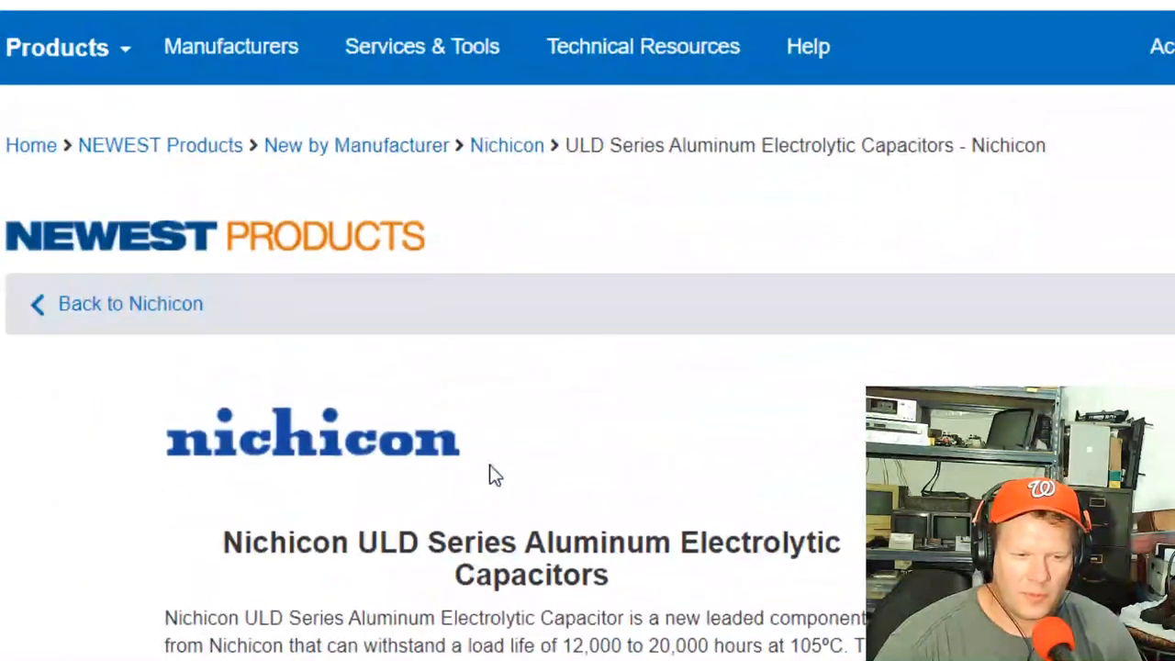
{"action": "scroll", "scroll_direction": "down", "scroll_amount": 3}
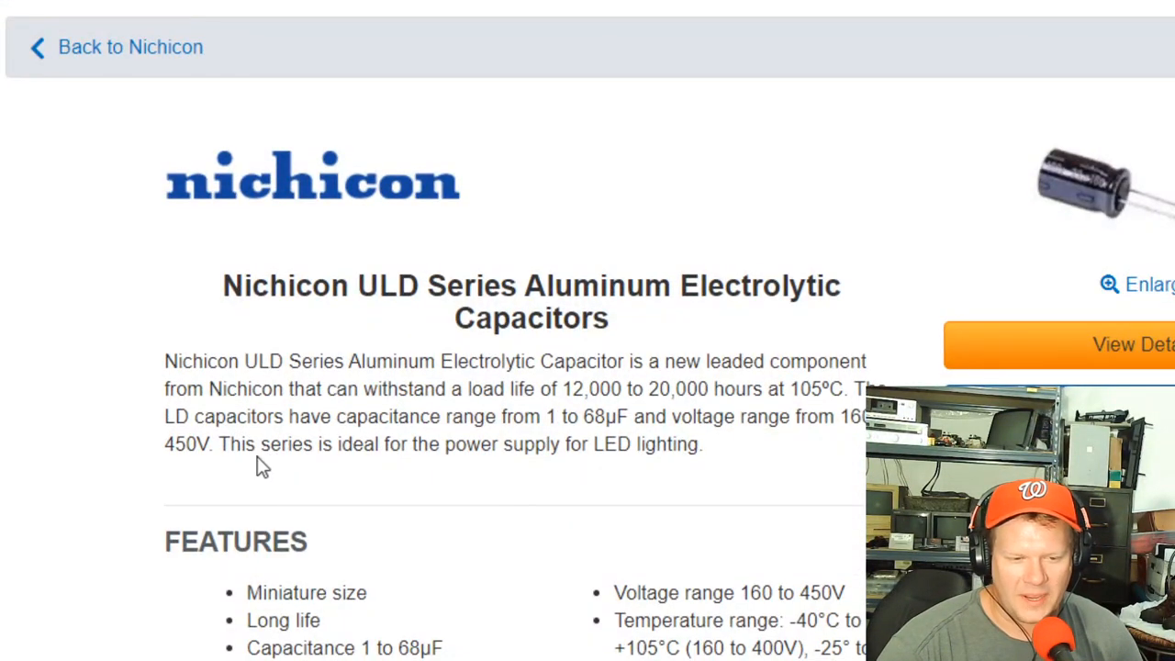
{"action": "left_click_drag", "start_coordinate": [260, 444], "coordinate": [551, 444]}
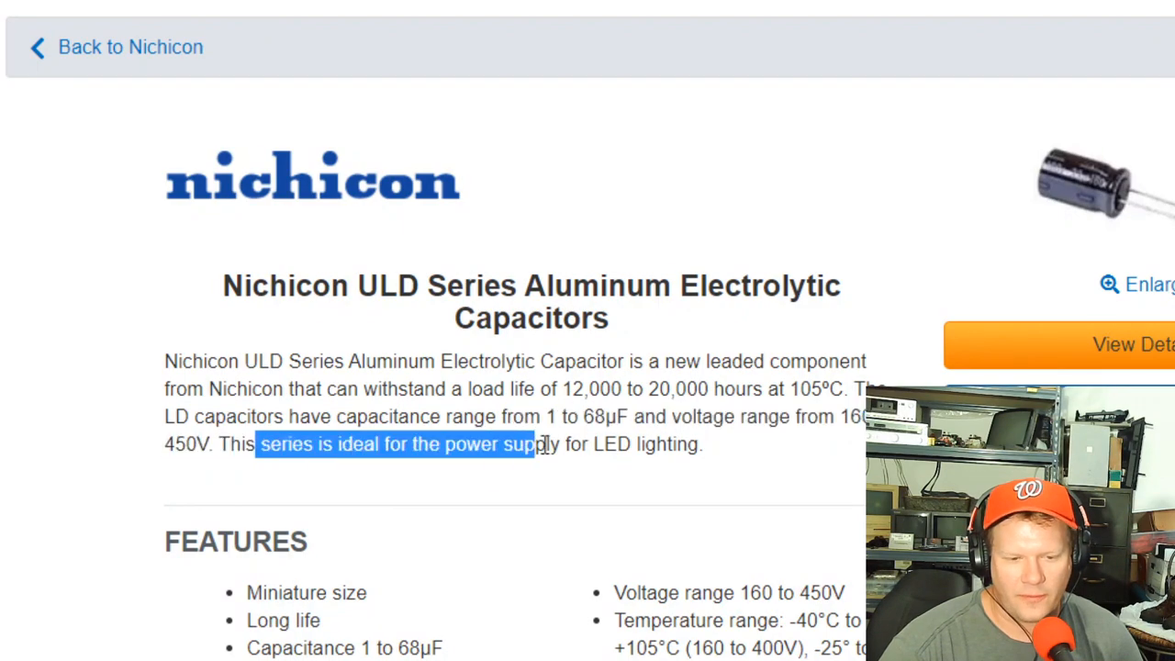
{"action": "left_click_drag", "start_coordinate": [541, 444], "coordinate": [624, 444]}
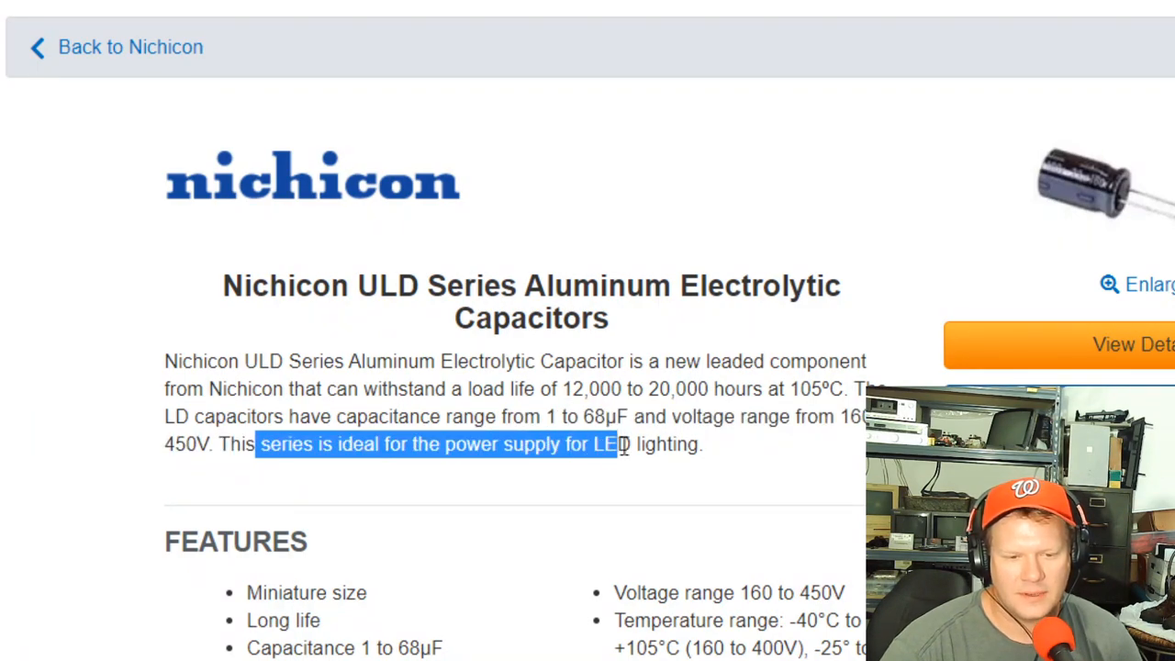
{"action": "left_click_drag", "start_coordinate": [619, 444], "coordinate": [675, 444]}
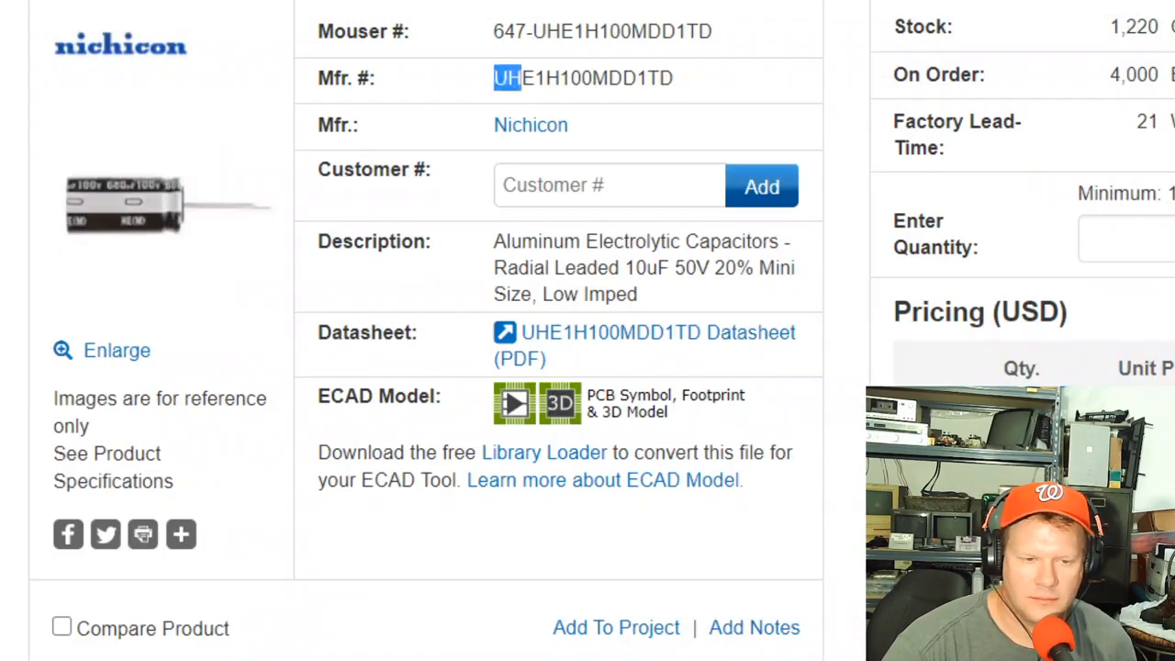
{"action": "scroll", "scroll_direction": "down", "scroll_amount": 3}
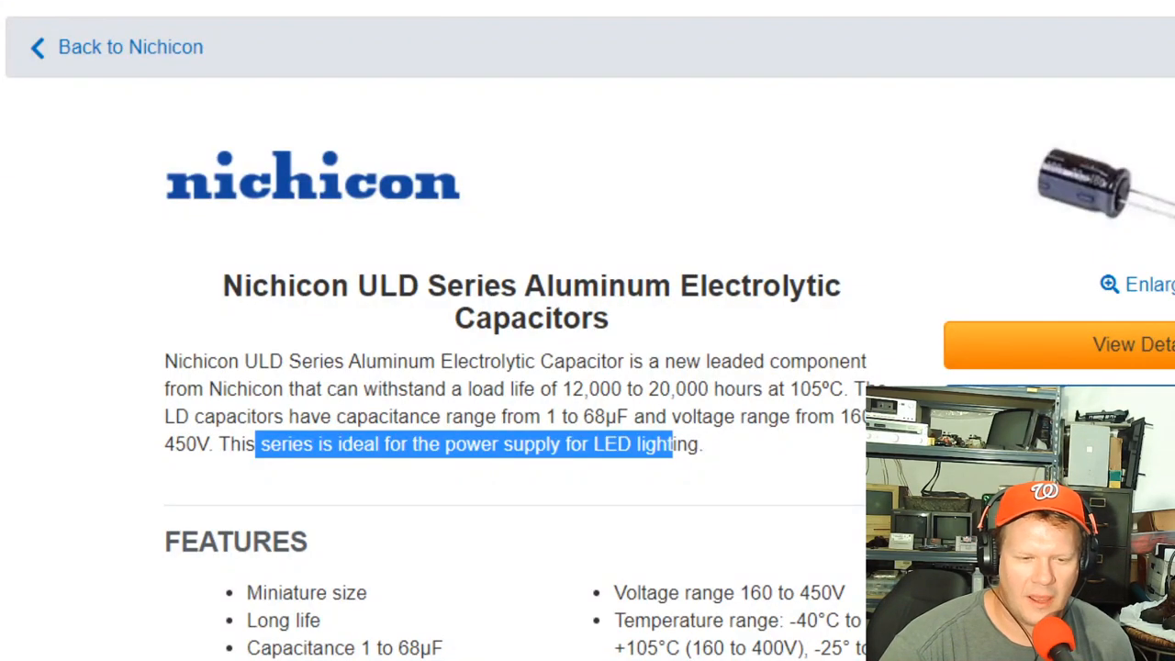
{"action": "scroll", "scroll_direction": "down", "scroll_amount": 3}
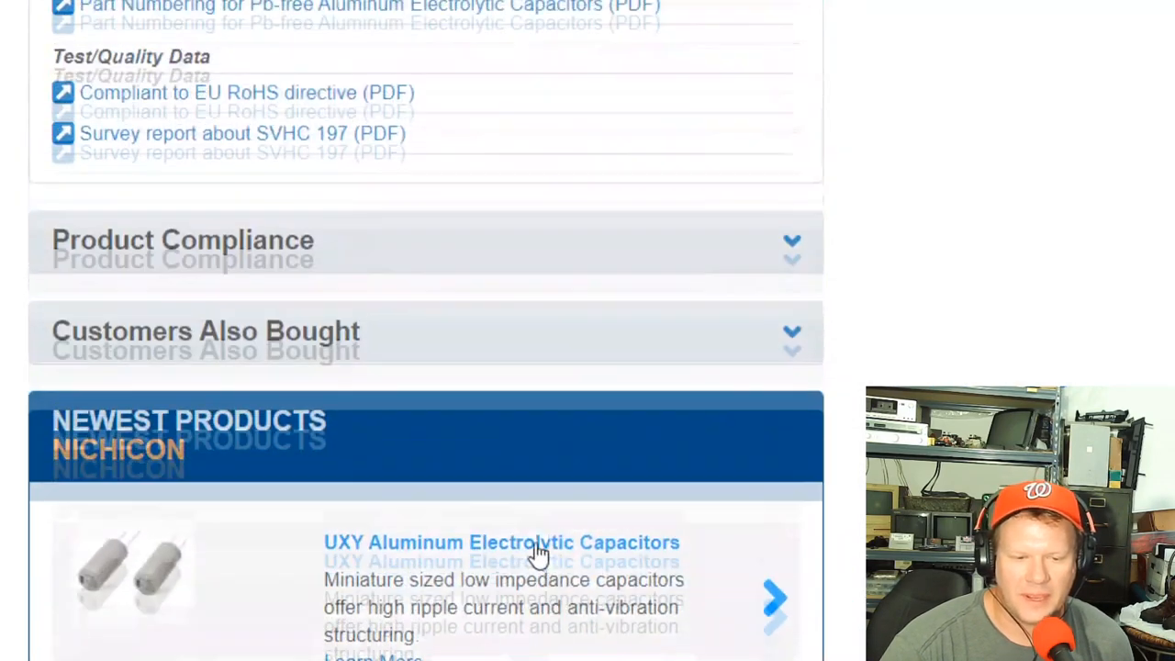
{"action": "scroll", "scroll_direction": "down", "scroll_amount": 3}
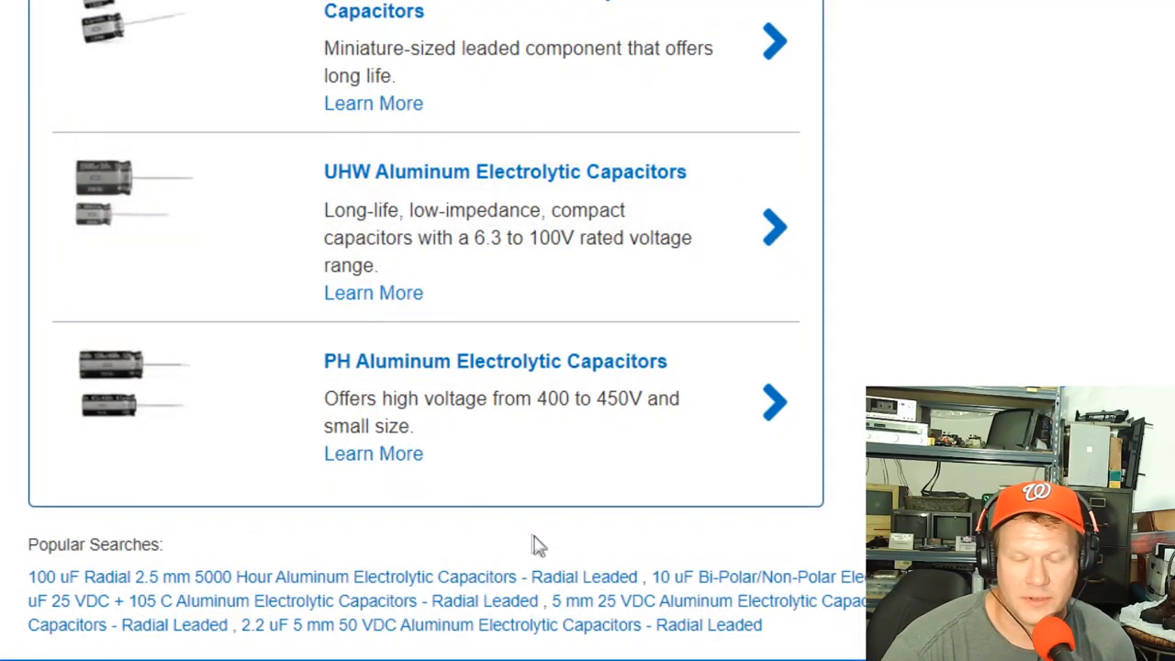
{"action": "mouse_move", "coordinate": [378, 19]}
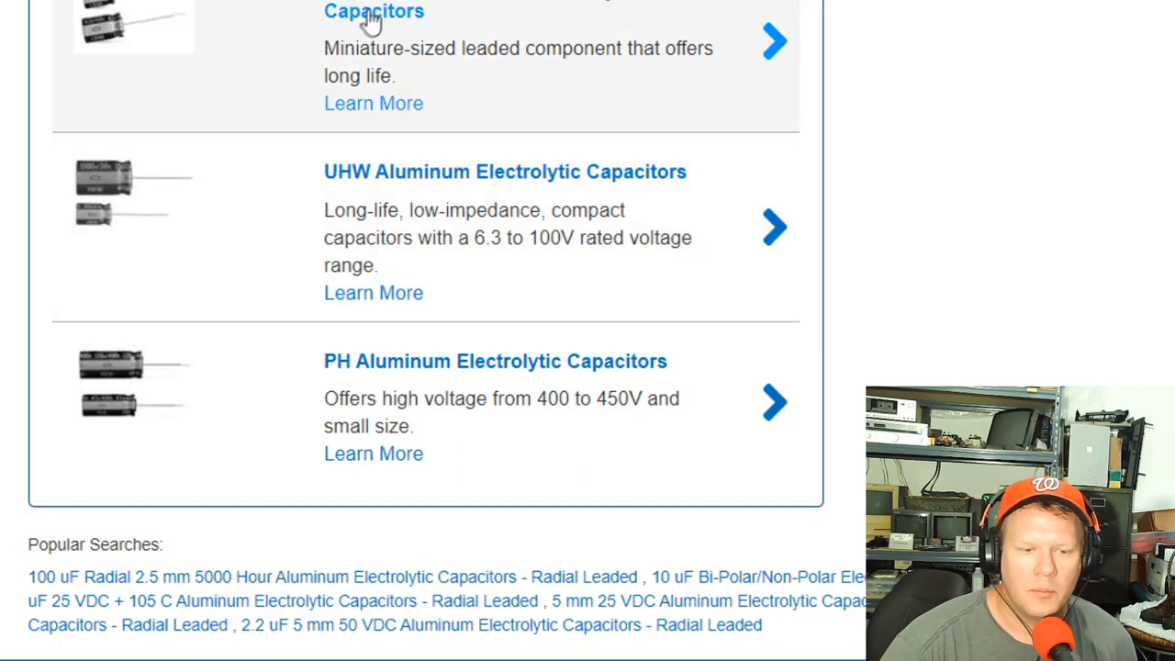
{"action": "mouse_move", "coordinate": [403, 198]}
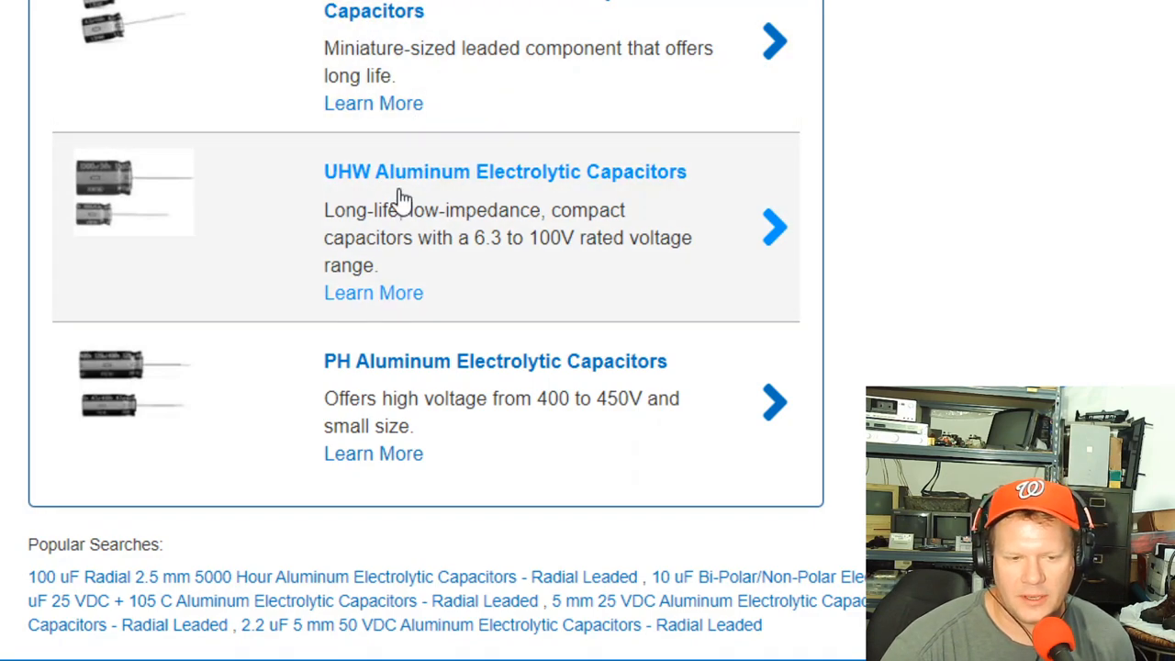
{"action": "left_click", "coordinate": [515, 172]}
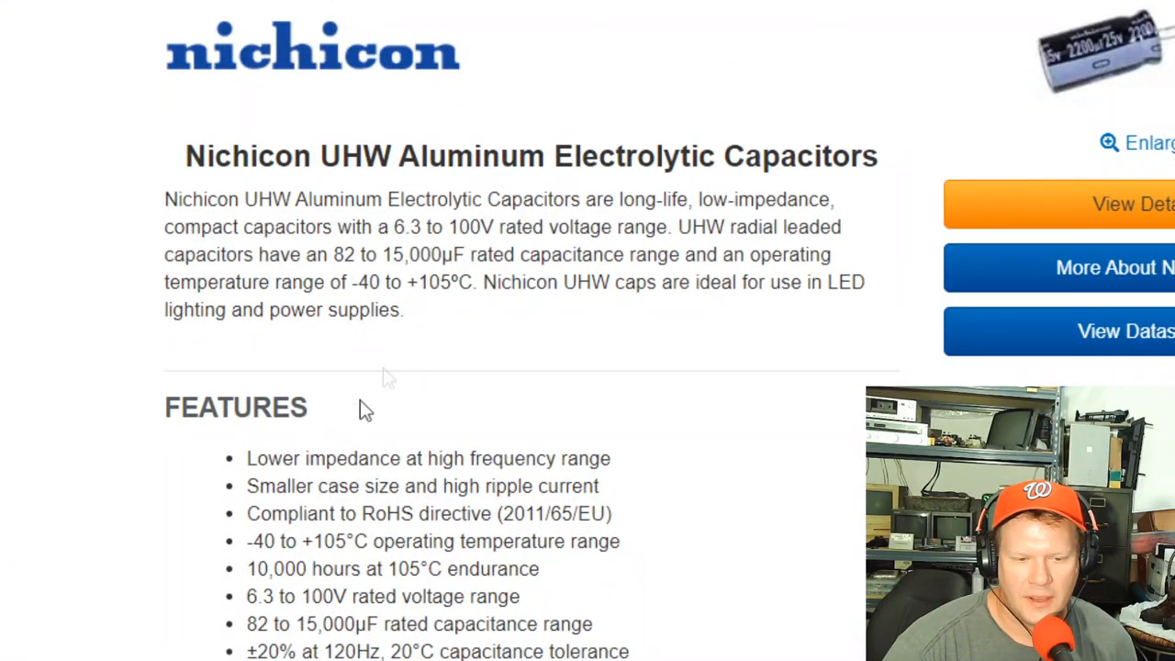
{"action": "mouse_move", "coordinate": [488, 595]}
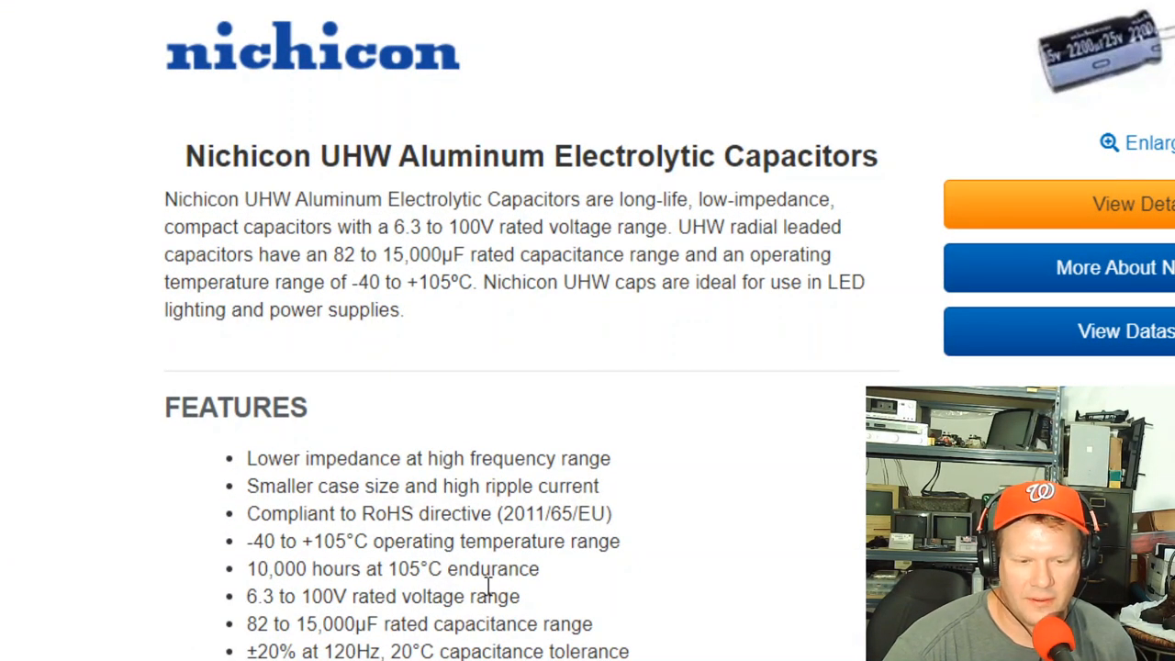
Scroll to the UHE1H100MDD1TD Specifications table and drag-select a specification row
{"action": "scroll", "scroll_direction": "down", "scroll_amount": 3}
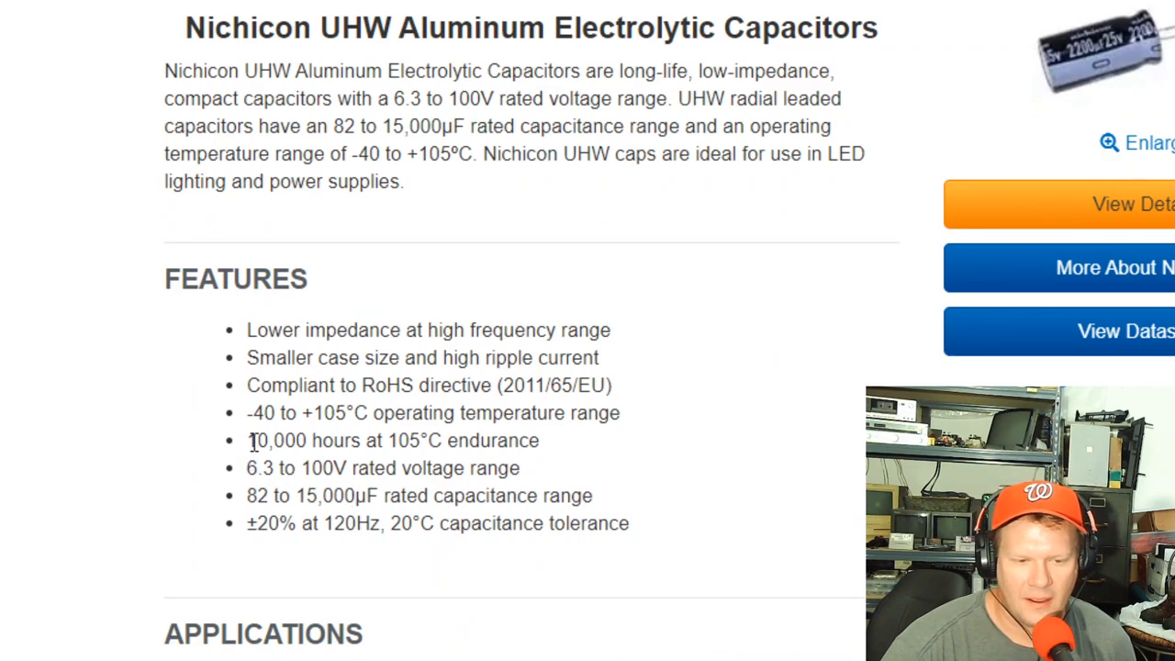
{"action": "left_click_drag", "start_coordinate": [246, 440], "coordinate": [414, 441]}
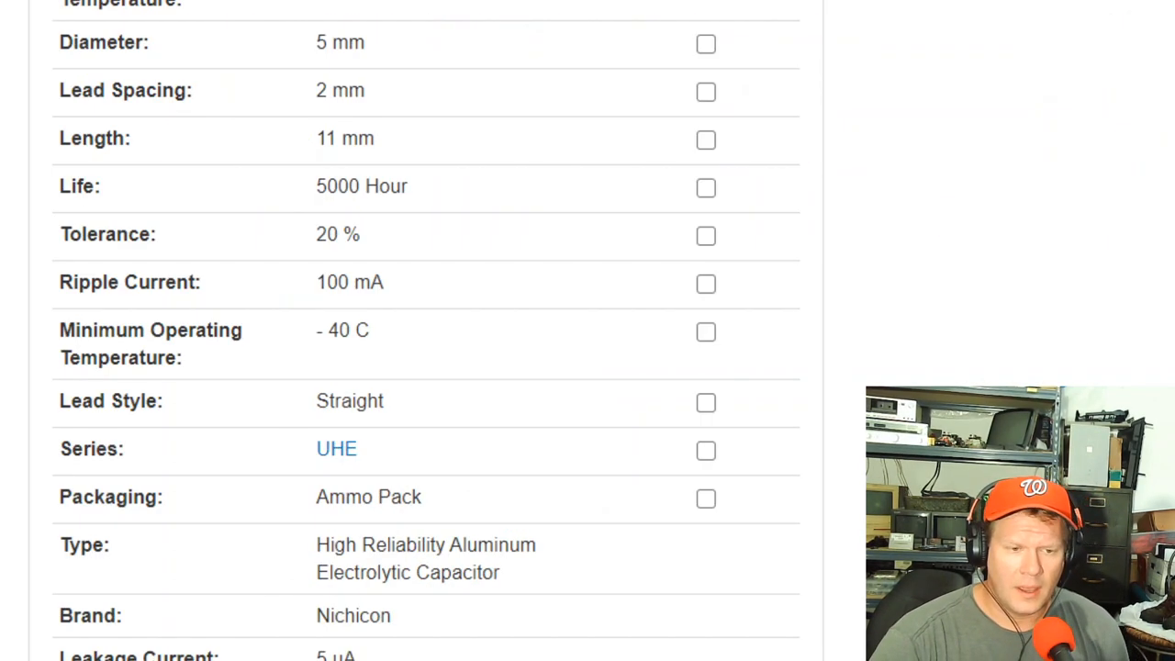
{"action": "scroll", "scroll_direction": "up", "scroll_amount": 3}
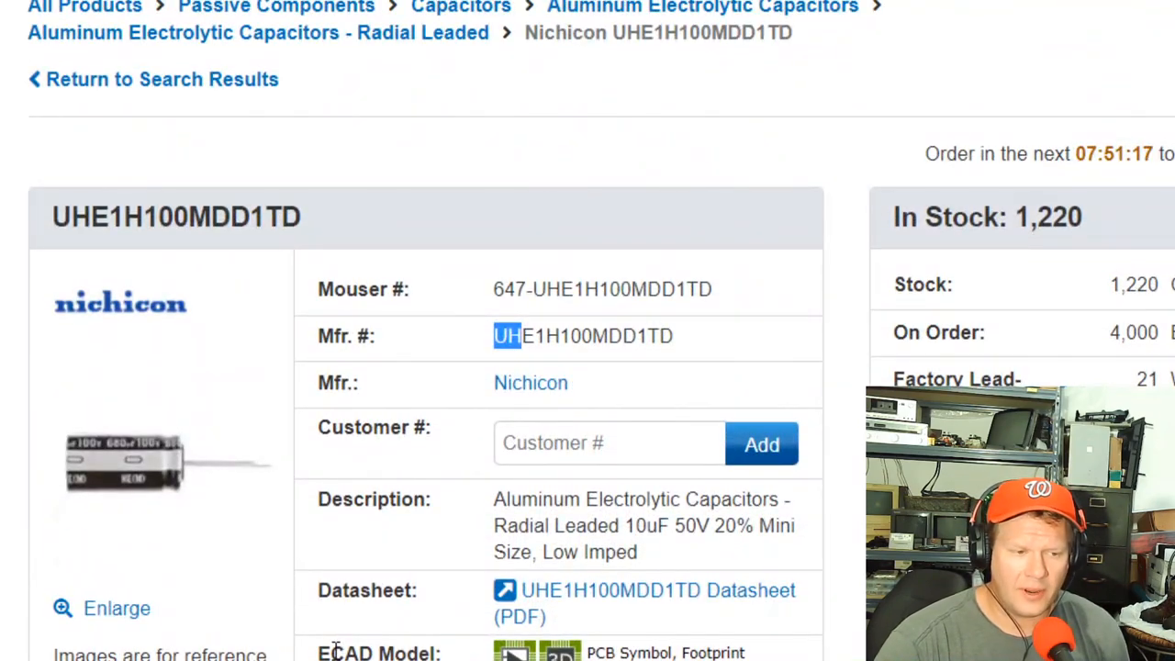
{"action": "scroll", "scroll_direction": "down", "scroll_amount": 3}
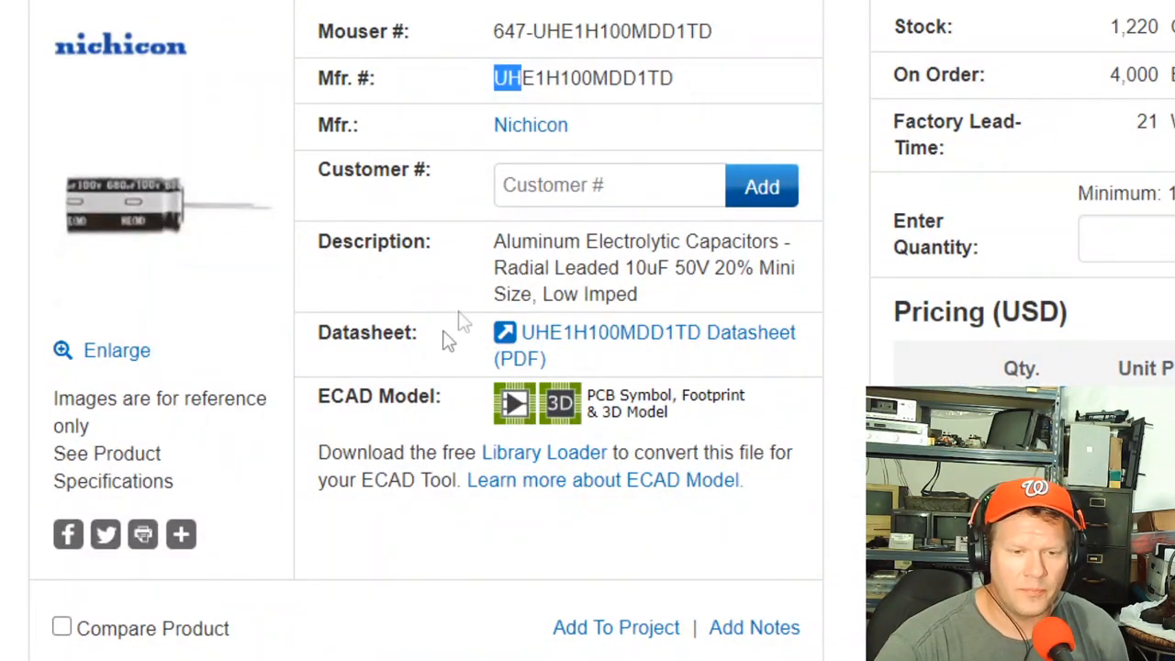
{"action": "mouse_move", "coordinate": [649, 275]}
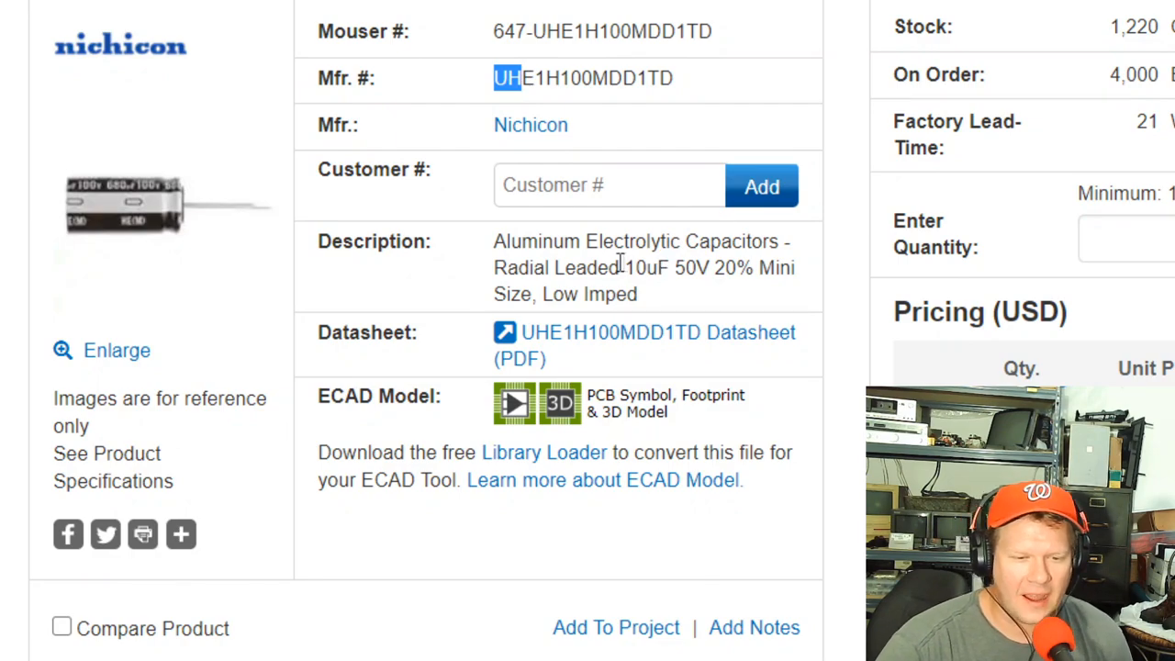
{"action": "mouse_move", "coordinate": [472, 319]}
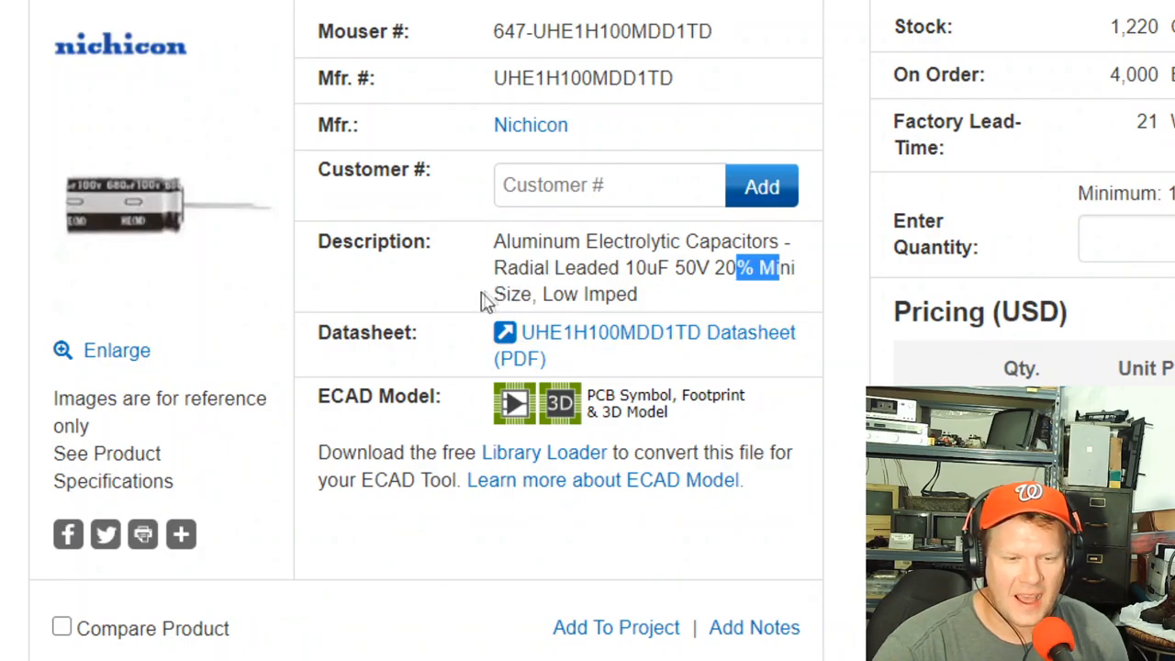
{"action": "scroll", "scroll_direction": "down", "scroll_amount": 3}
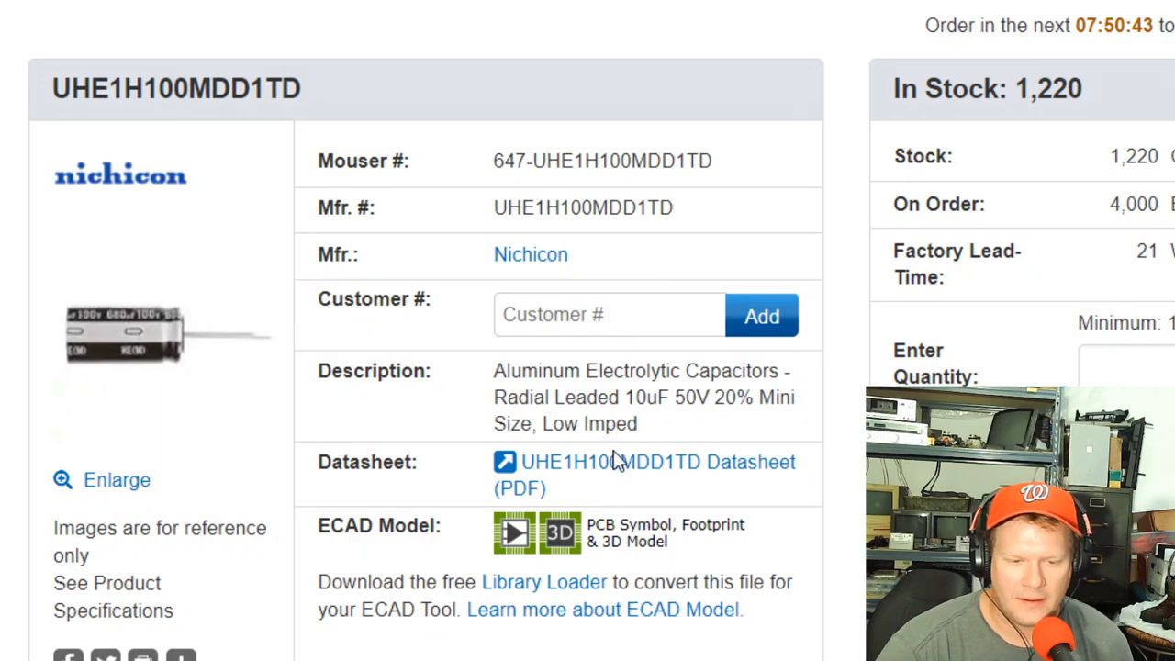
{"action": "scroll", "scroll_direction": "down", "scroll_amount": 3}
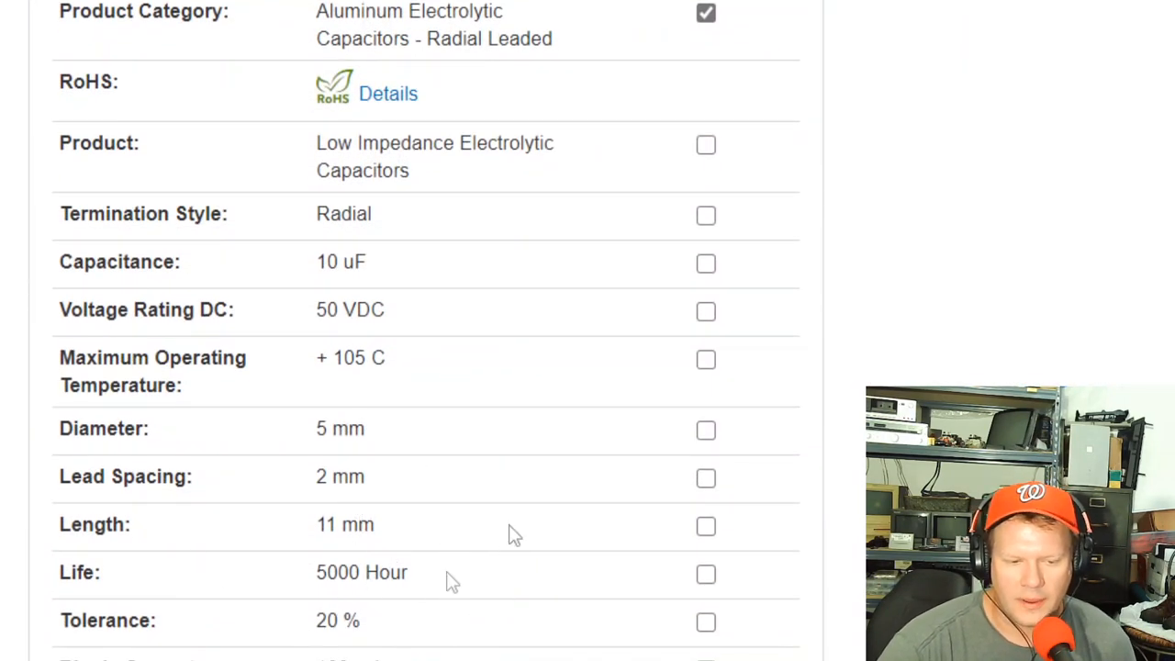
{"action": "scroll", "scroll_direction": "down", "scroll_amount": 3}
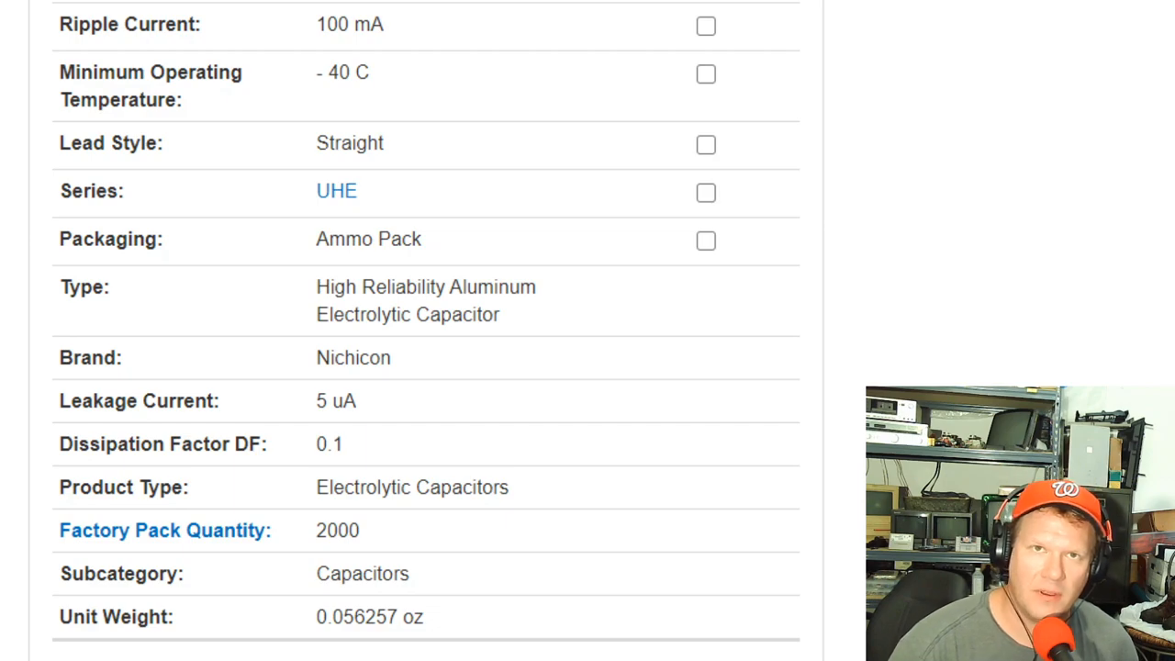
{"action": "mouse_move", "coordinate": [534, 20]}
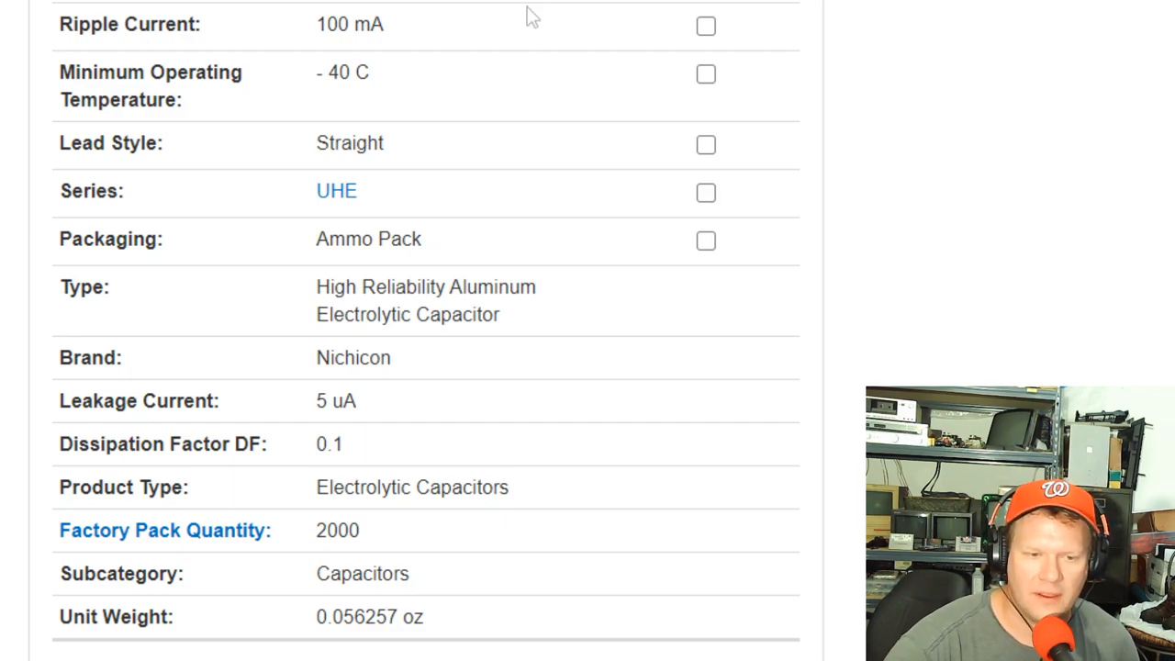
{"action": "scroll", "scroll_direction": "up", "scroll_amount": 3}
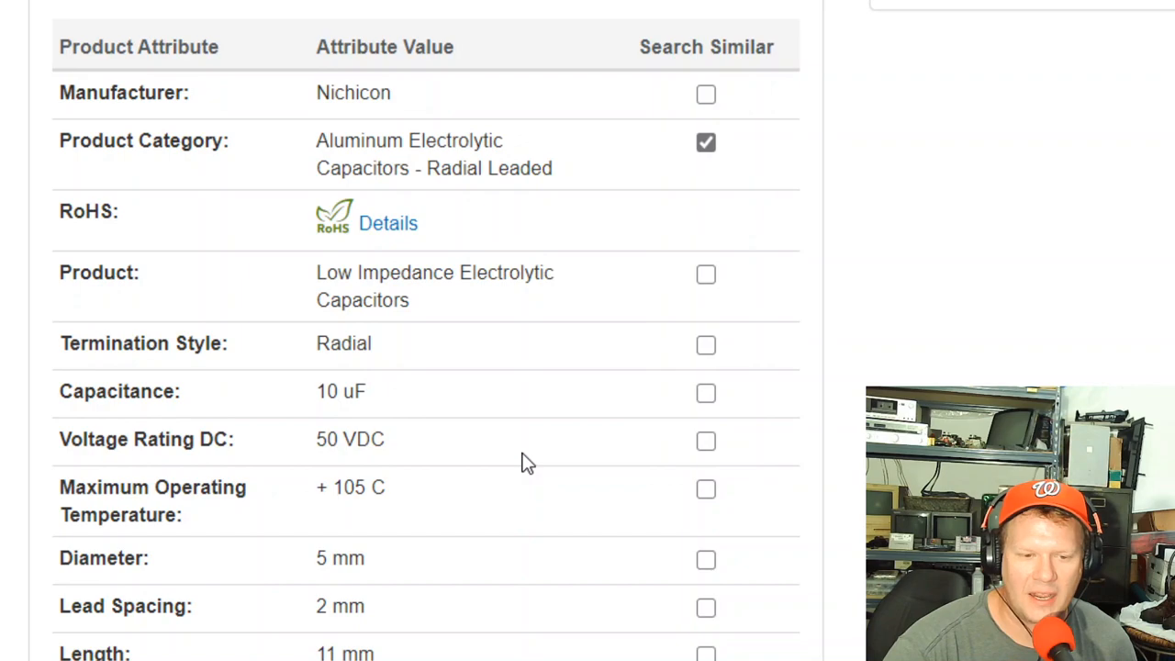
{"action": "mouse_move", "coordinate": [535, 451]}
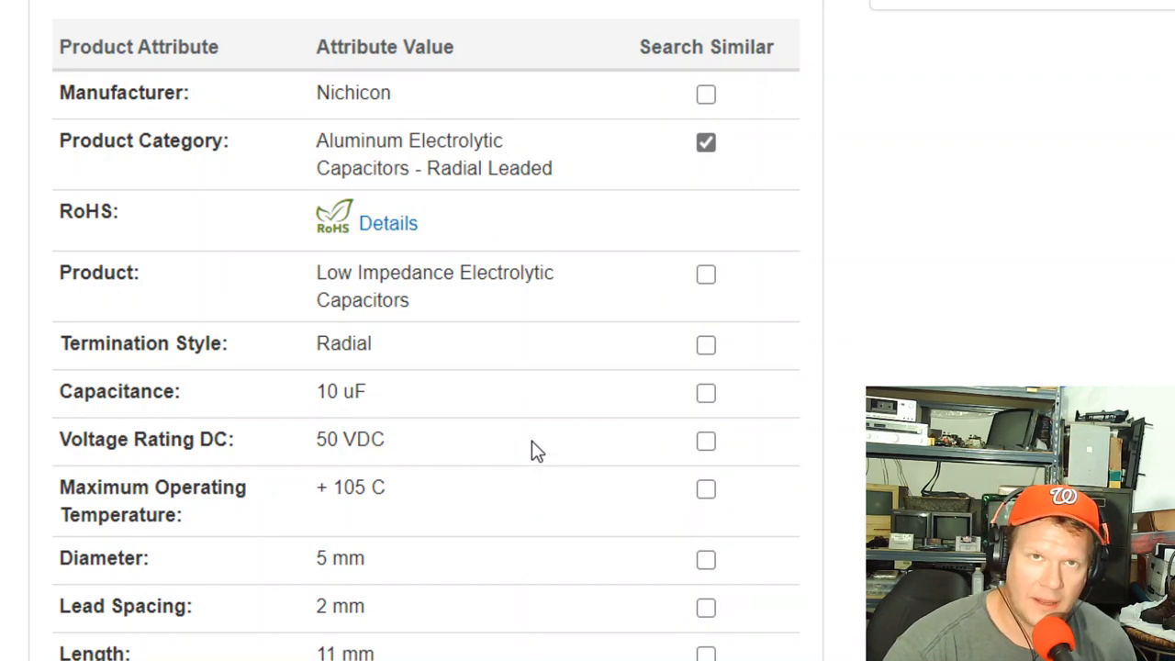
{"action": "scroll", "scroll_direction": "down", "scroll_amount": 3}
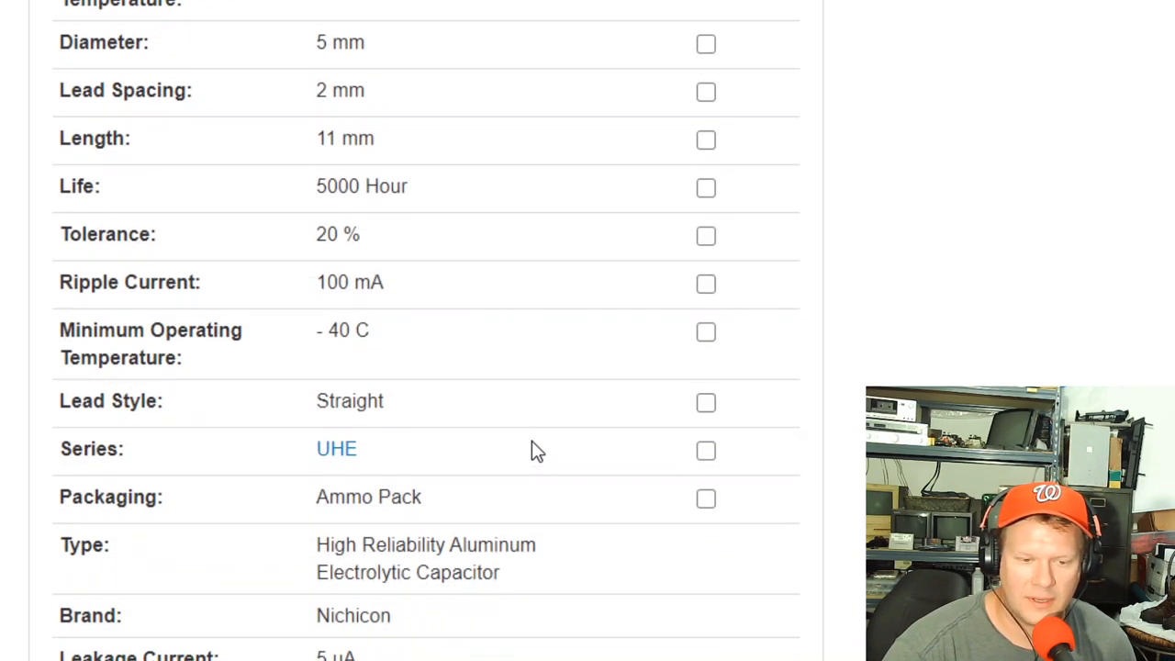
{"action": "scroll", "scroll_direction": "down", "scroll_amount": 3}
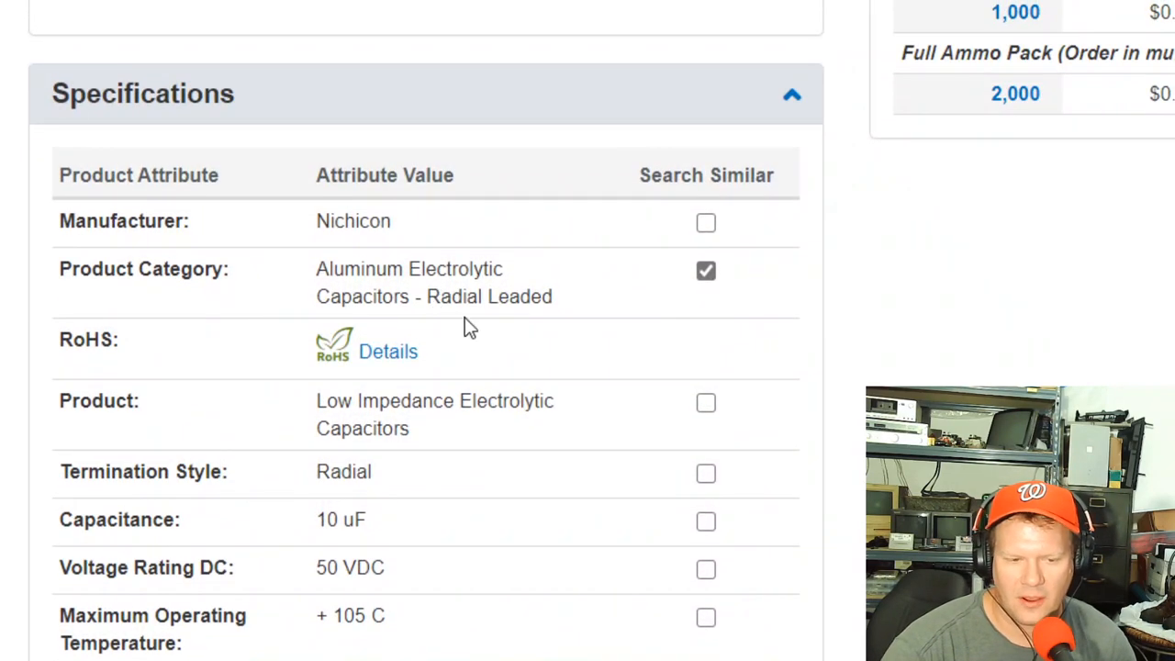
{"action": "scroll", "scroll_direction": "down", "scroll_amount": 3}
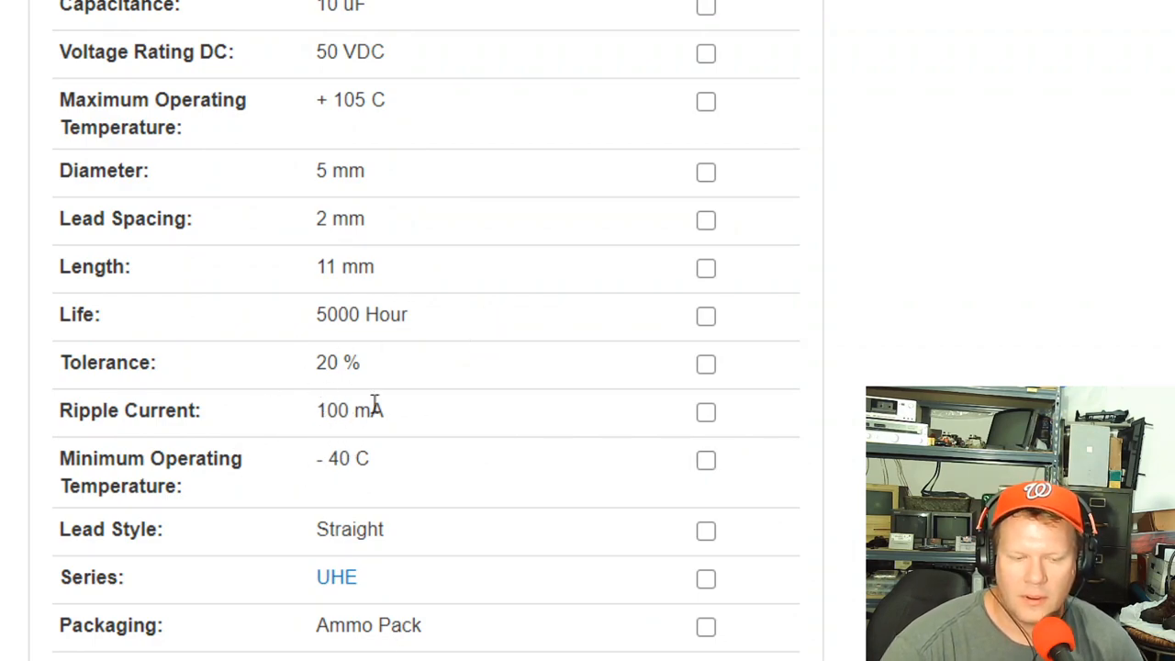
{"action": "mouse_move", "coordinate": [418, 395]}
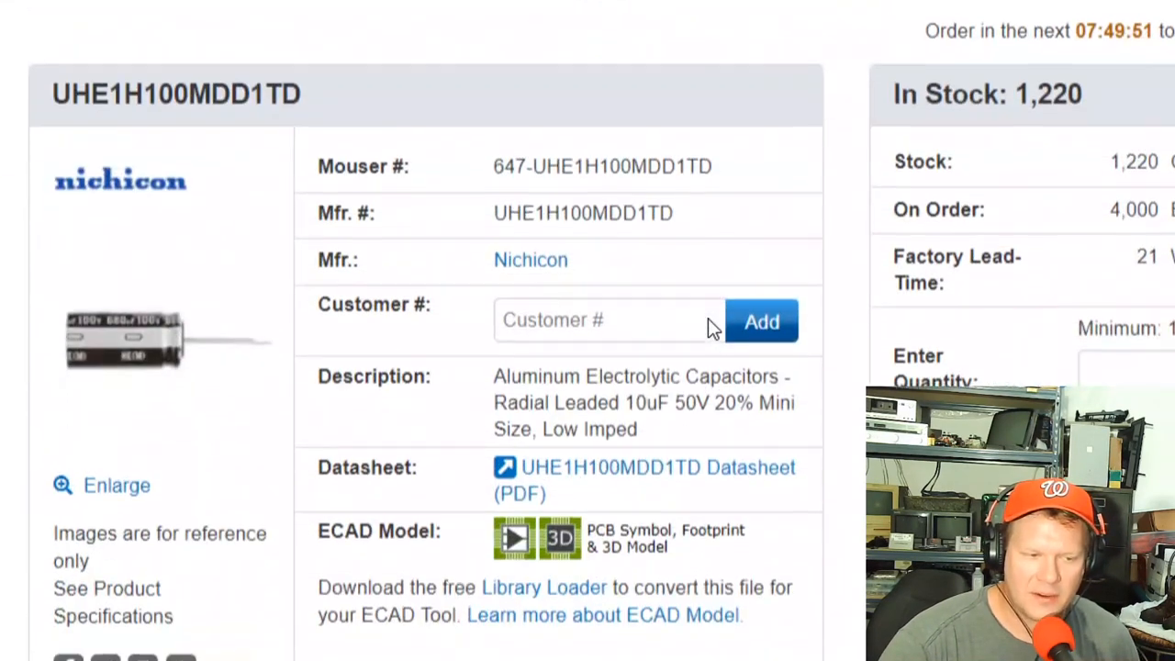
Add 10 UHE1H100MDD1TD capacitors to the cart for $1.99 and dismiss the confirmation
{"action": "scroll", "scroll_direction": "down", "scroll_amount": 3}
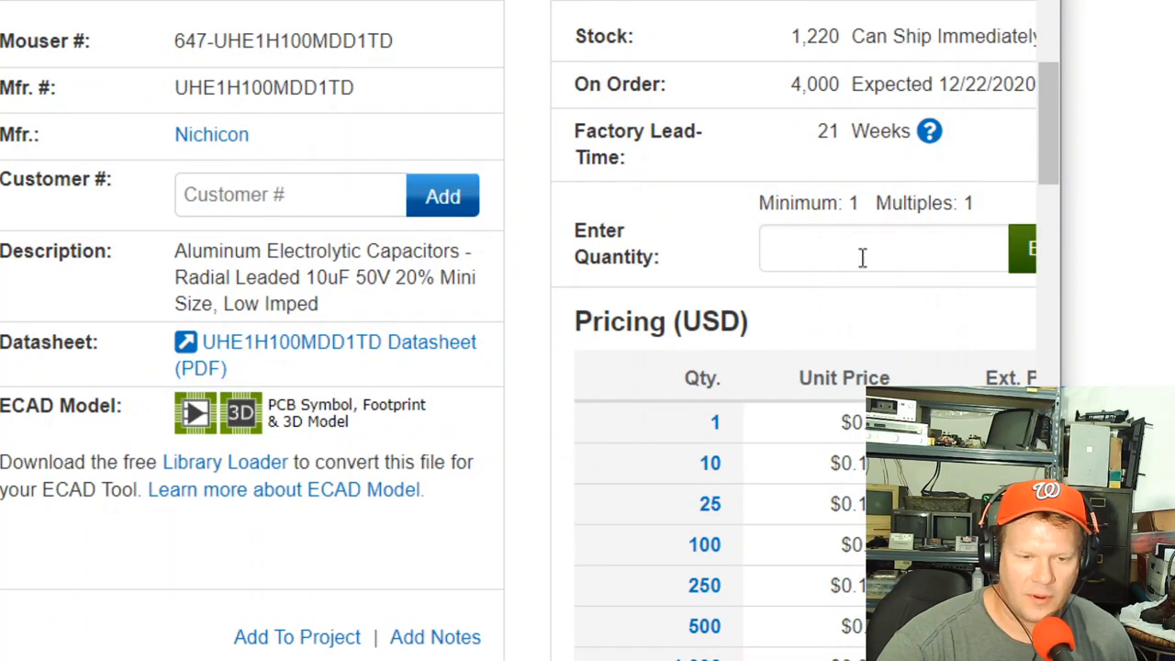
{"action": "type", "text": "10"}
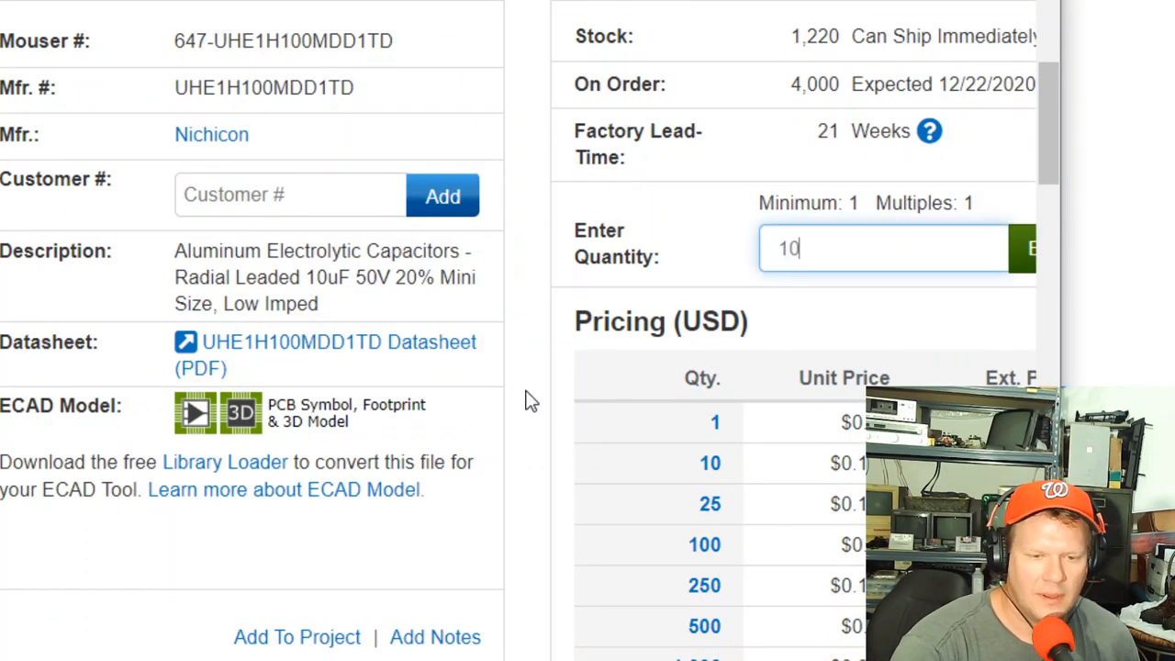
{"action": "left_click", "coordinate": [1029, 247]}
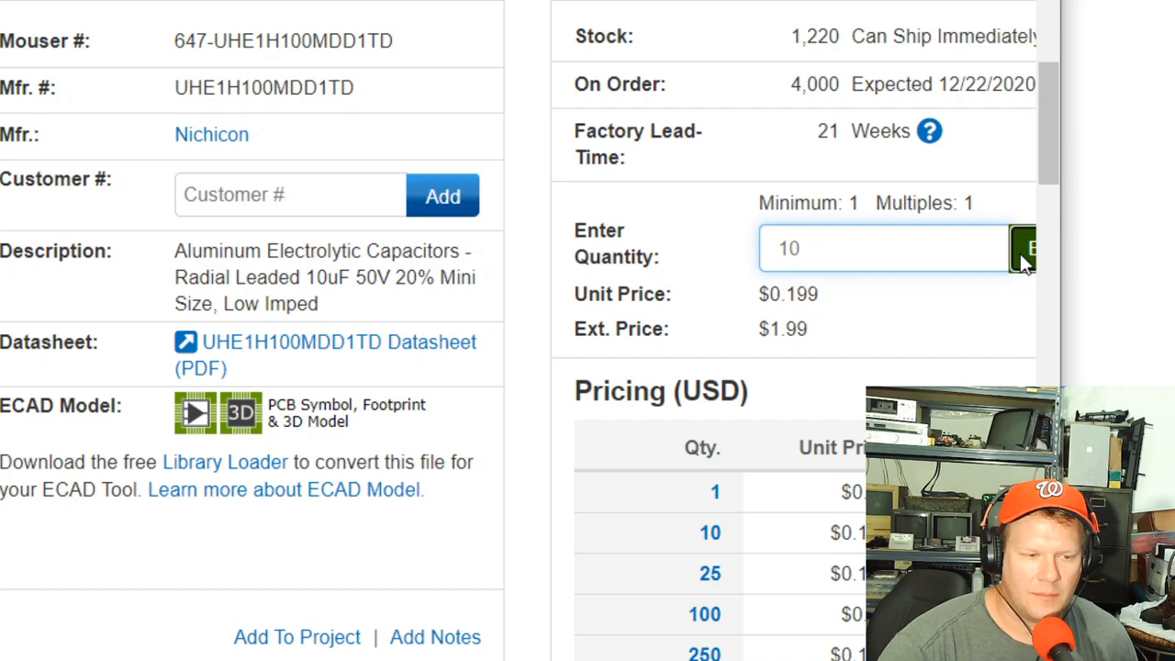
{"action": "left_click", "coordinate": [1028, 248]}
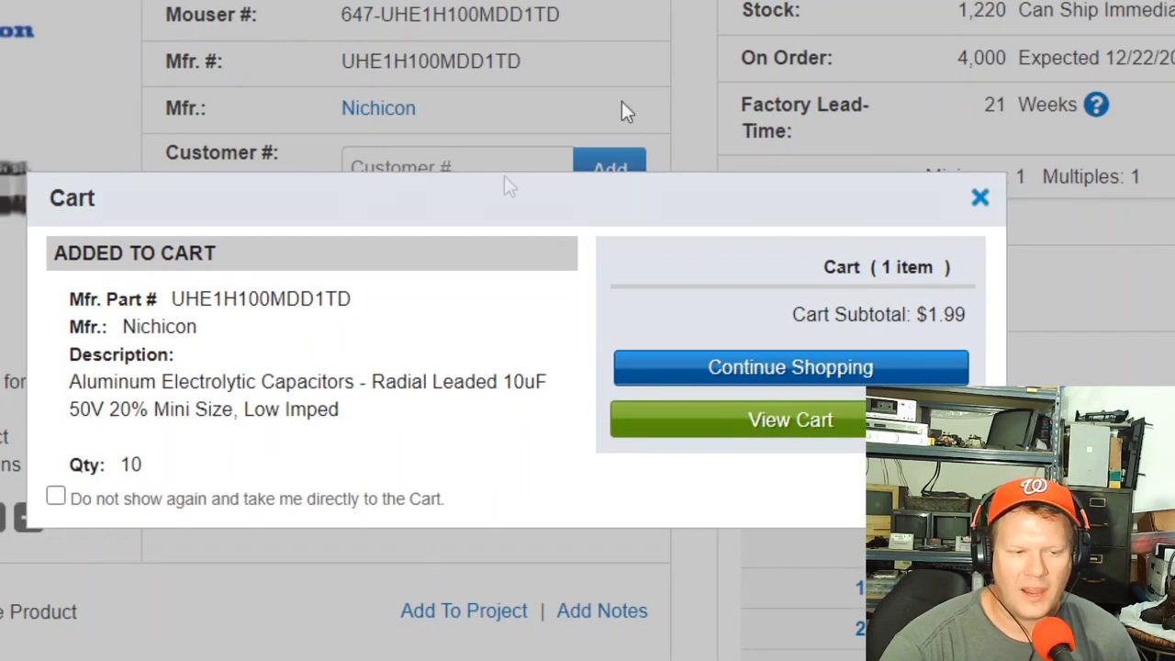
{"action": "mouse_move", "coordinate": [697, 78]}
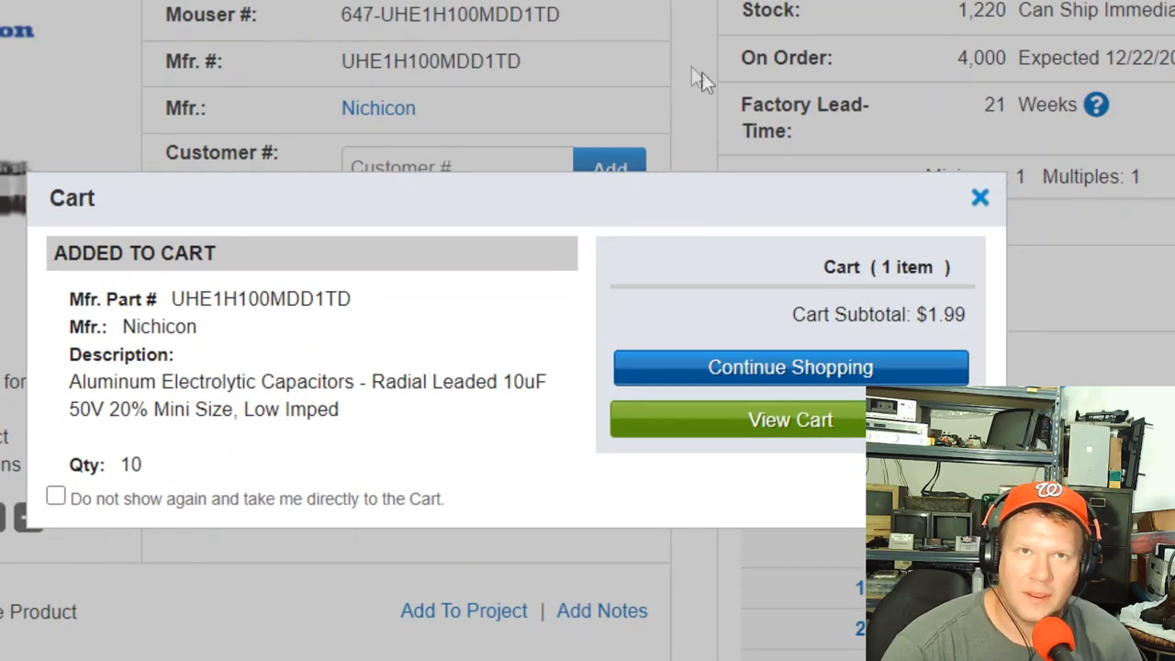
{"action": "mouse_move", "coordinate": [670, 9]}
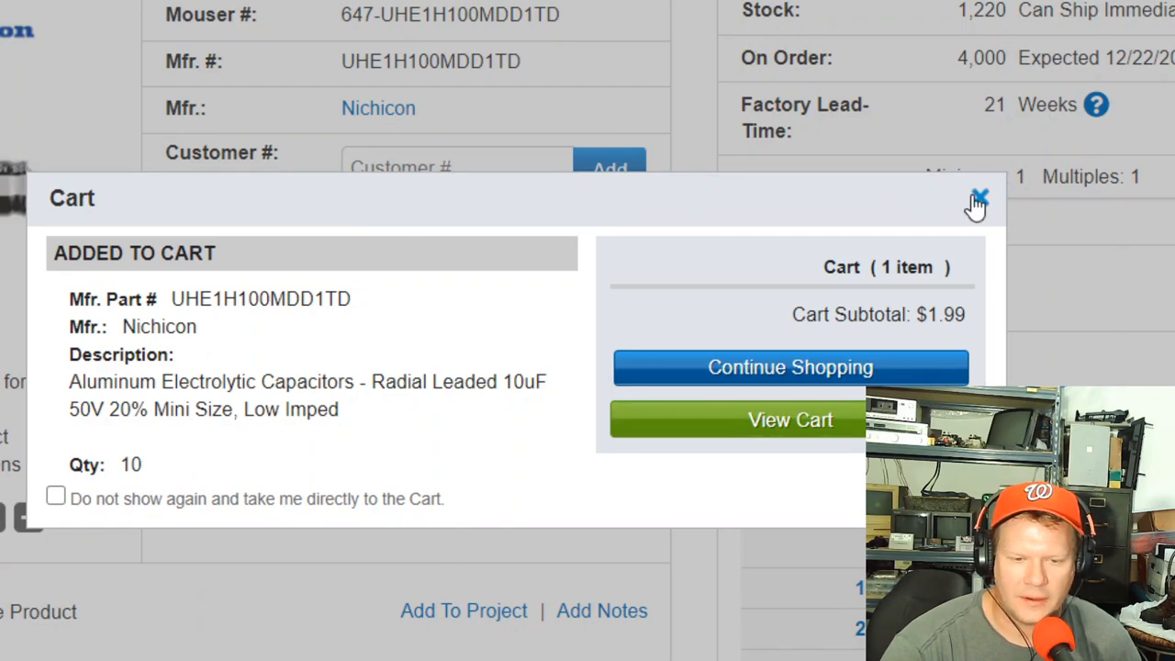
{"action": "left_click", "coordinate": [976, 197]}
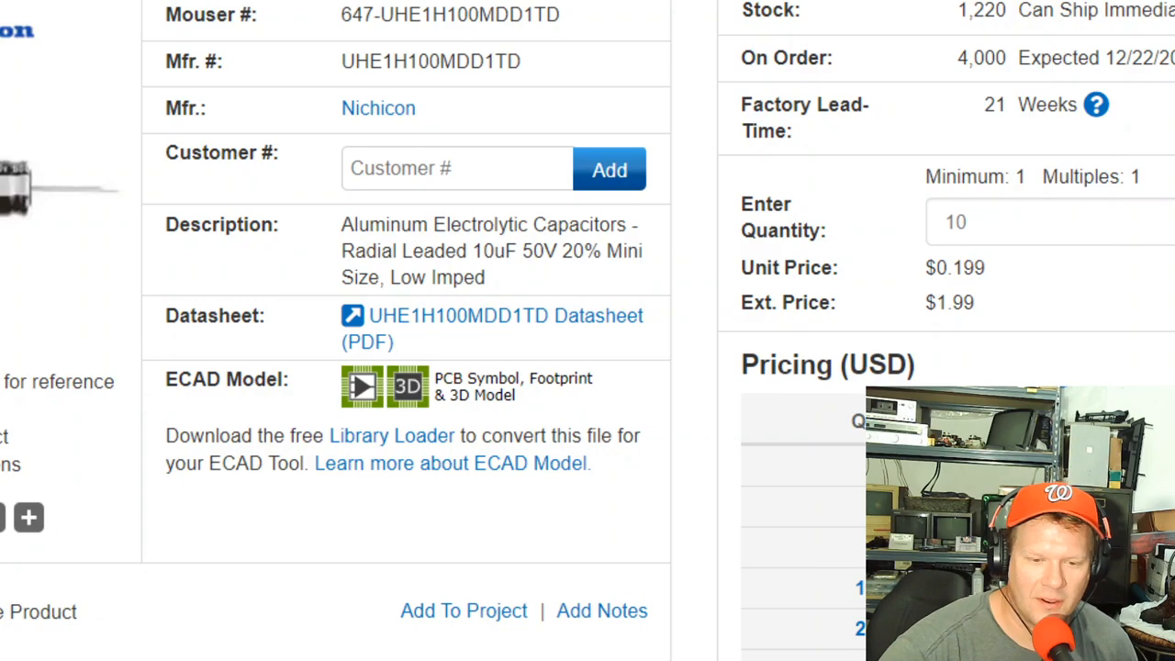
Open the UHE1H100MDD1TD Datasheet (PDF) from the product page
{"action": "scroll", "scroll_direction": "down", "scroll_amount": 3}
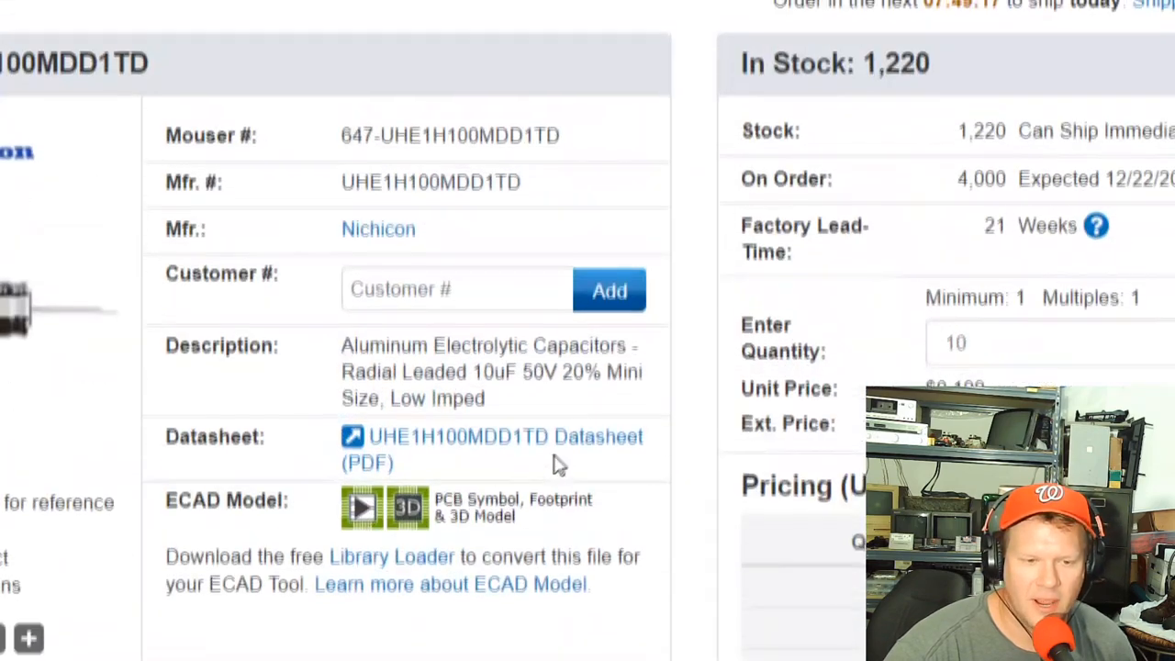
{"action": "scroll", "scroll_direction": "down", "scroll_amount": 3}
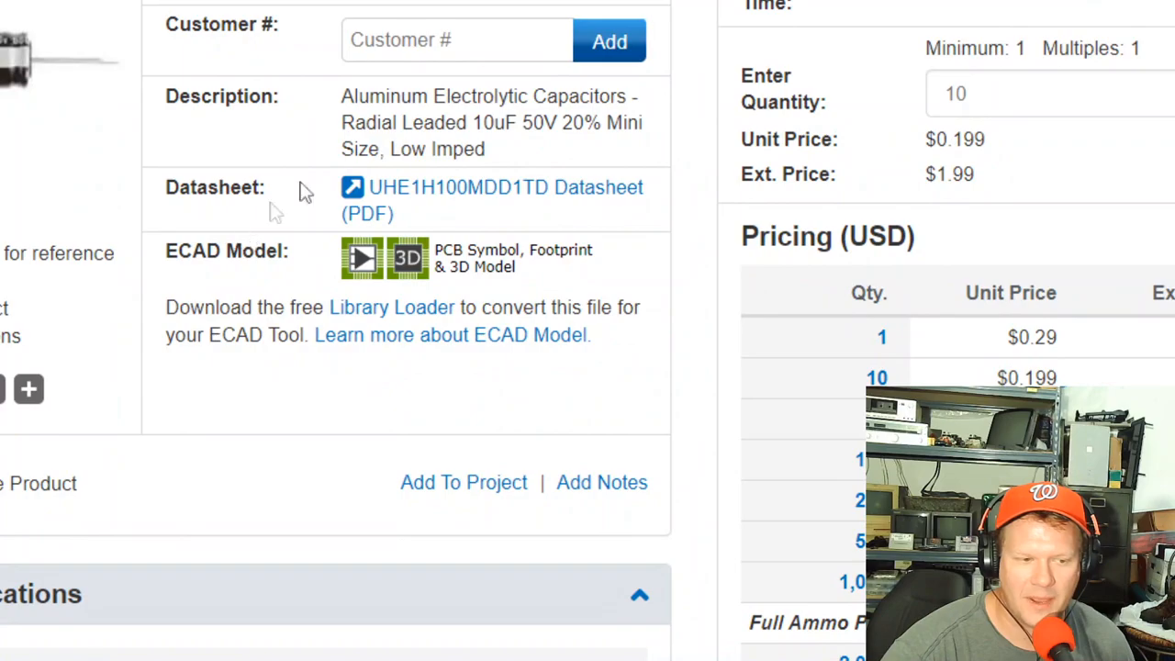
{"action": "left_click", "coordinate": [505, 187]}
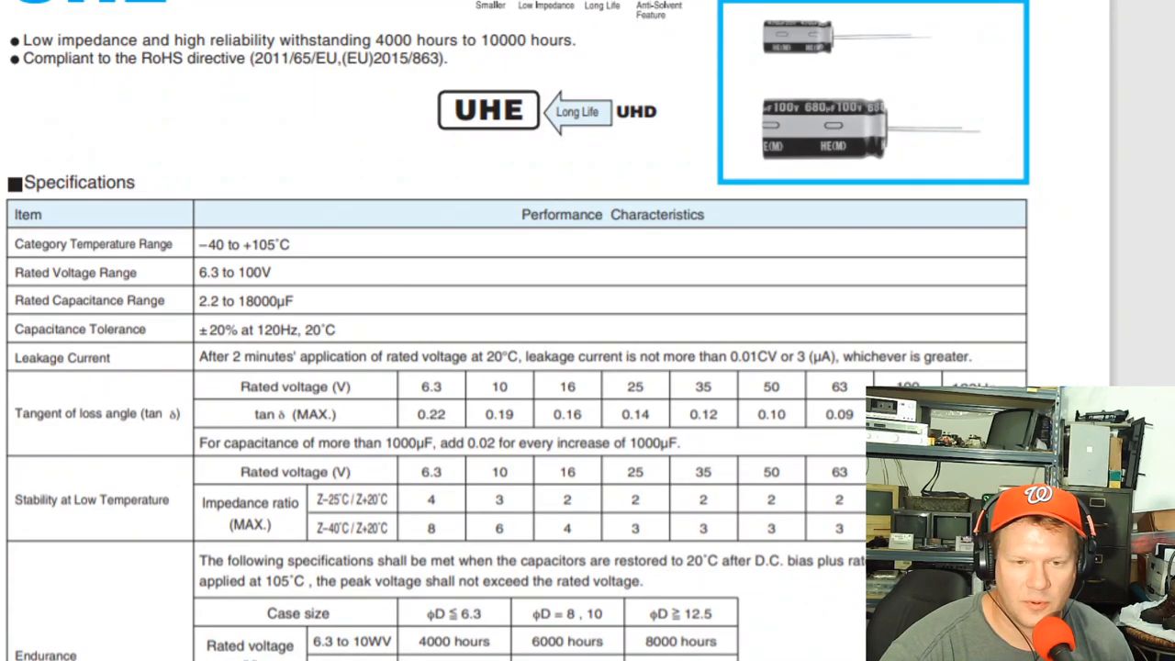
{"action": "scroll", "scroll_direction": "down", "scroll_amount": 3}
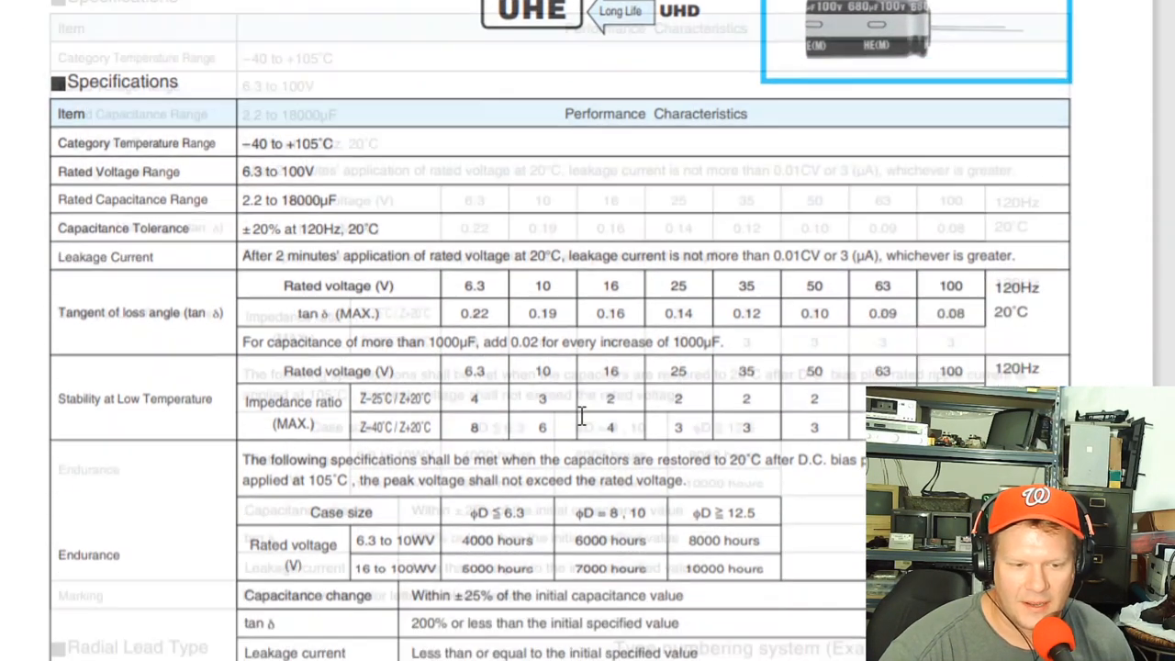
{"action": "scroll", "scroll_direction": "down", "scroll_amount": 3}
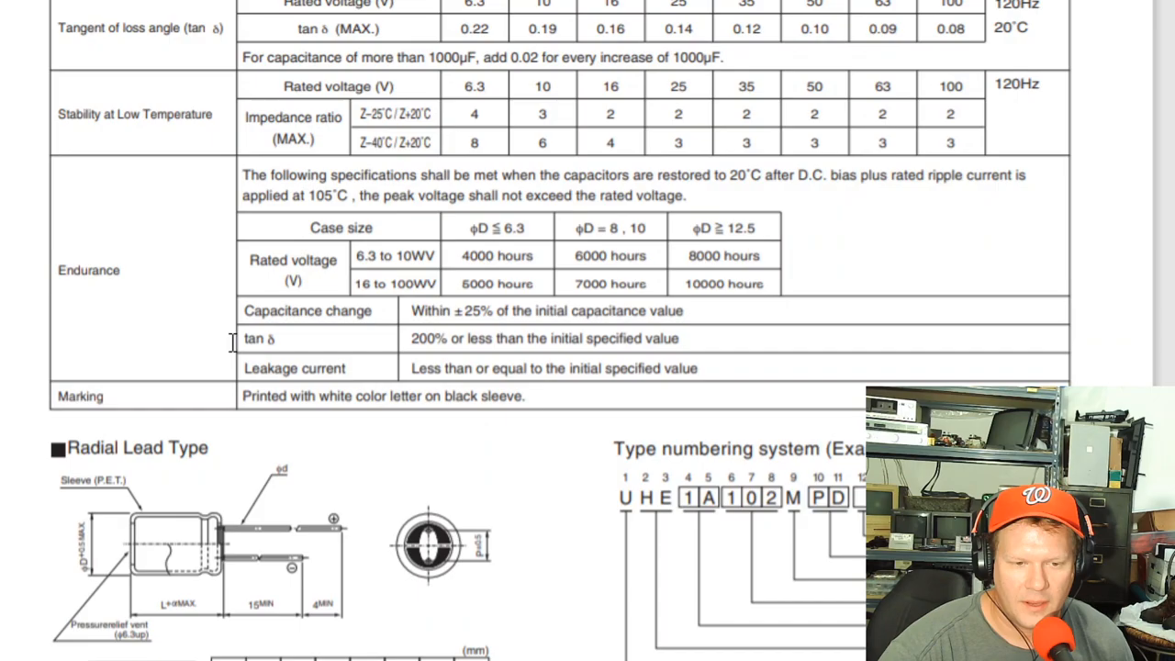
{"action": "scroll", "scroll_direction": "down", "scroll_amount": 3}
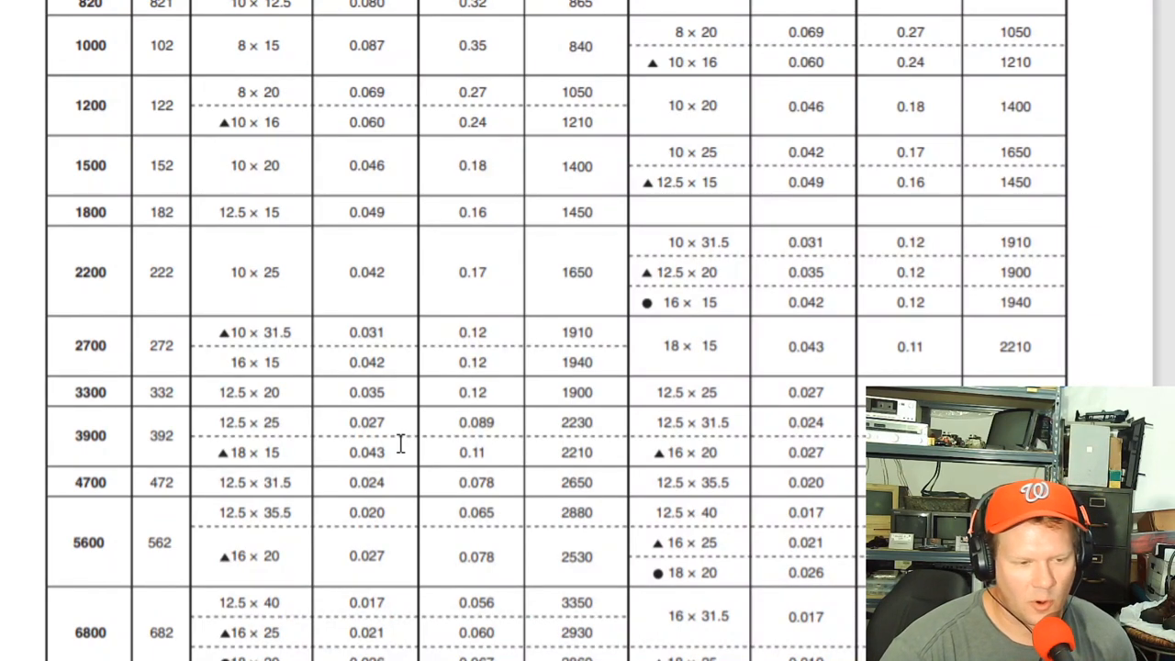